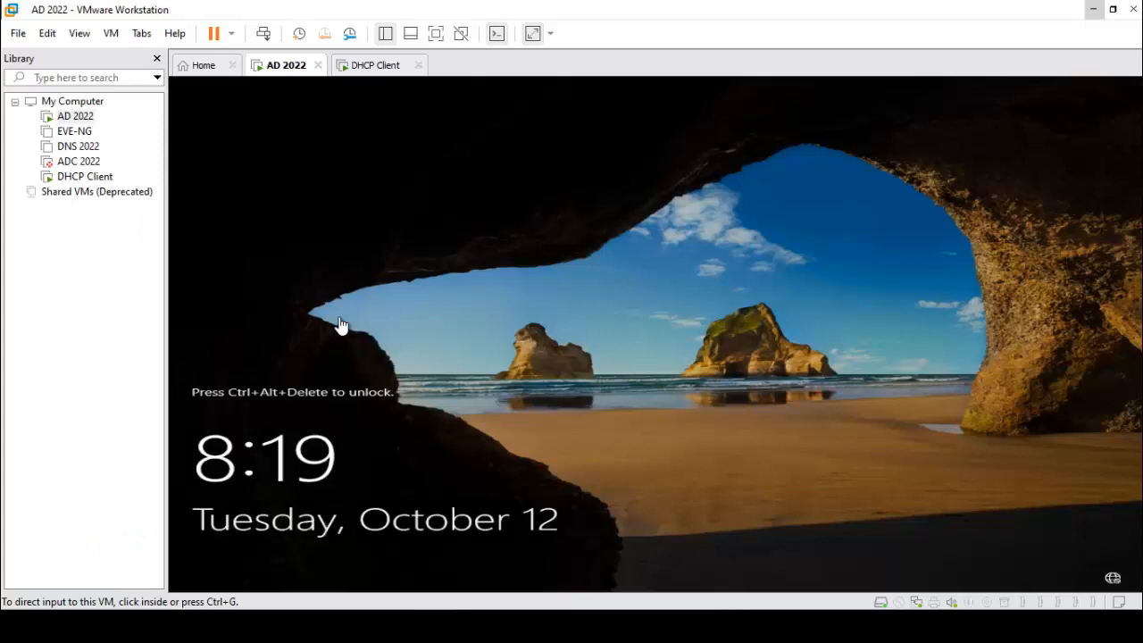
mouse_move(330, 134)
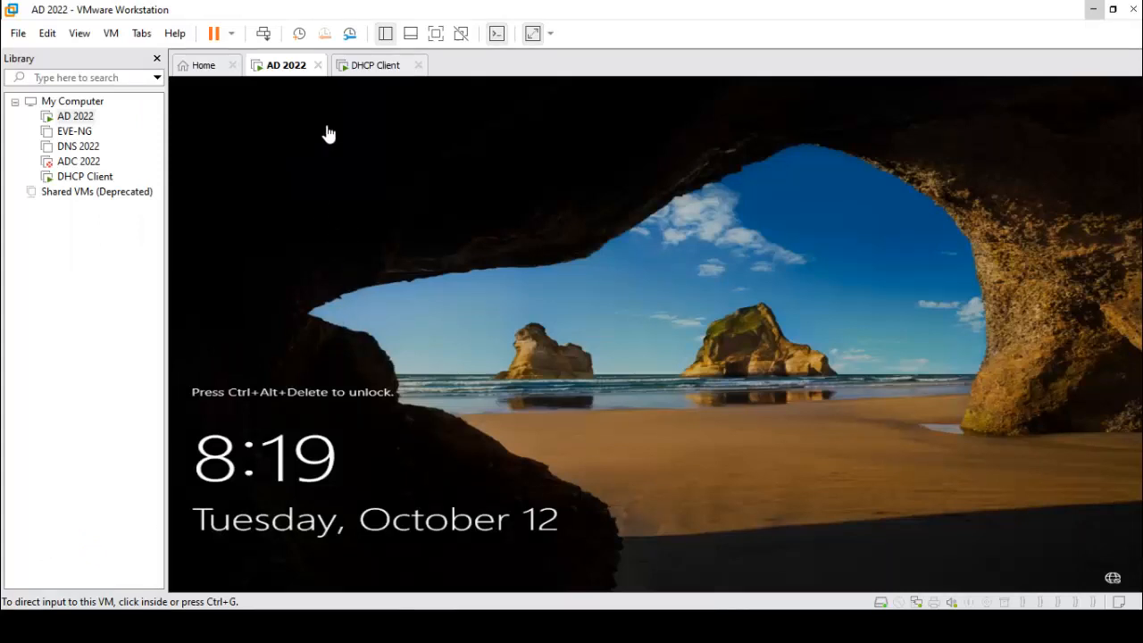
mouse_move(379, 326)
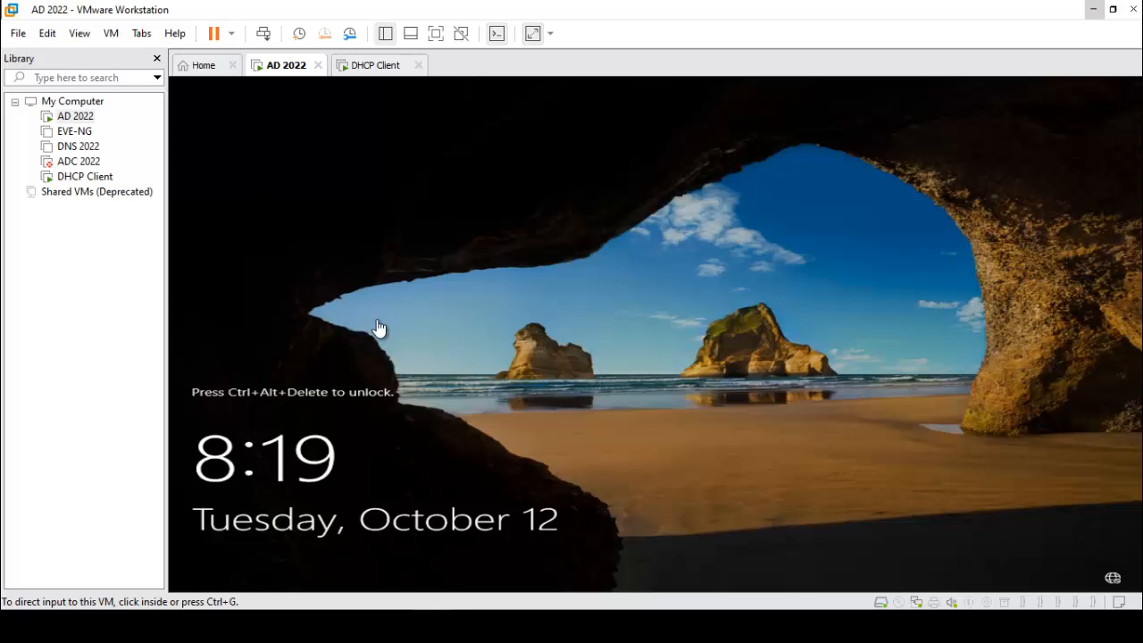
mouse_move(318, 169)
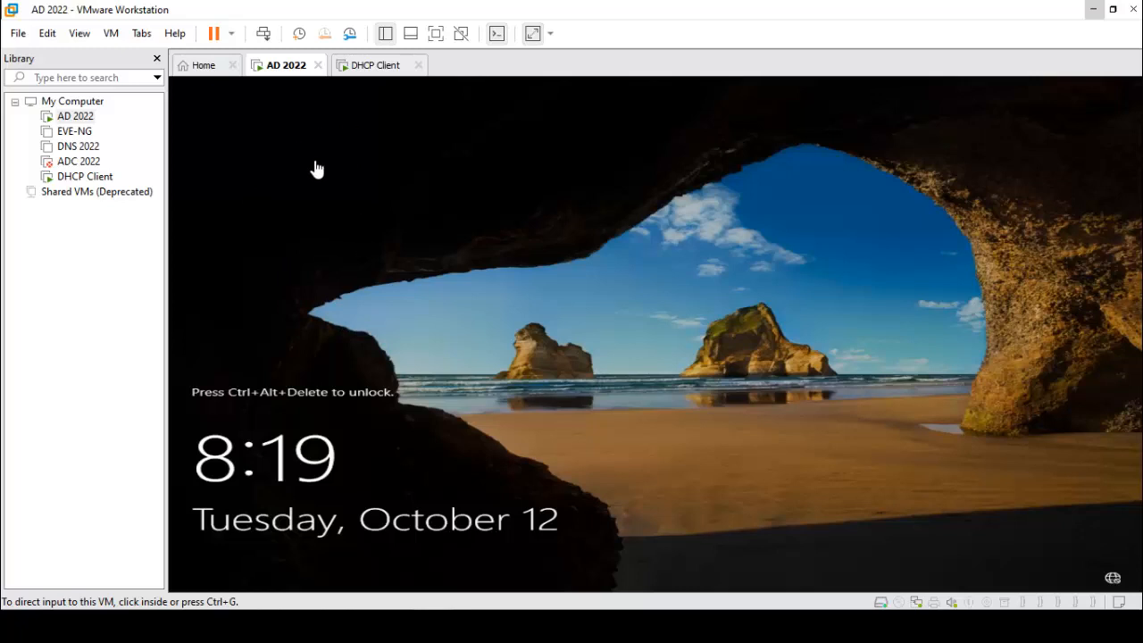
mouse_move(262, 33)
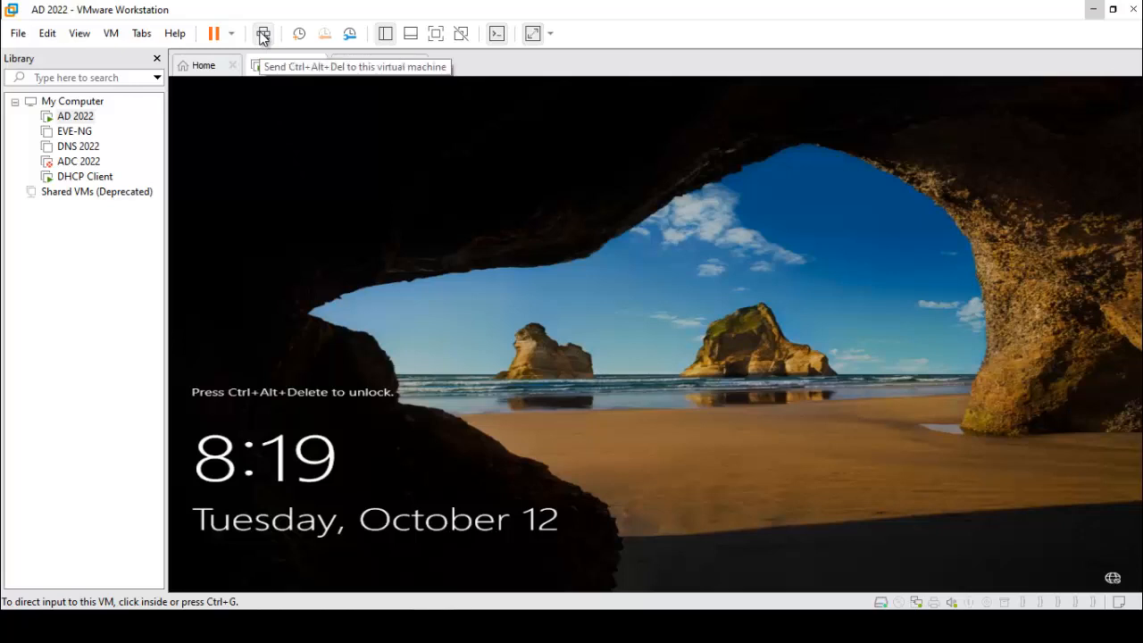
Unlock the AD 2022 VM with Ctrl+Alt+Del and sign in as Administrator.
click(263, 33)
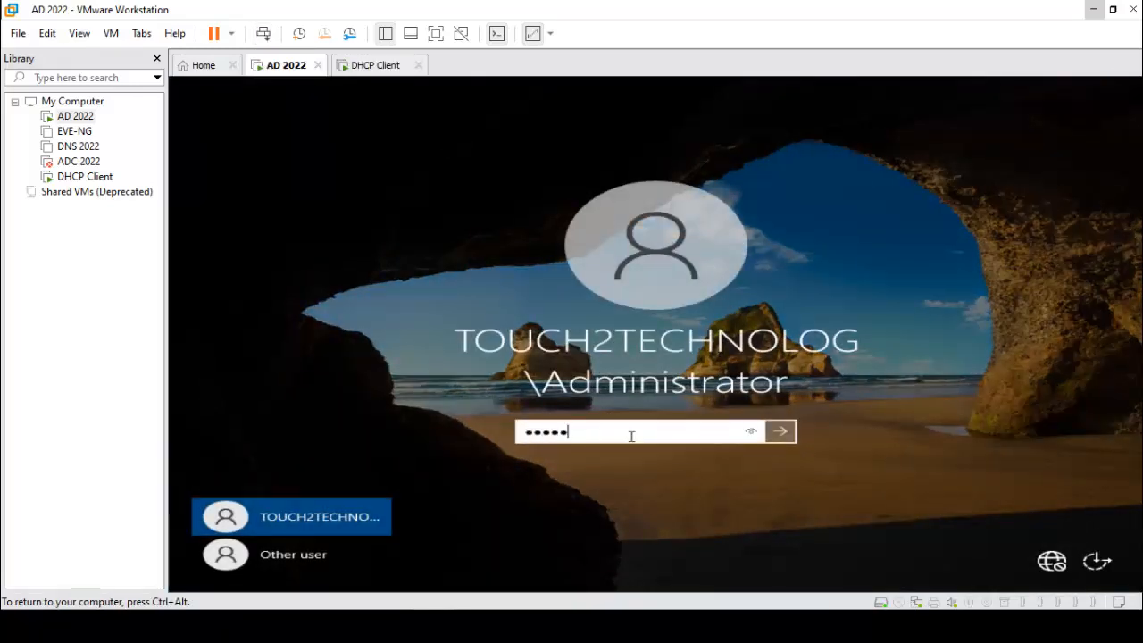
click(779, 431)
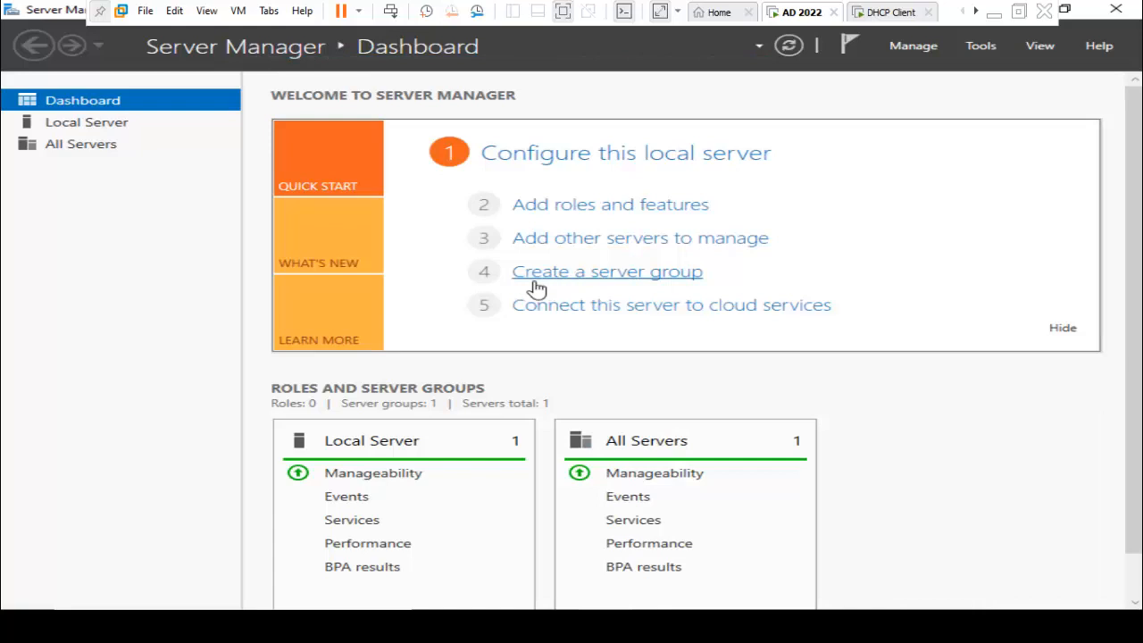
mouse_move(176, 131)
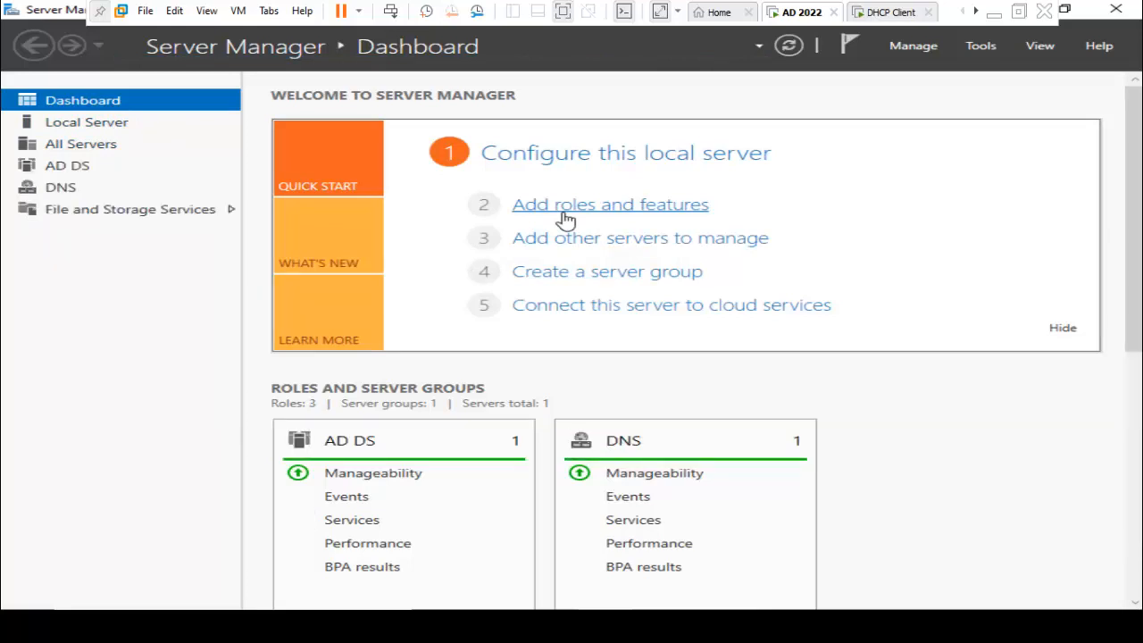
Queue a role-based install of DHCP Server and its management tools on AD2022.
click(610, 205)
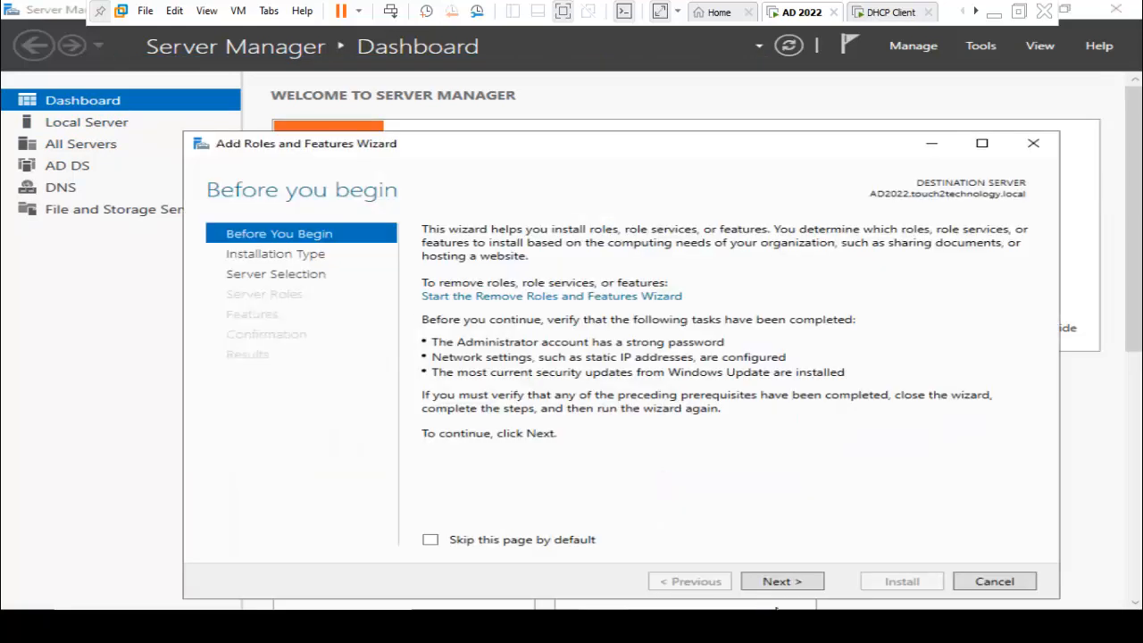
click(782, 581)
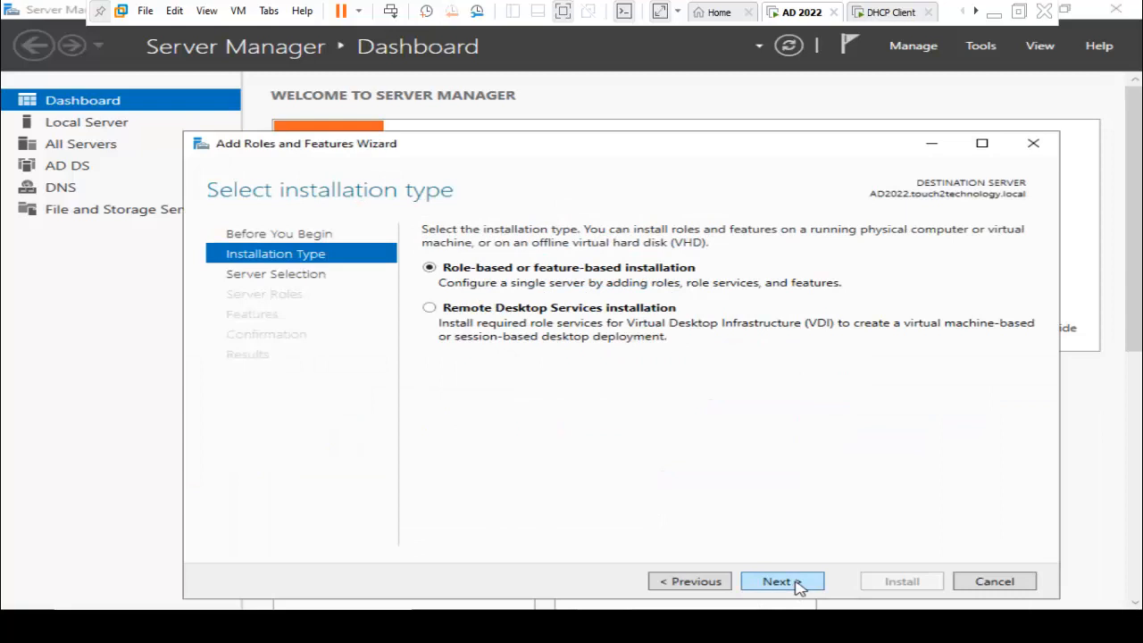
mouse_move(455, 284)
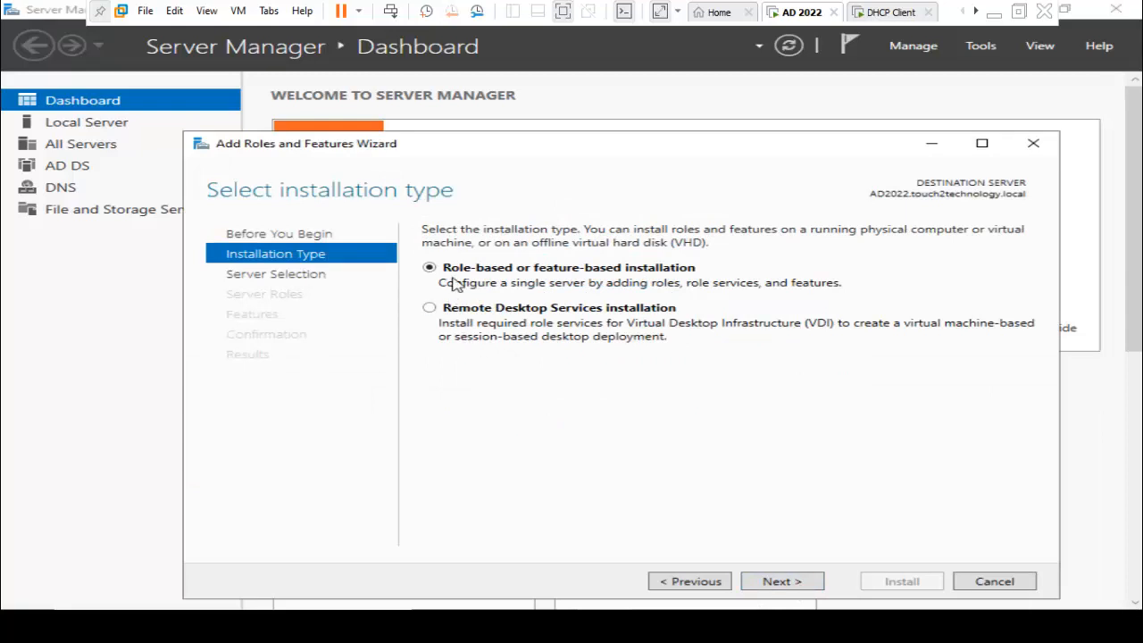
mouse_move(714, 500)
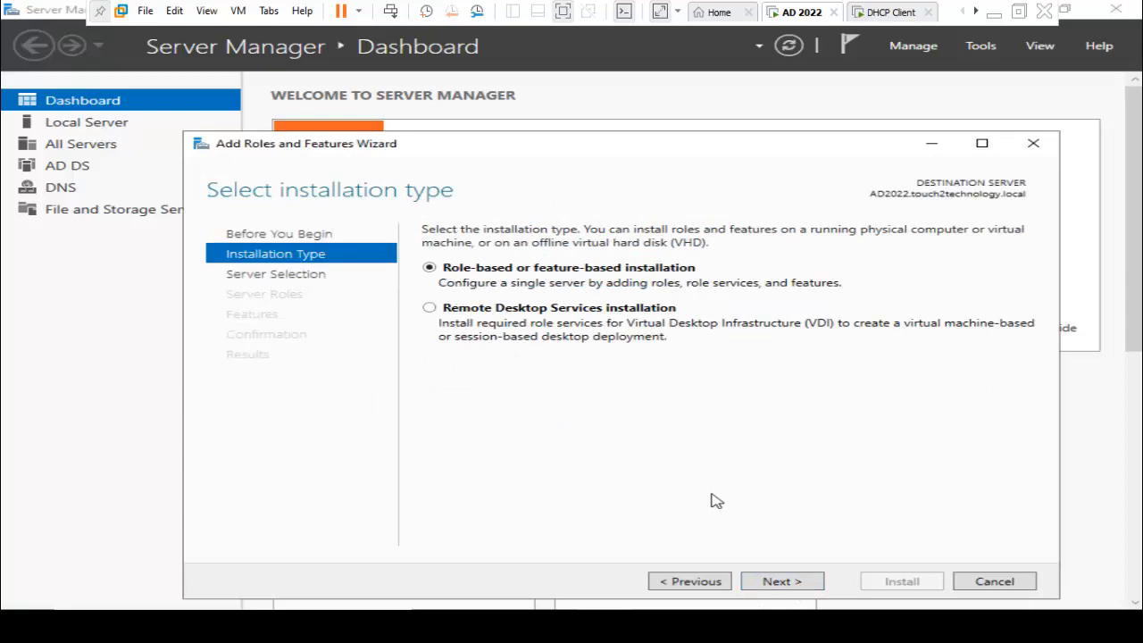
click(781, 581)
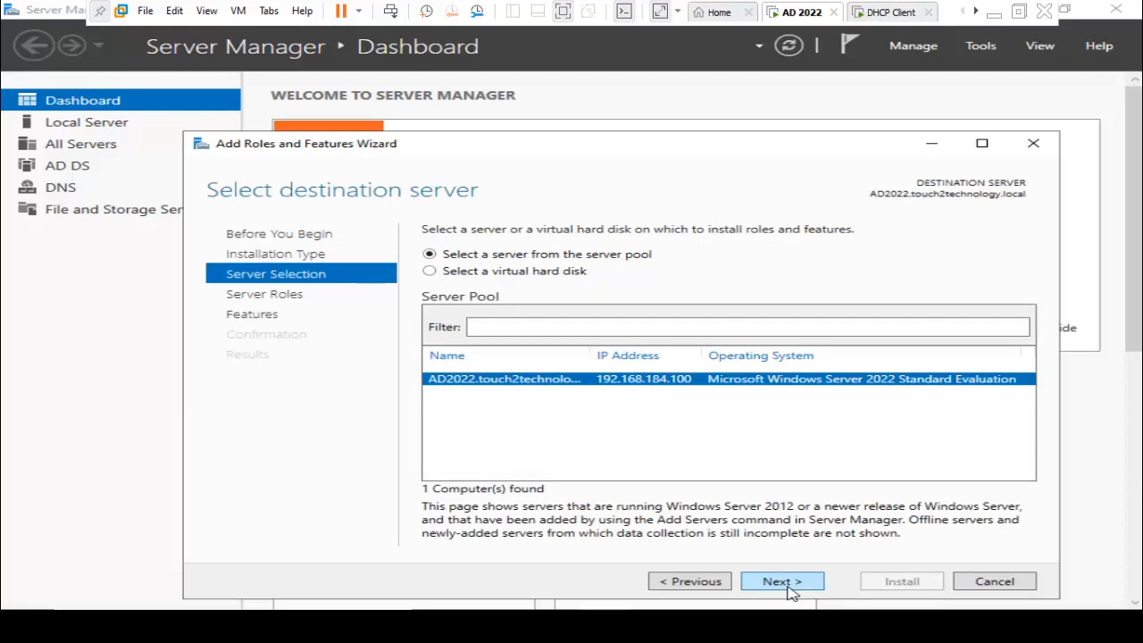
click(781, 581)
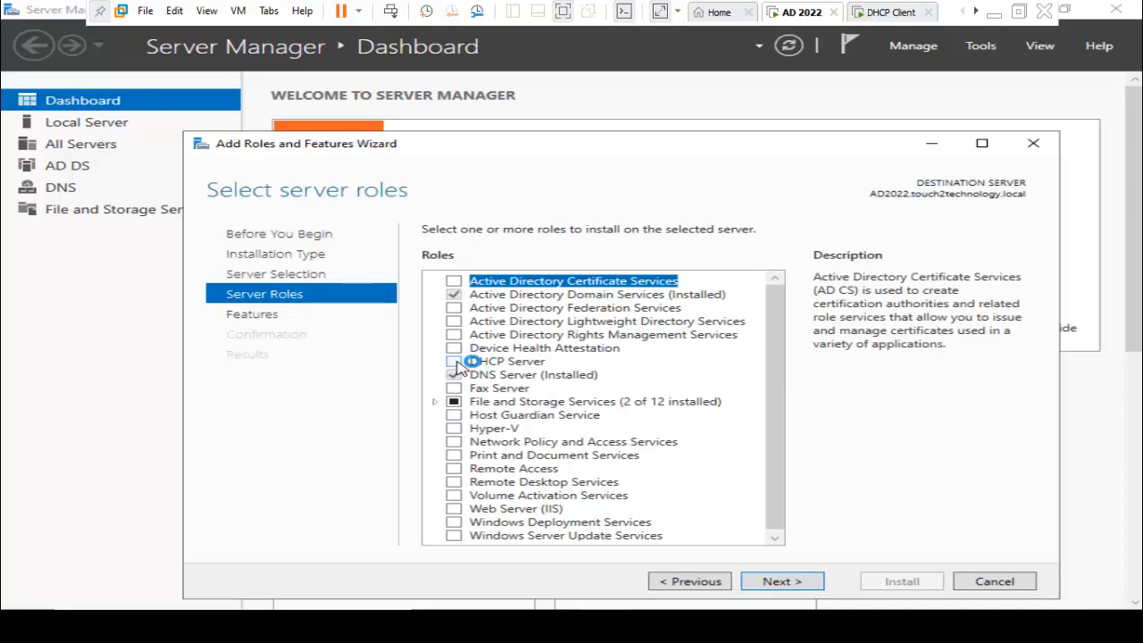
click(454, 360)
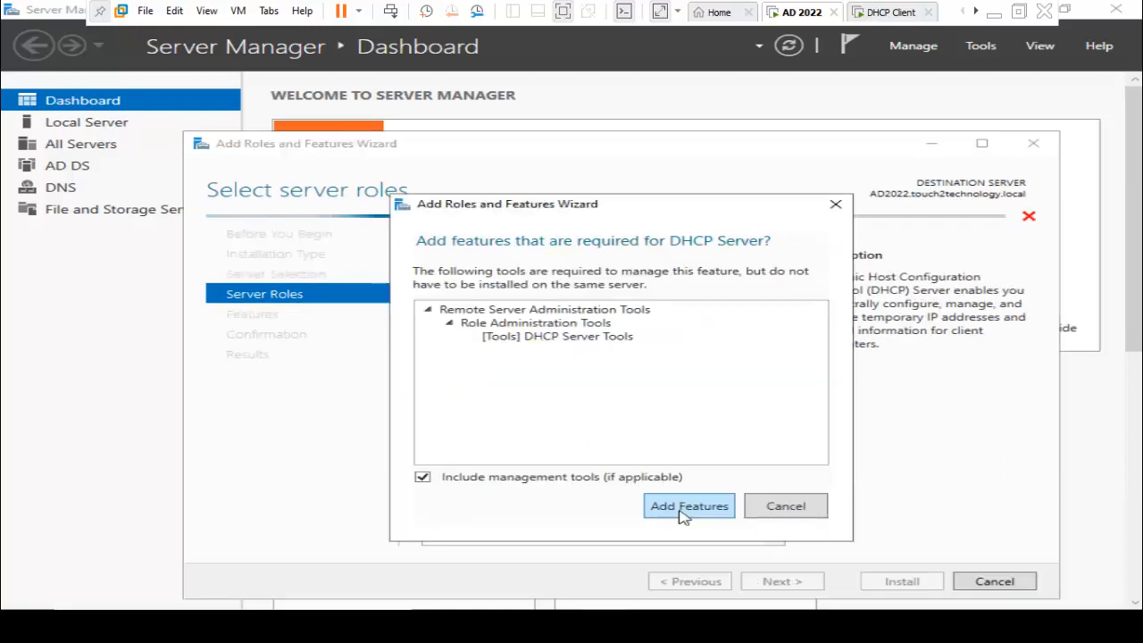
click(689, 505)
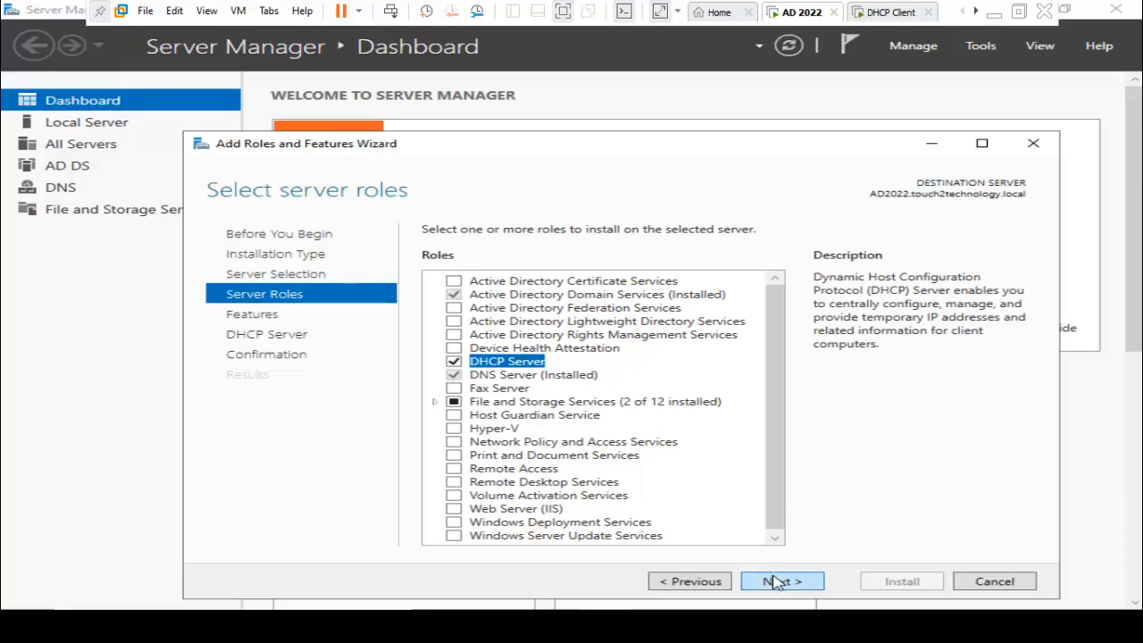
click(782, 582)
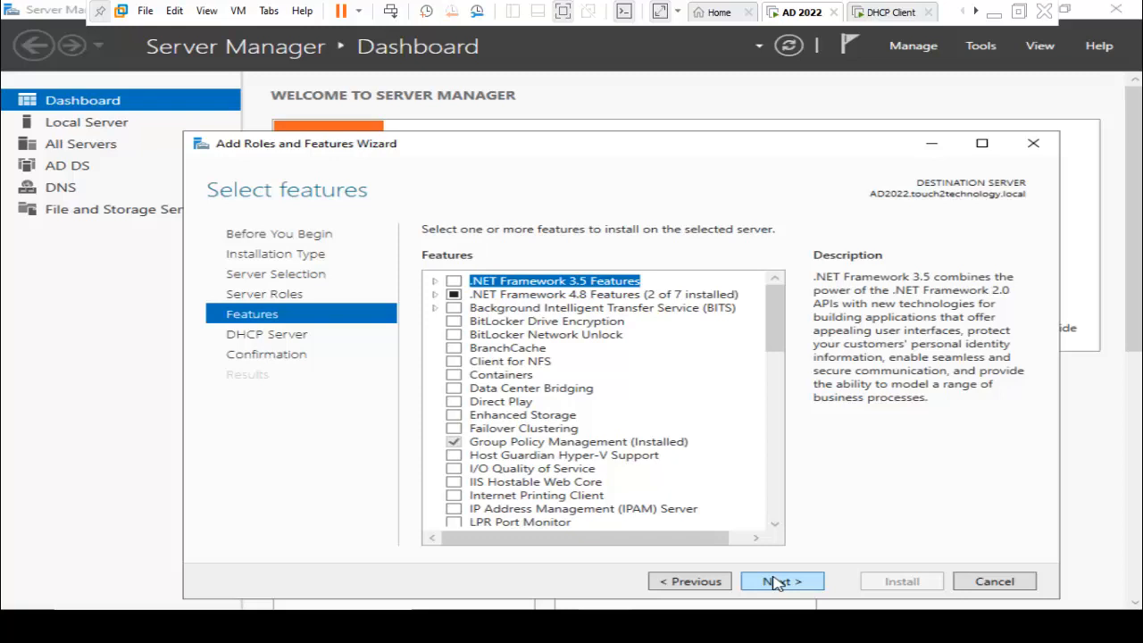
click(782, 581)
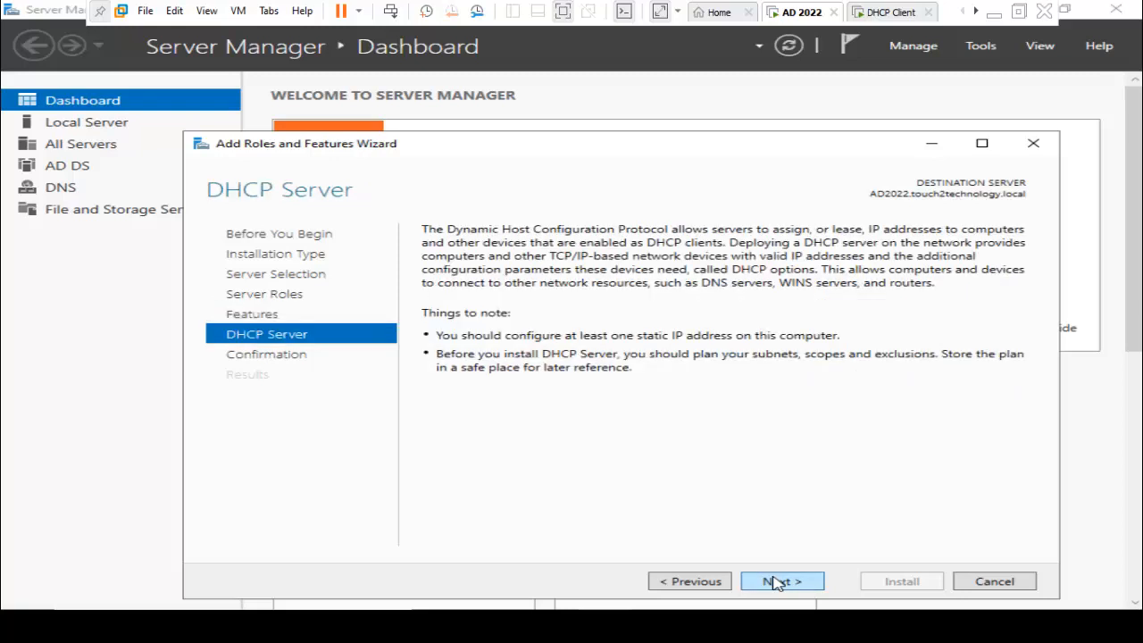
click(782, 581)
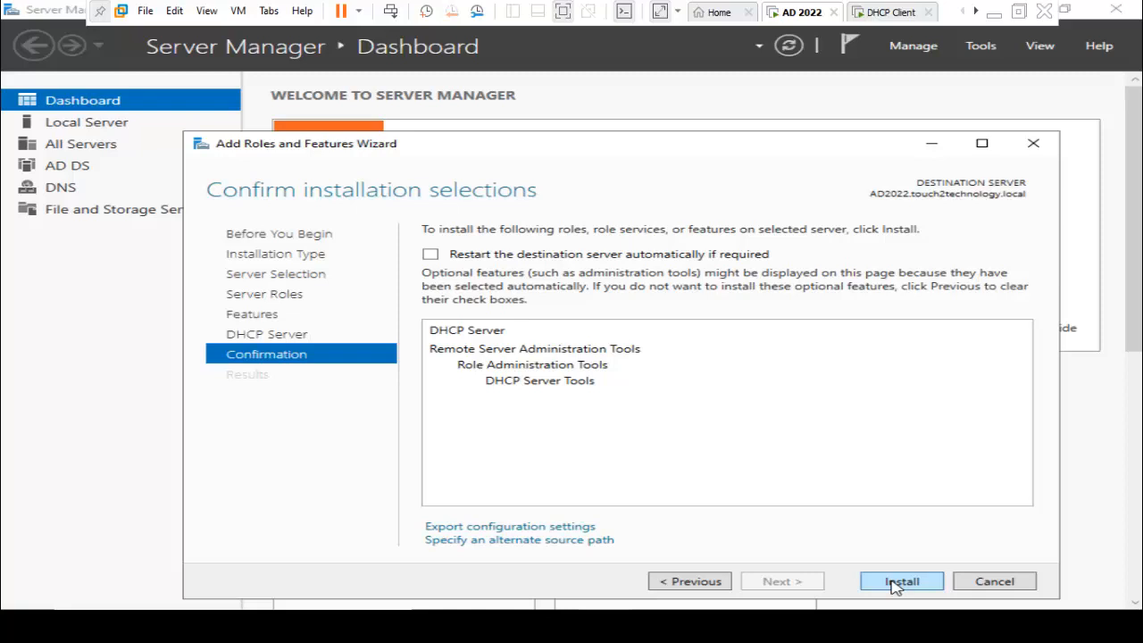
Install the queued DHCP Server role and wait for it to finish.
click(902, 581)
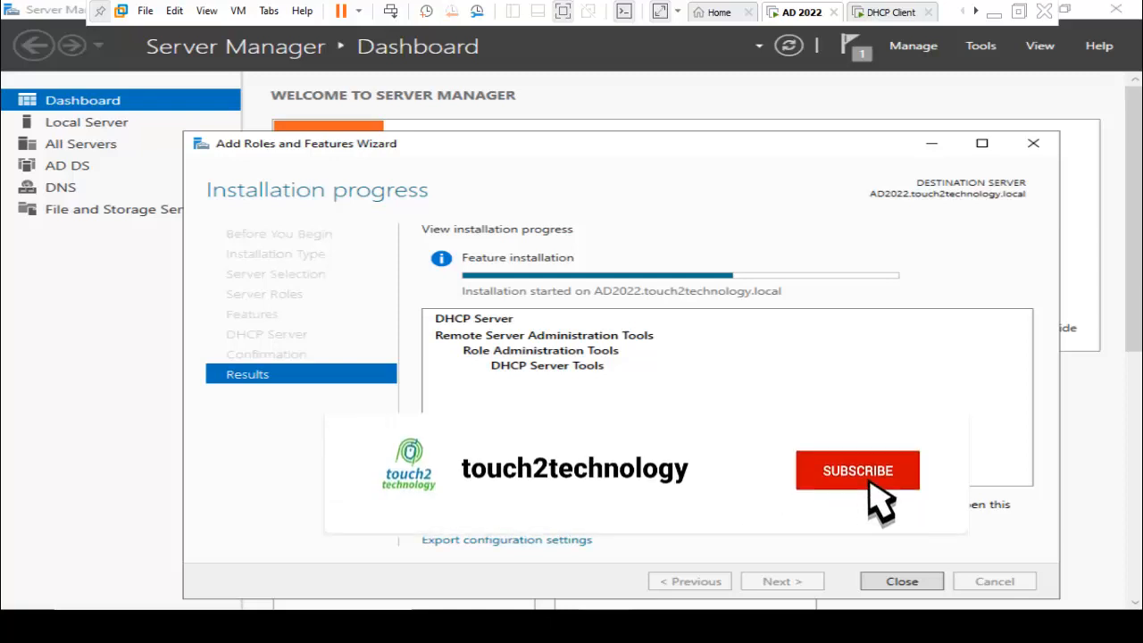
click(858, 471)
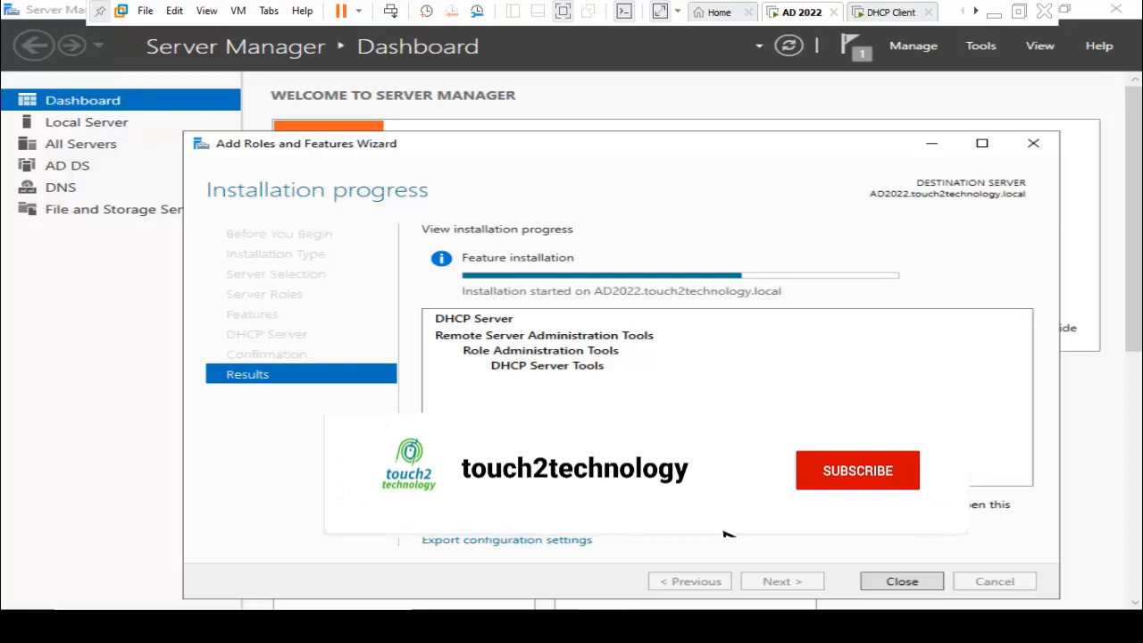
click(857, 471)
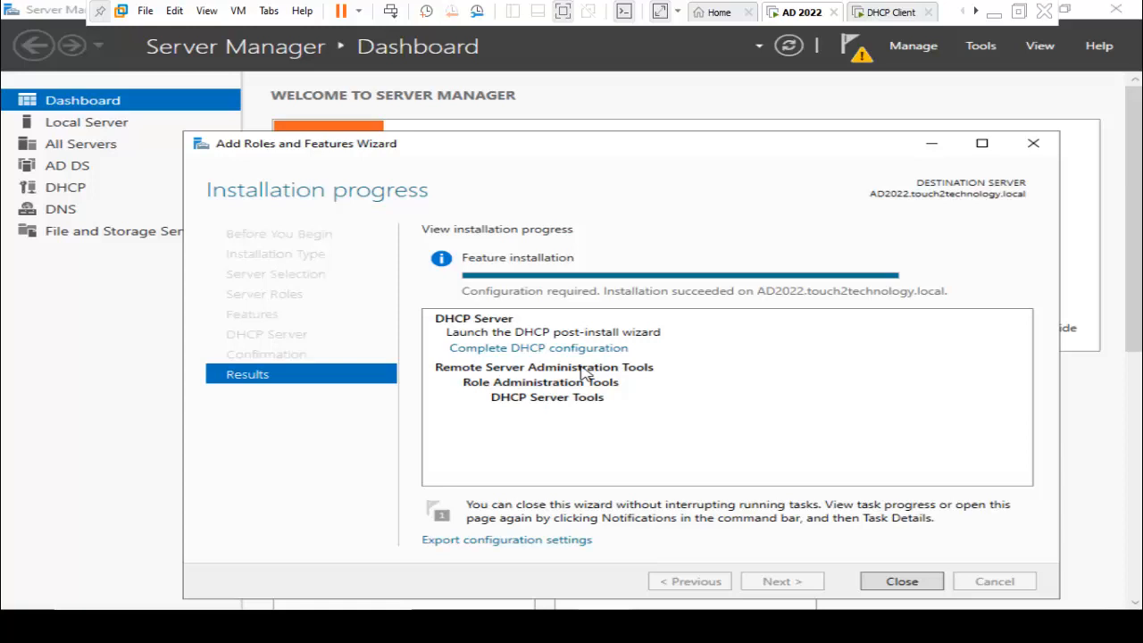
Commit DHCP post-install configuration with Administrator credentials, then close the summary.
click(538, 348)
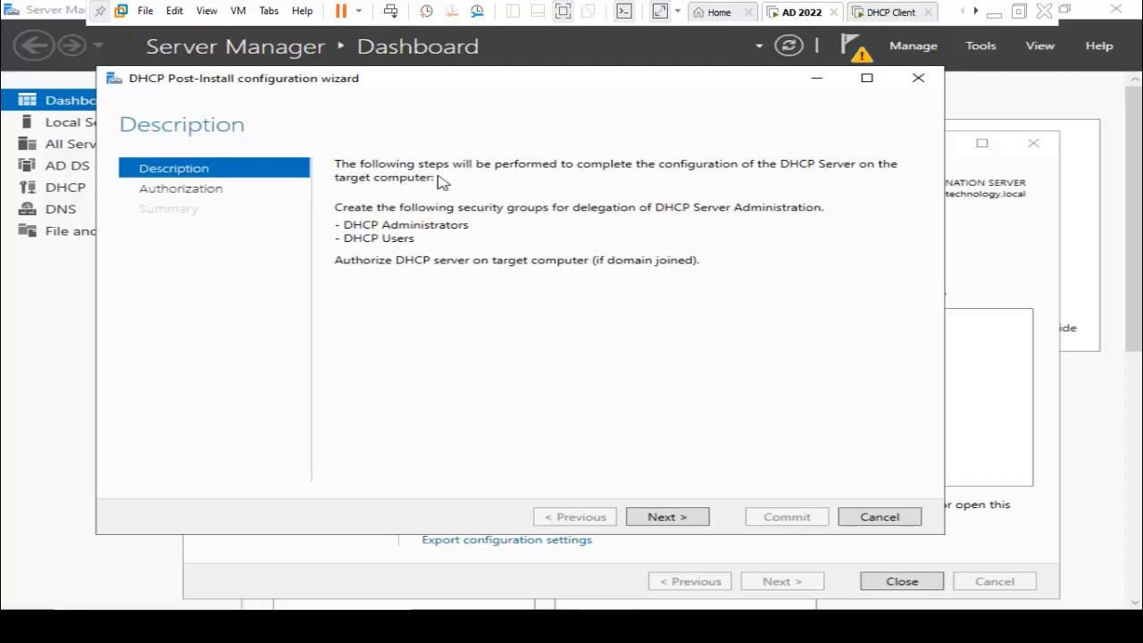
mouse_move(750, 188)
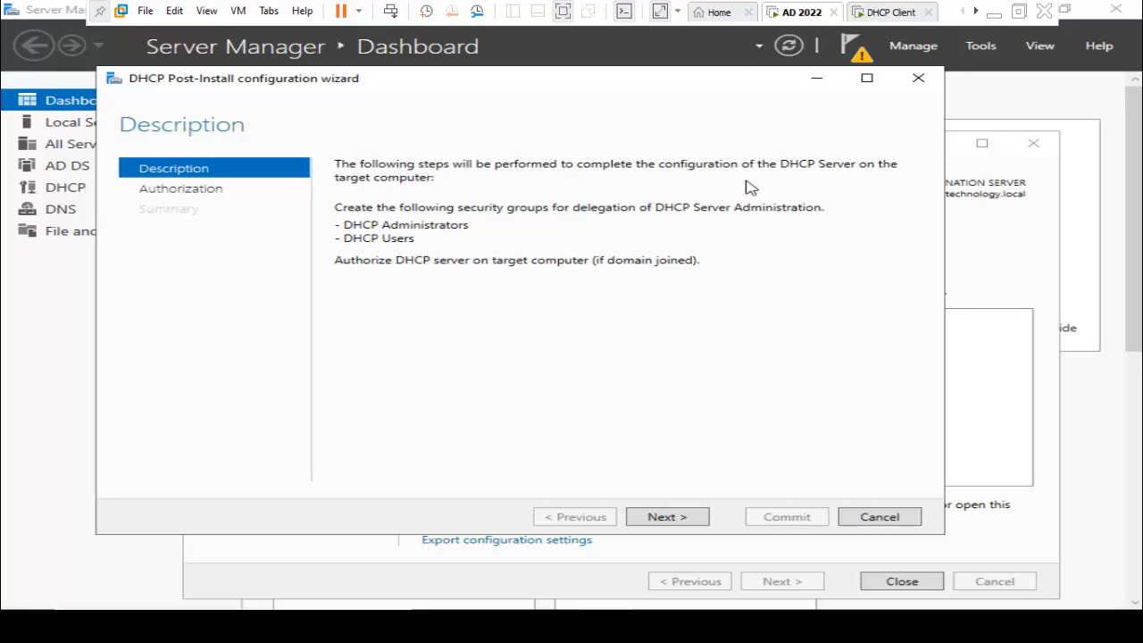
mouse_move(700, 442)
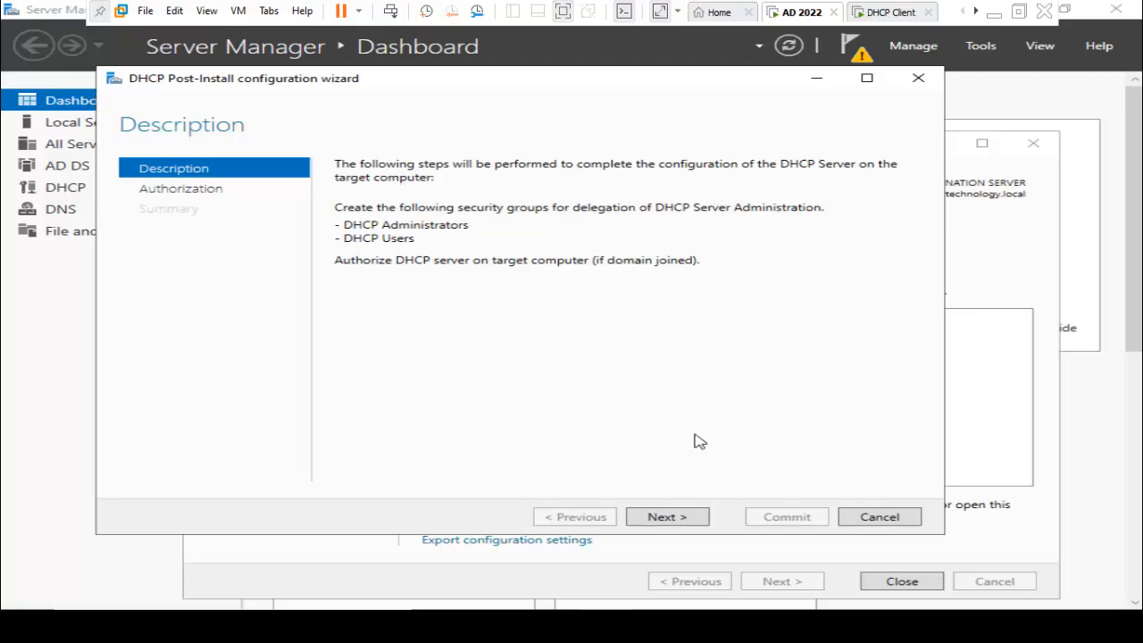
click(667, 516)
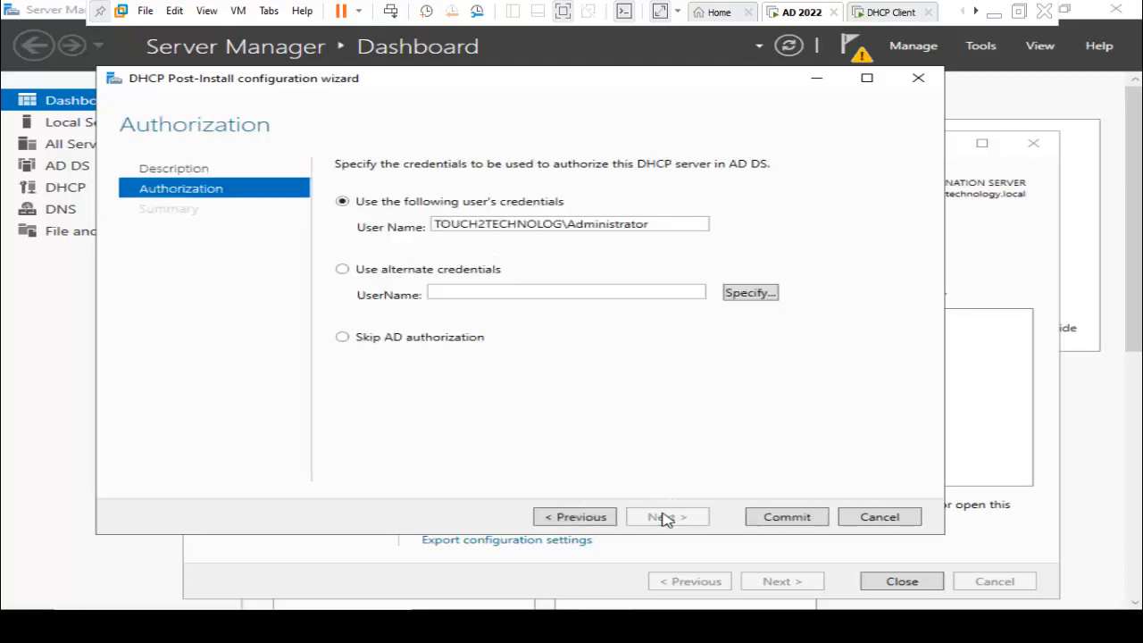
mouse_move(613, 183)
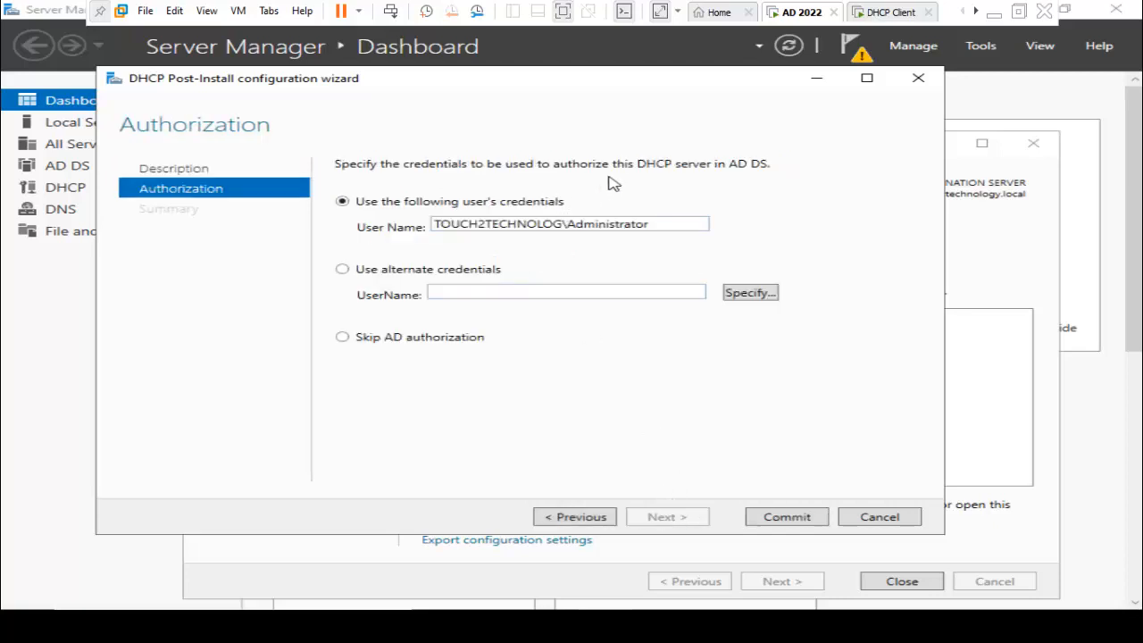
mouse_move(710, 187)
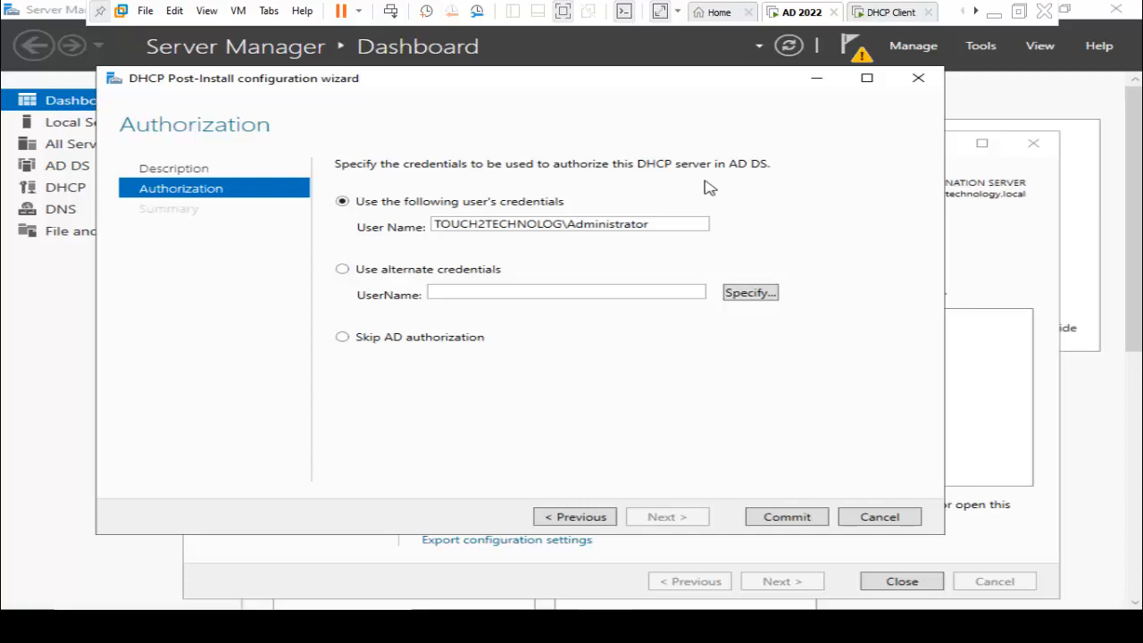
mouse_move(411, 212)
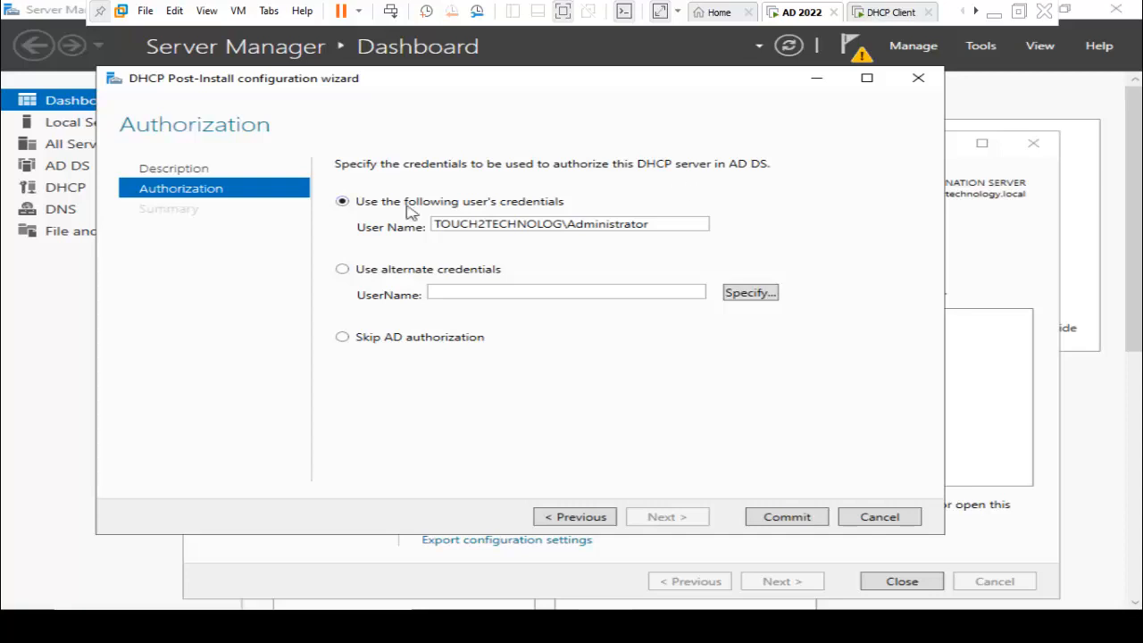
mouse_move(539, 397)
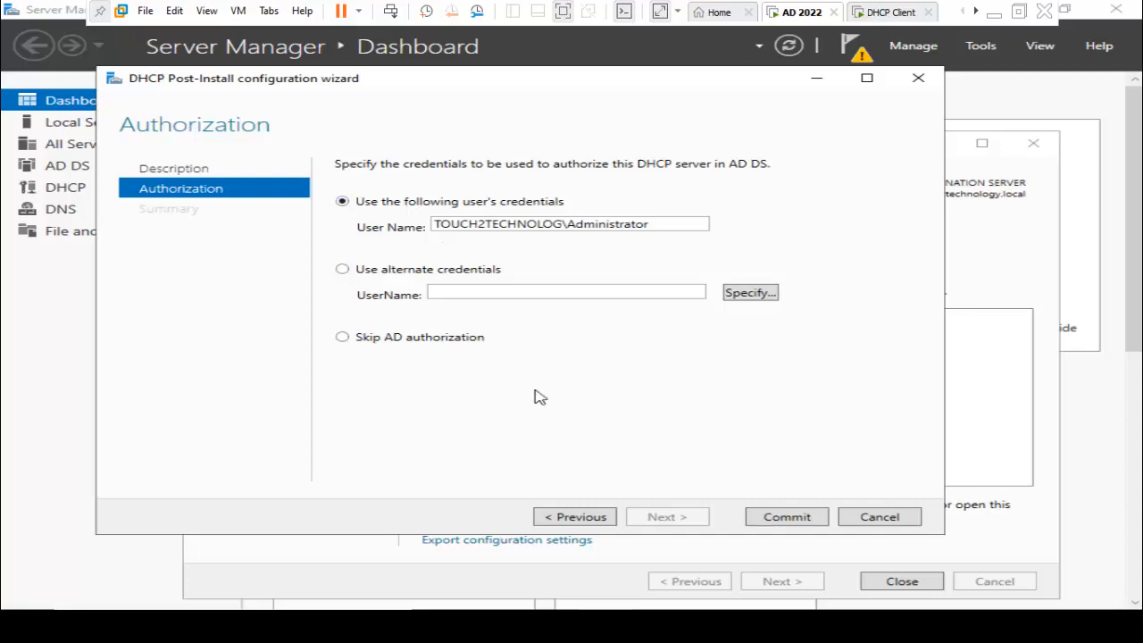
click(787, 516)
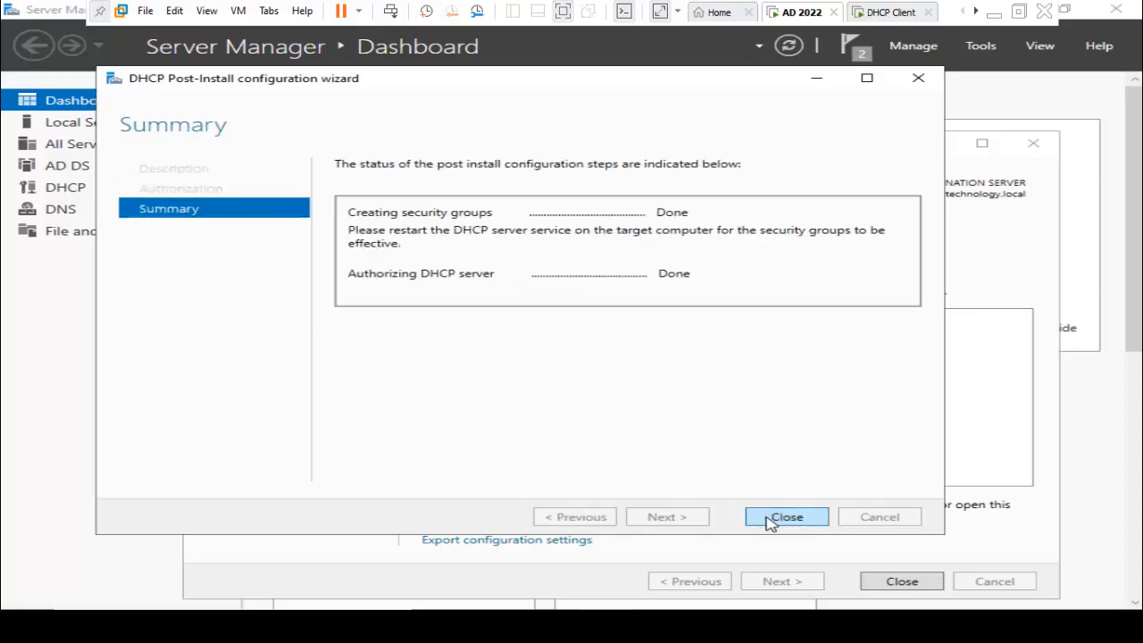
mouse_move(681, 390)
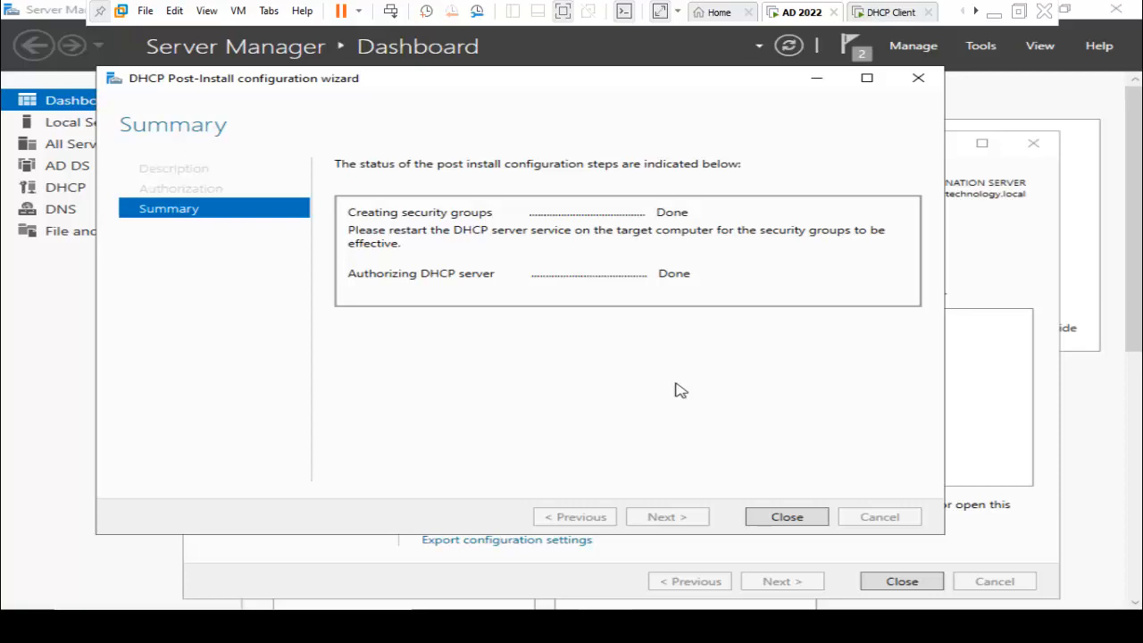
click(786, 516)
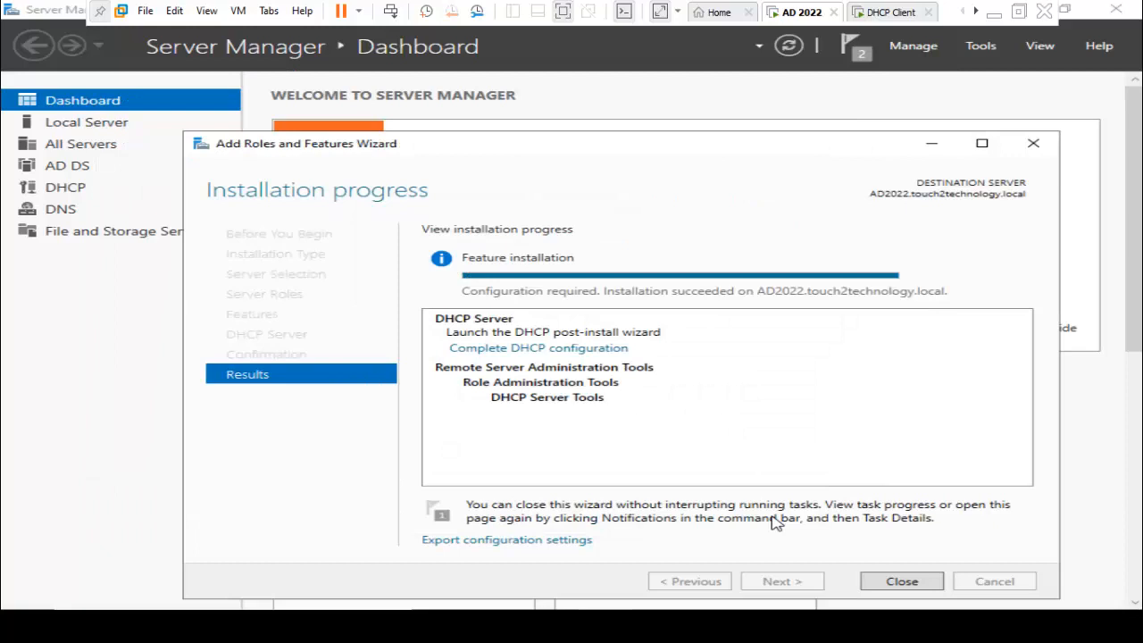
Close the roles wizard and open the DHCP console from Tools, maximized.
click(901, 581)
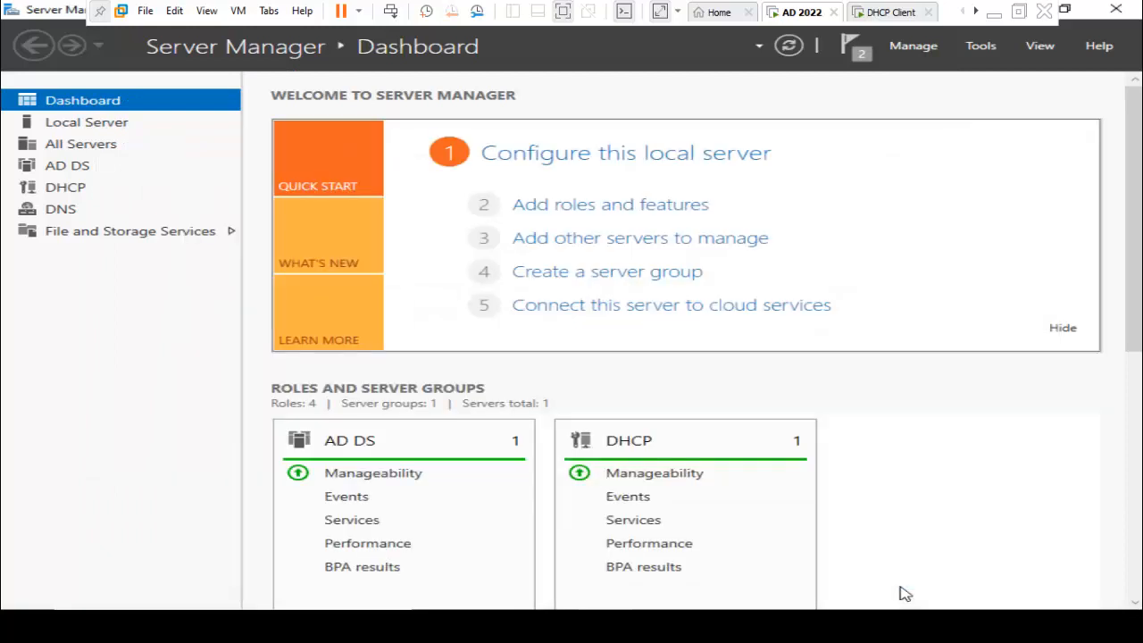
mouse_move(420, 175)
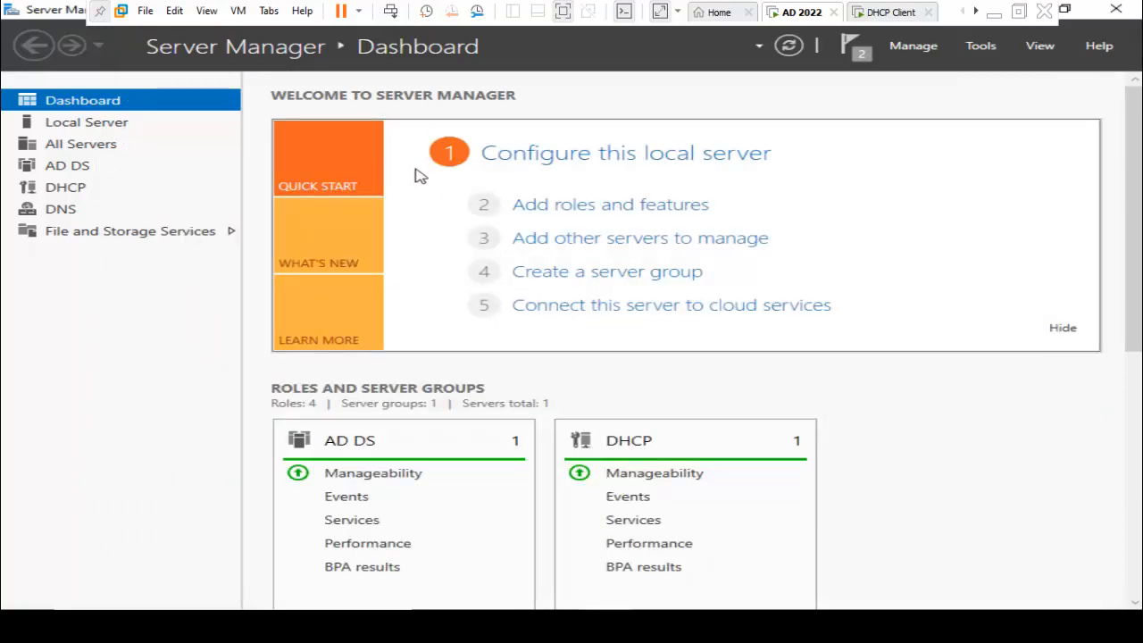
click(980, 46)
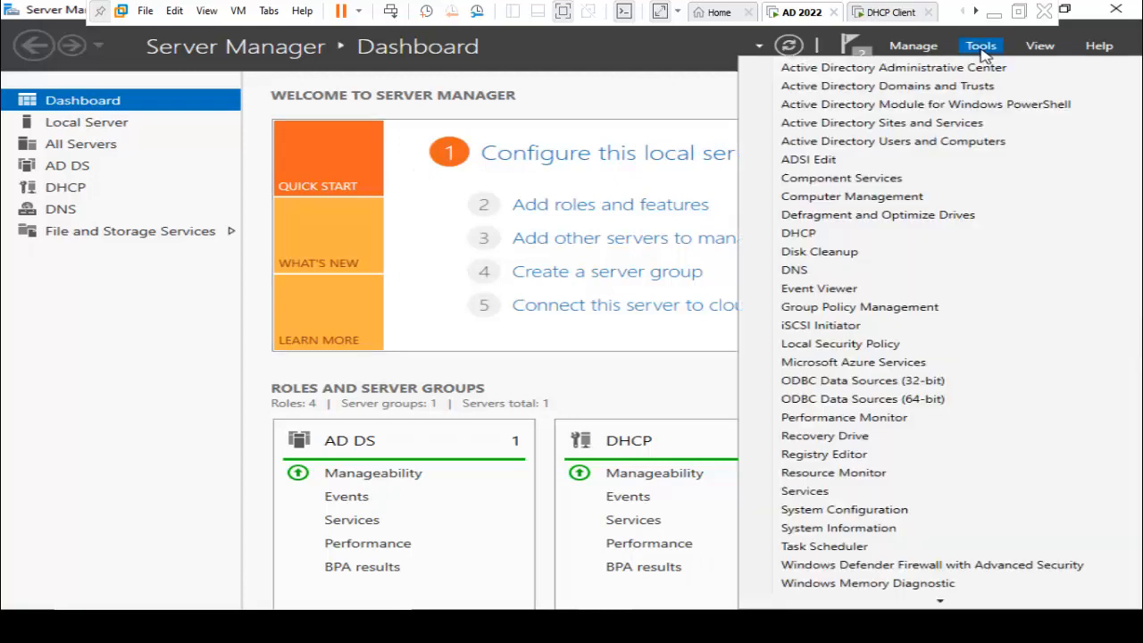
mouse_move(798, 234)
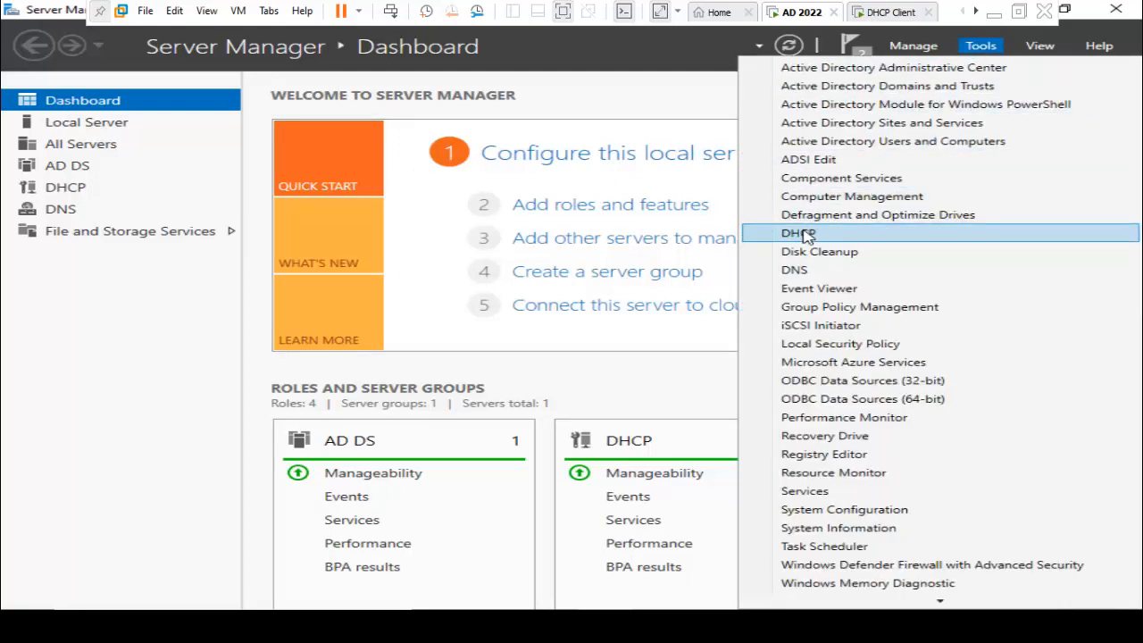
click(797, 233)
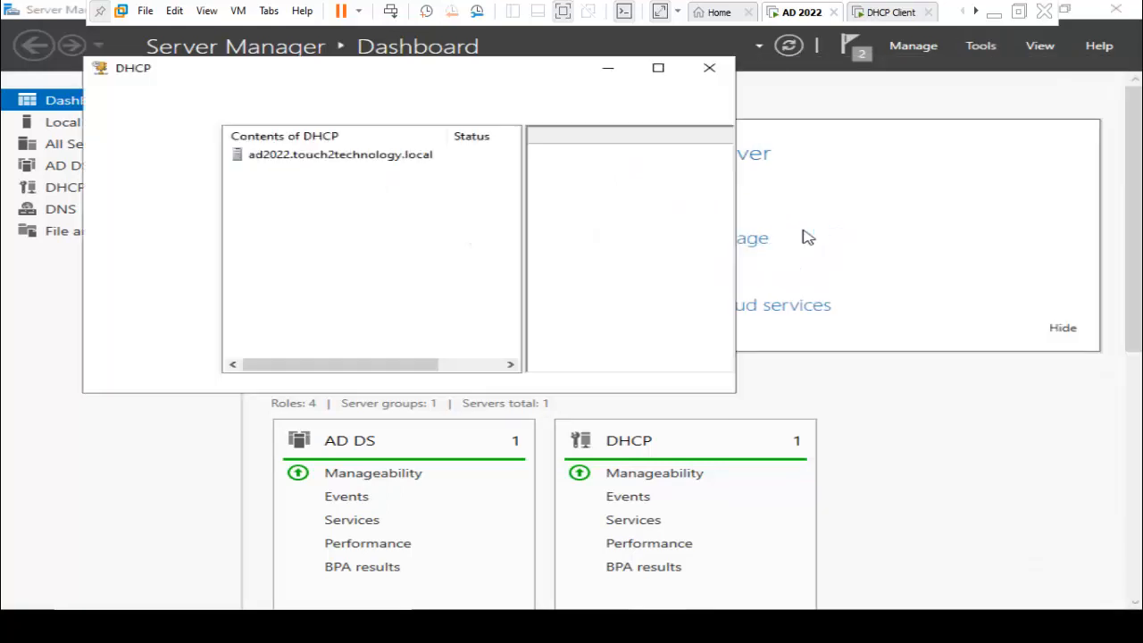
click(658, 67)
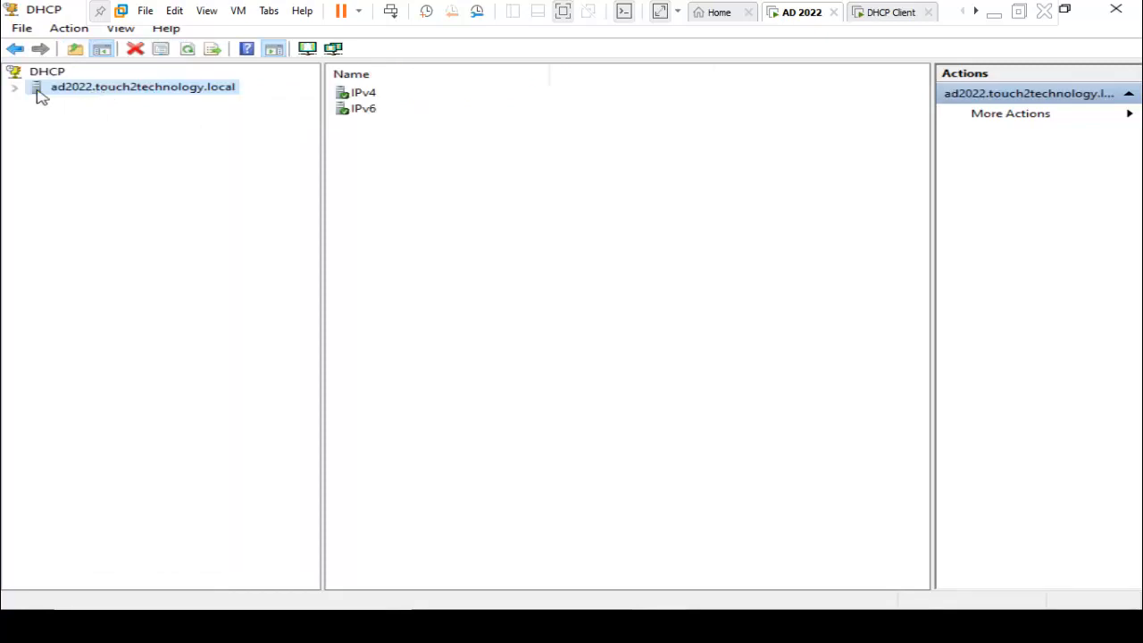
Expand ad2022.touch2technology.local and its IPv4 node in the DHCP tree.
click(16, 87)
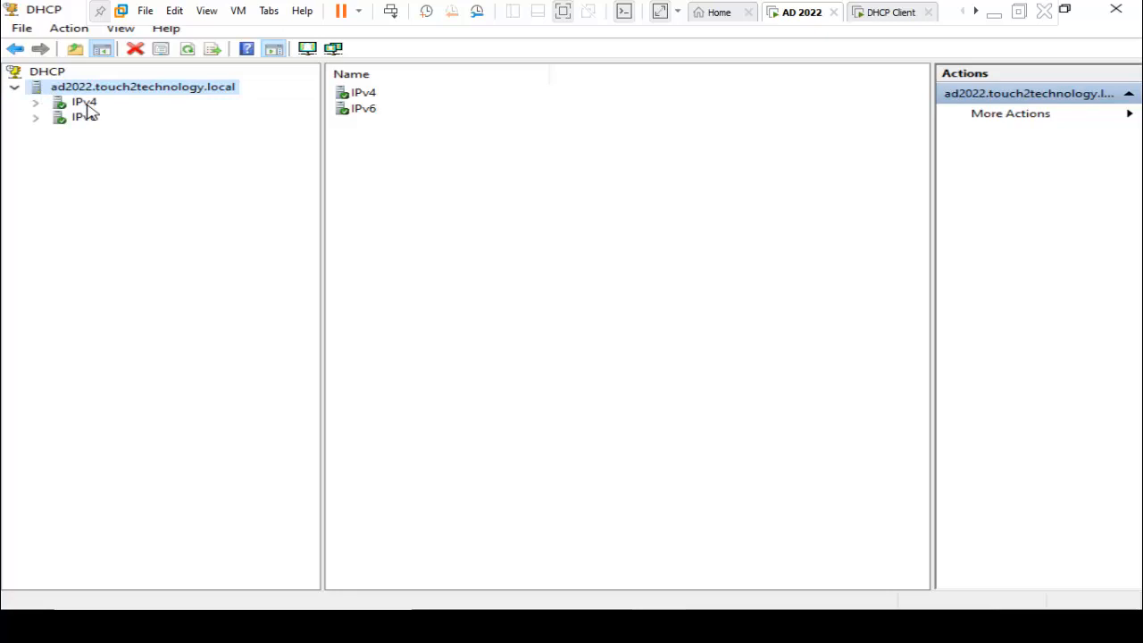
click(83, 101)
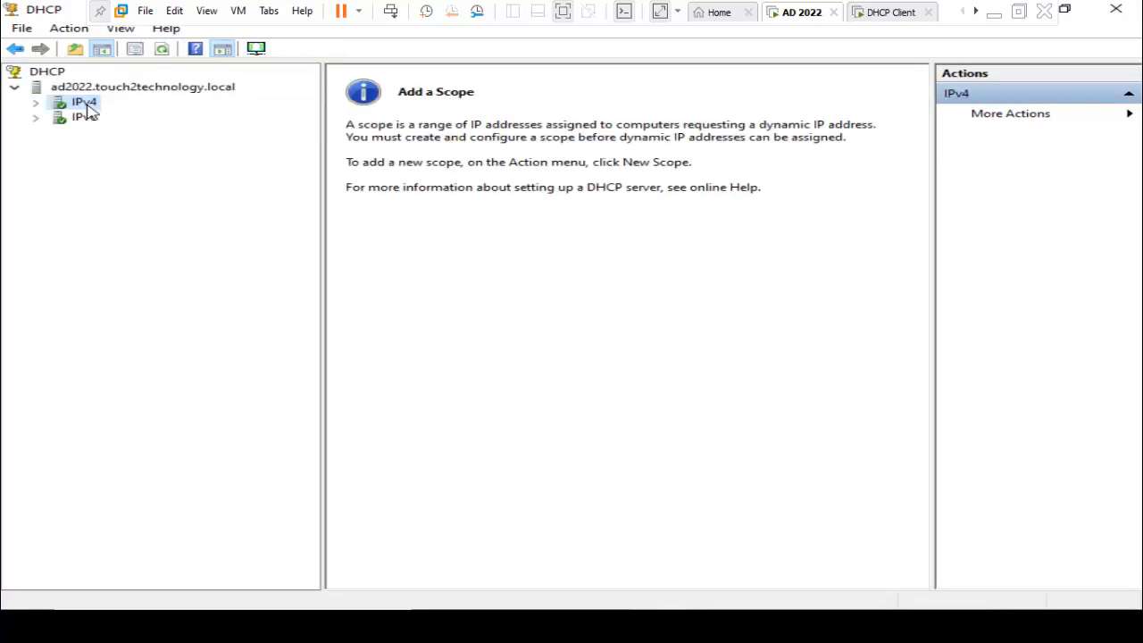
click(36, 102)
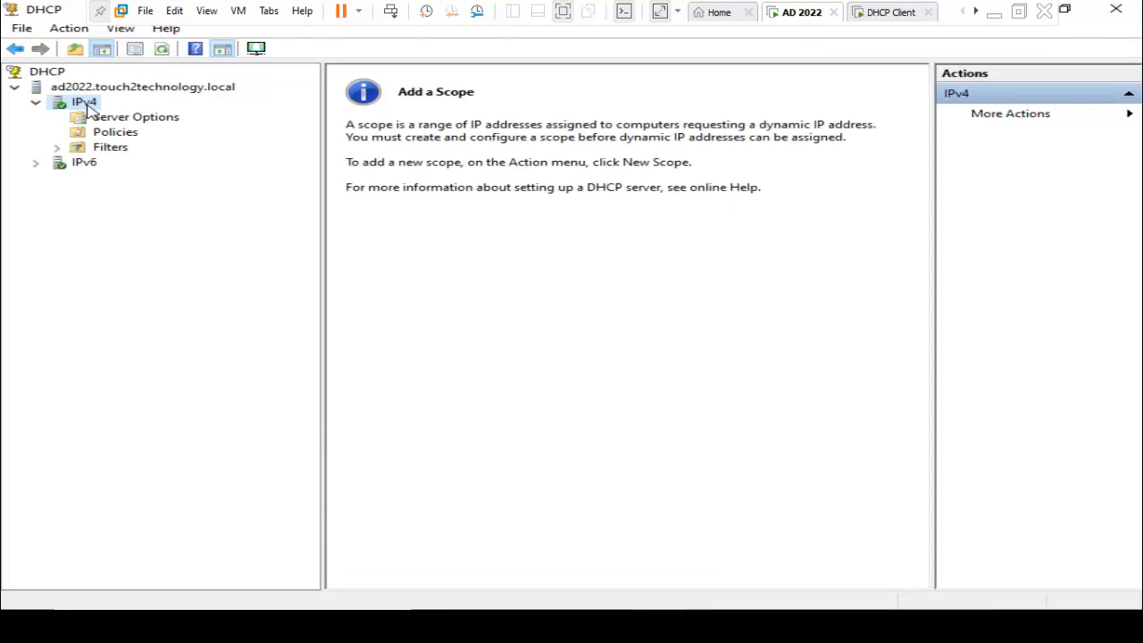
Start a new IPv4 scope named ServerLAN with description 'Server DHCP'.
right_click(83, 101)
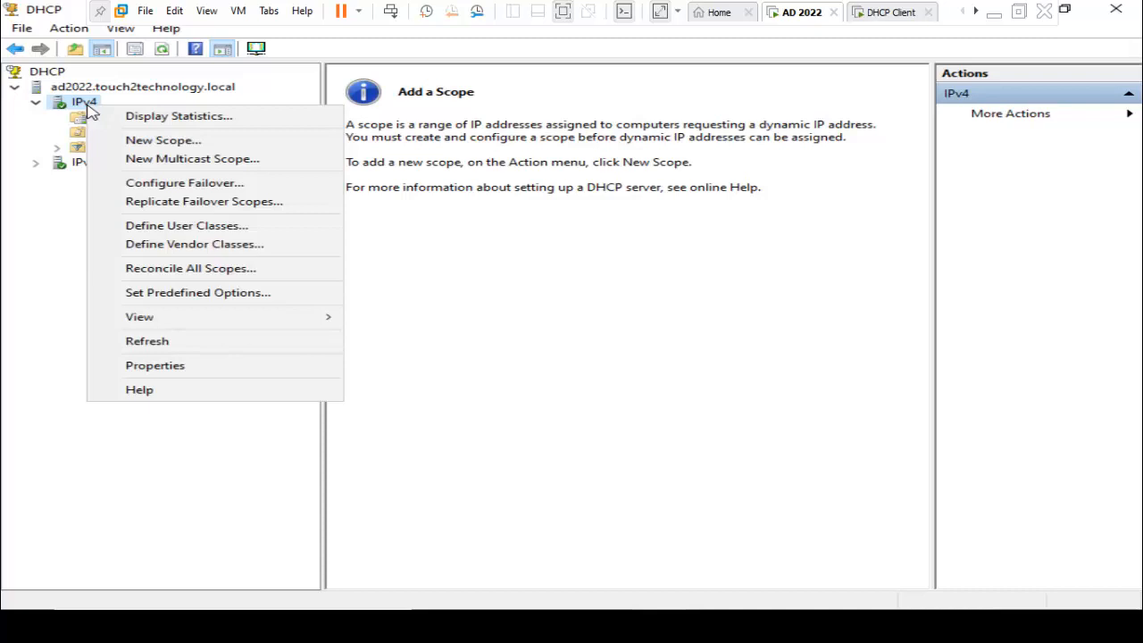
mouse_move(163, 140)
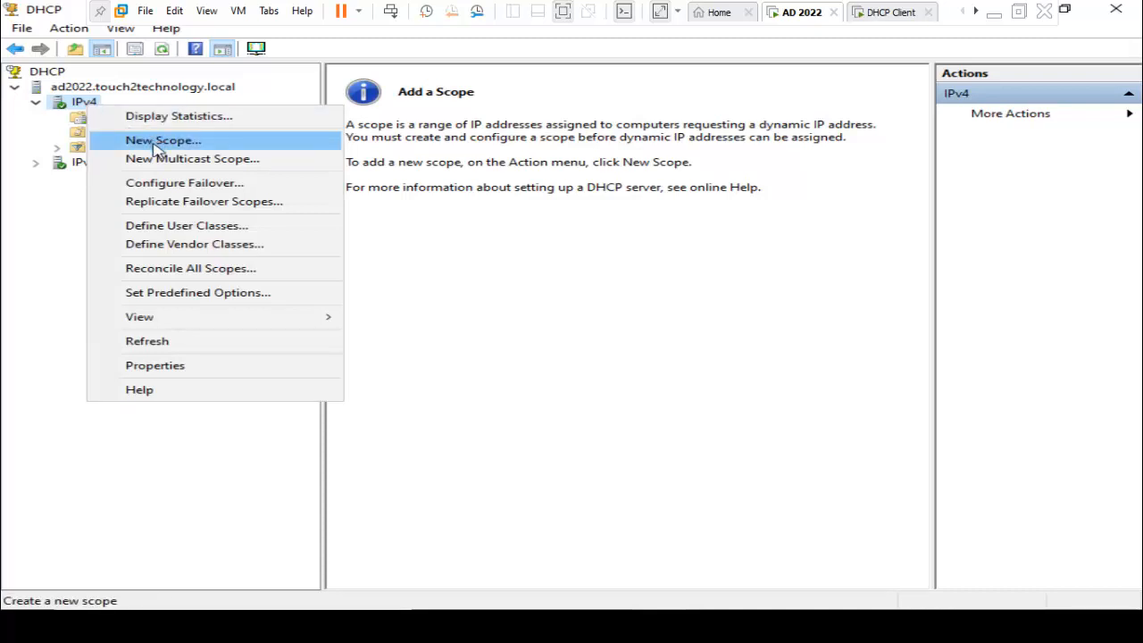
click(163, 140)
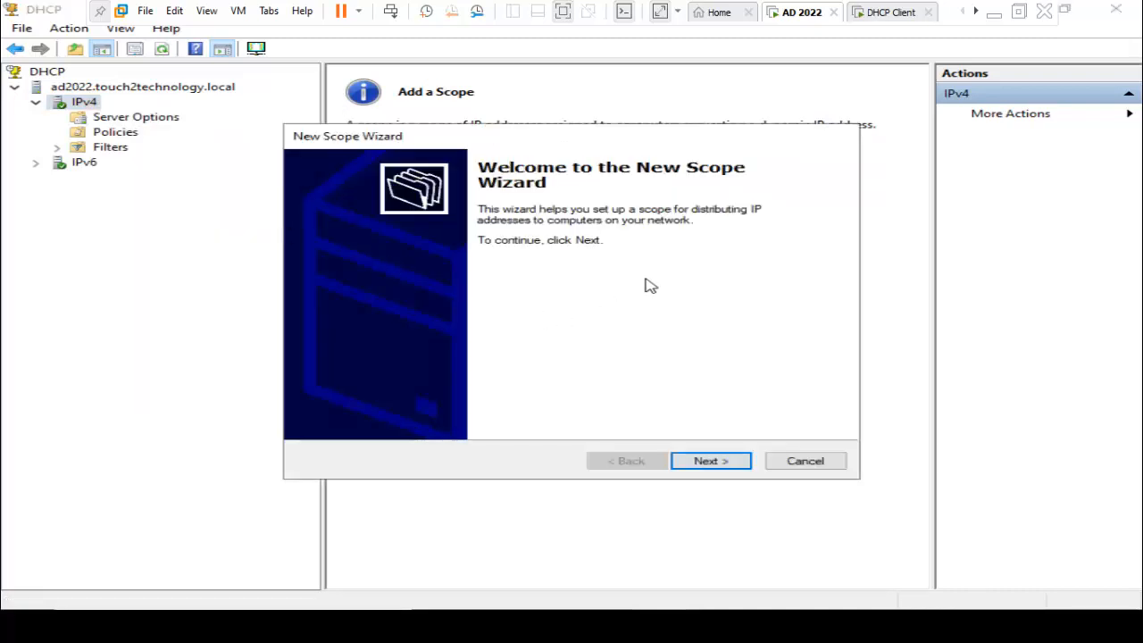
mouse_move(666, 281)
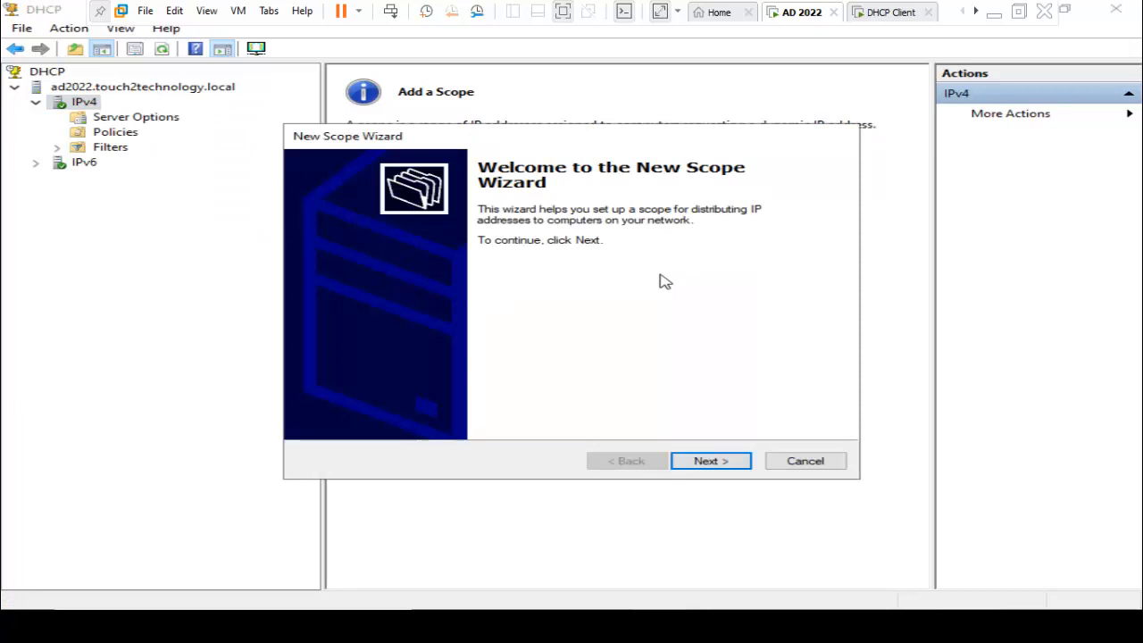
mouse_move(711, 460)
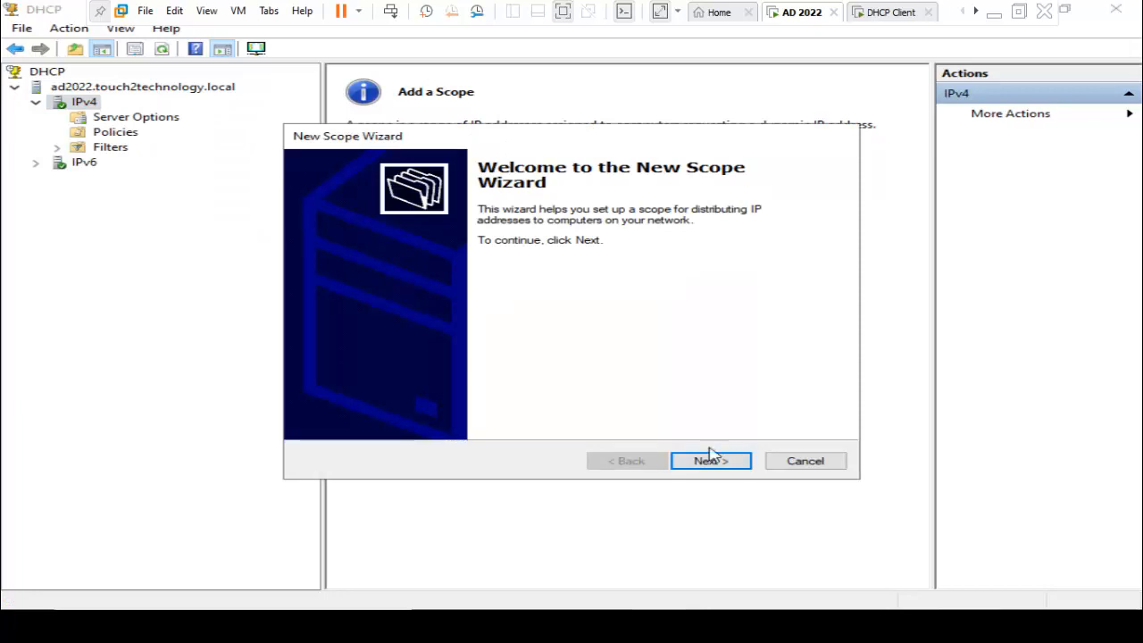
click(711, 461)
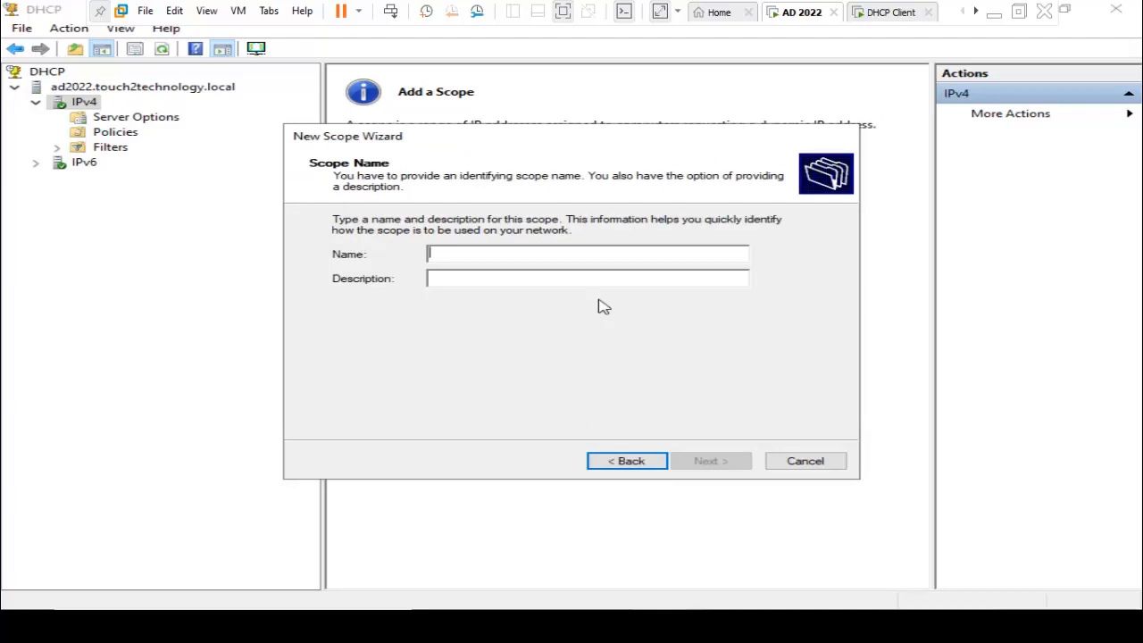
text(Server)
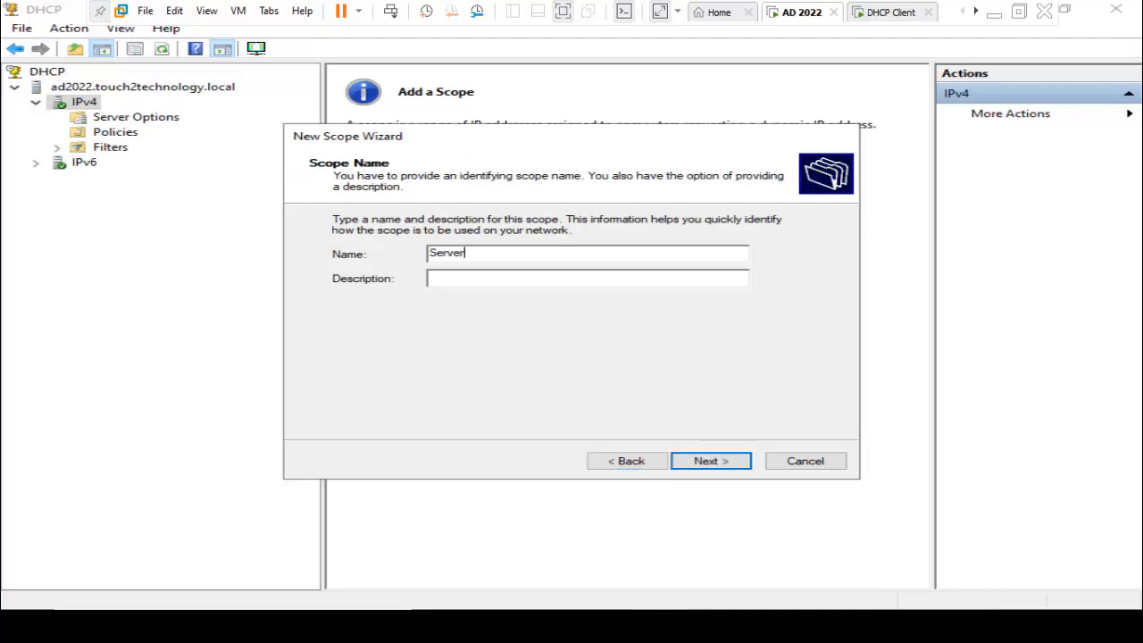
text(LAN)
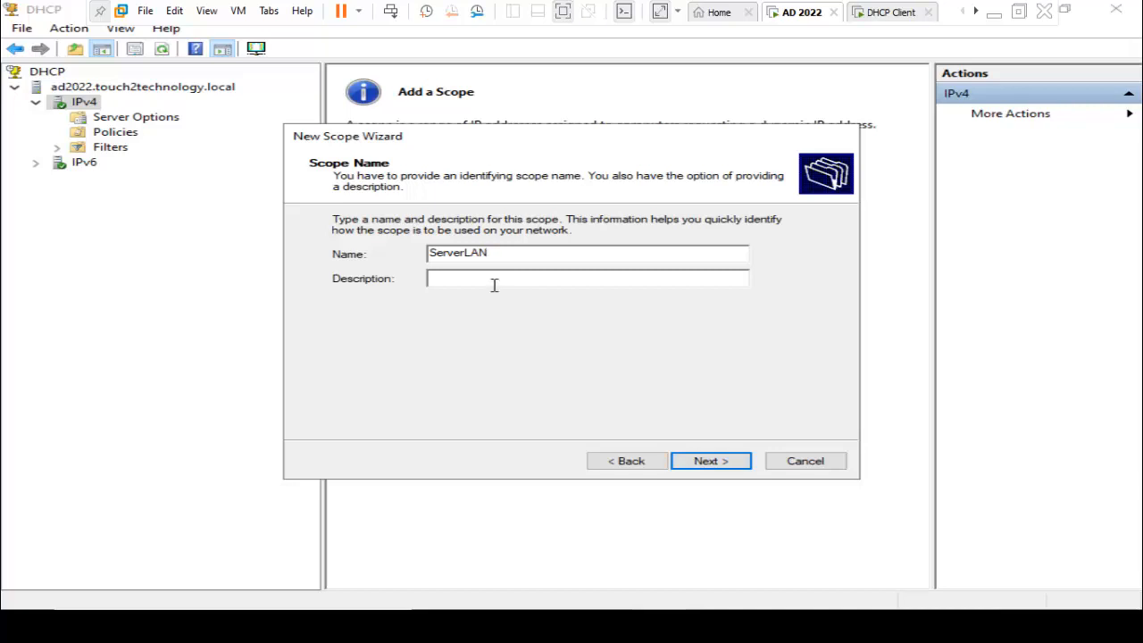
text(Server)
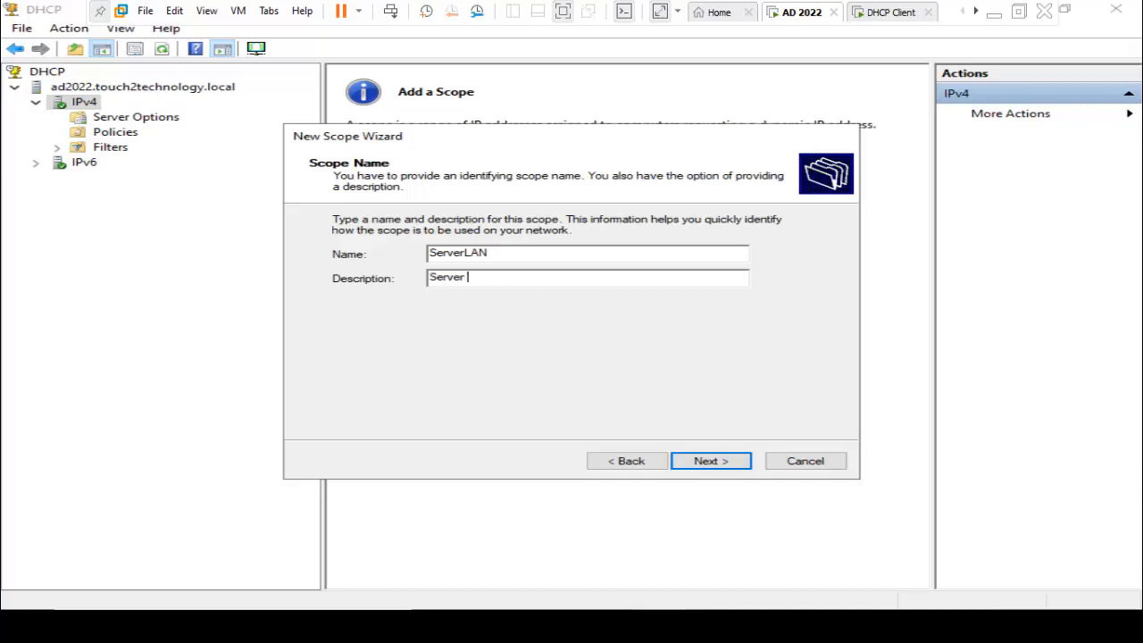
text(DHC)
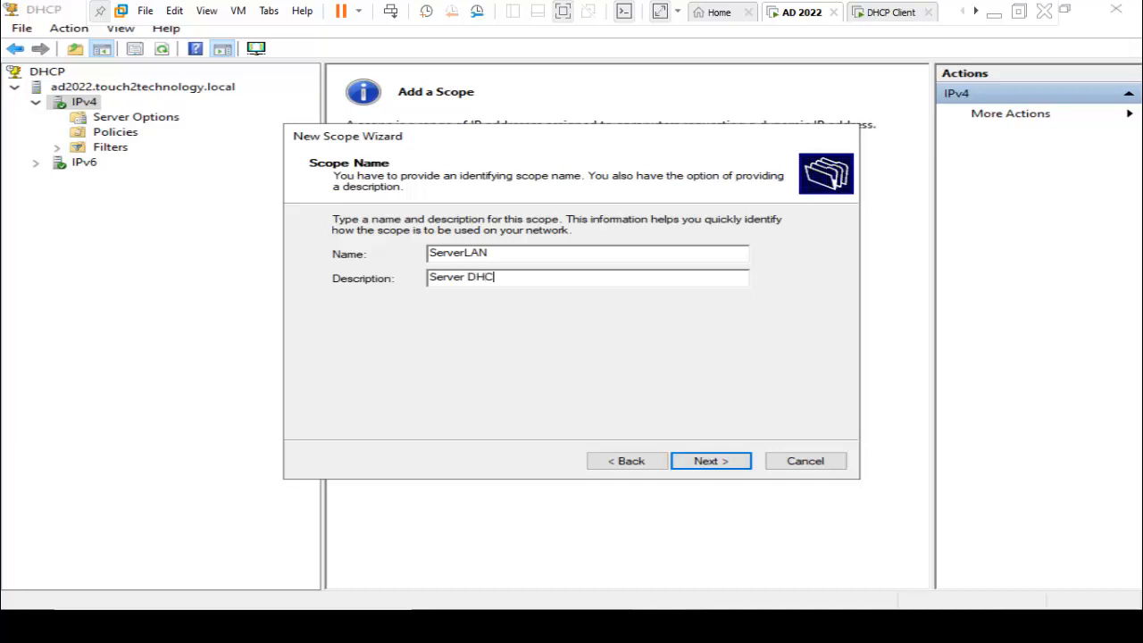
text(" ")
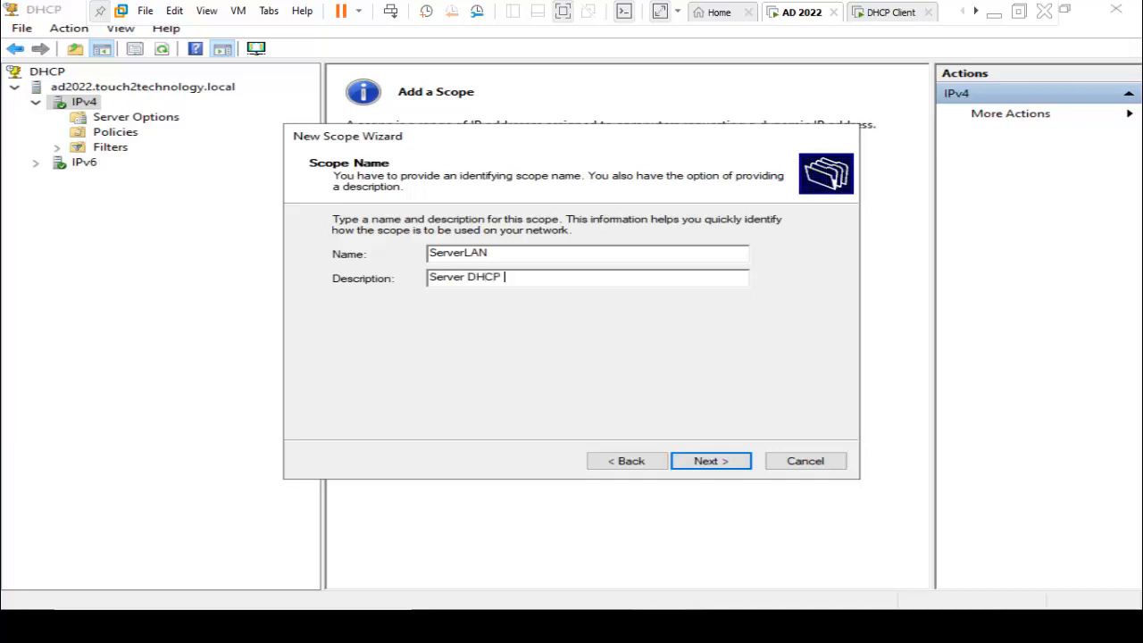
Enter scope range 192.168.184.151 to 192.168.184.200 with a /24 subnet mask.
click(711, 460)
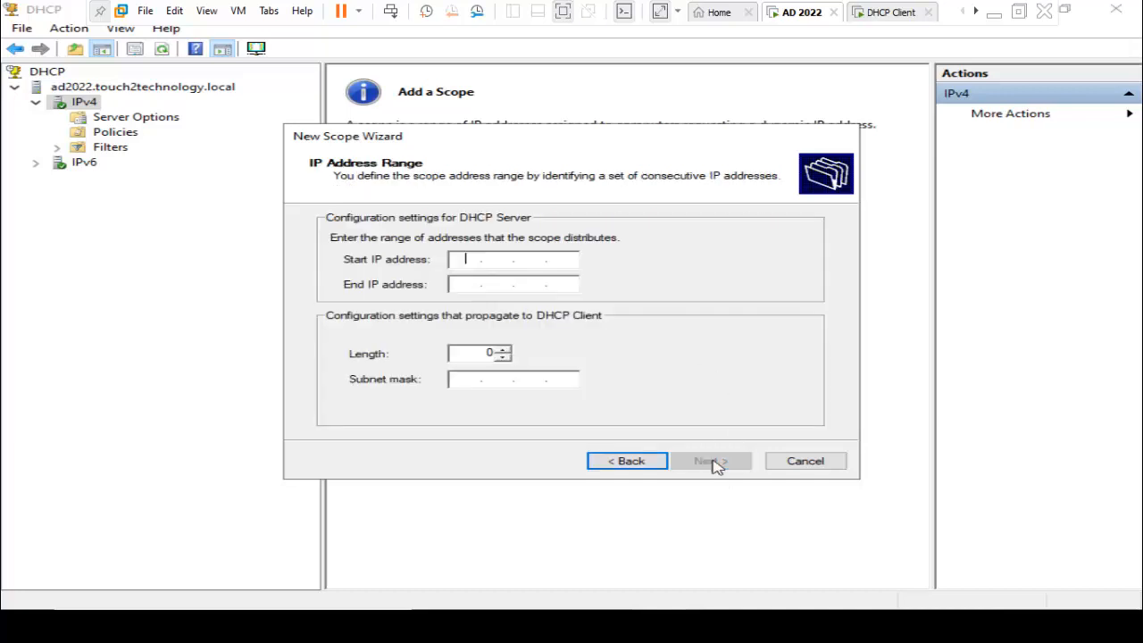
mouse_move(733, 337)
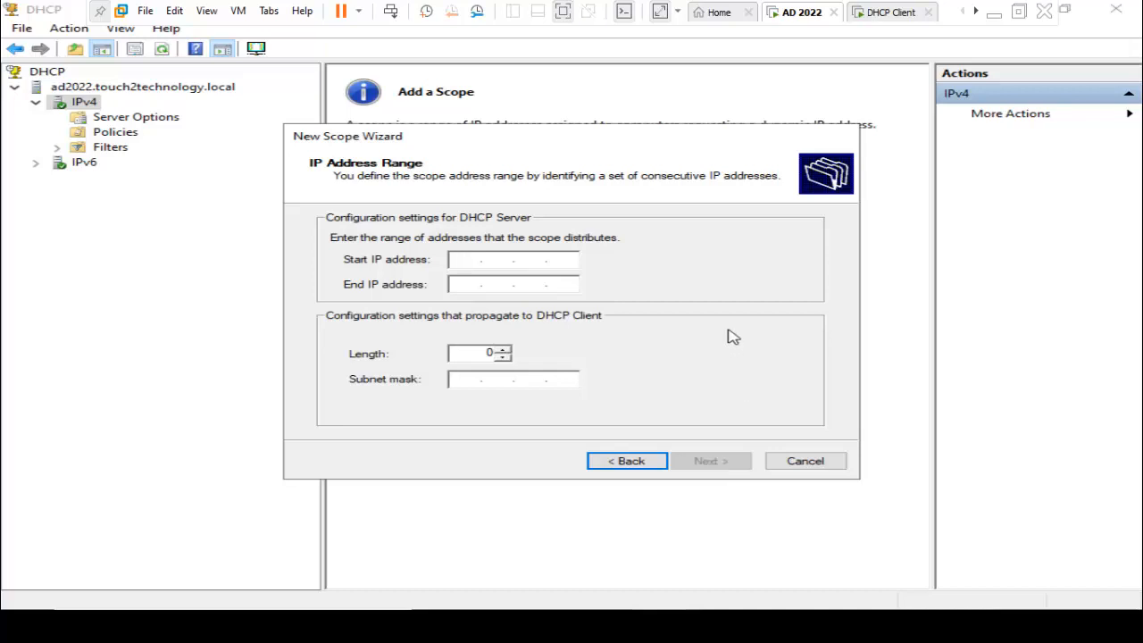
click(512, 259)
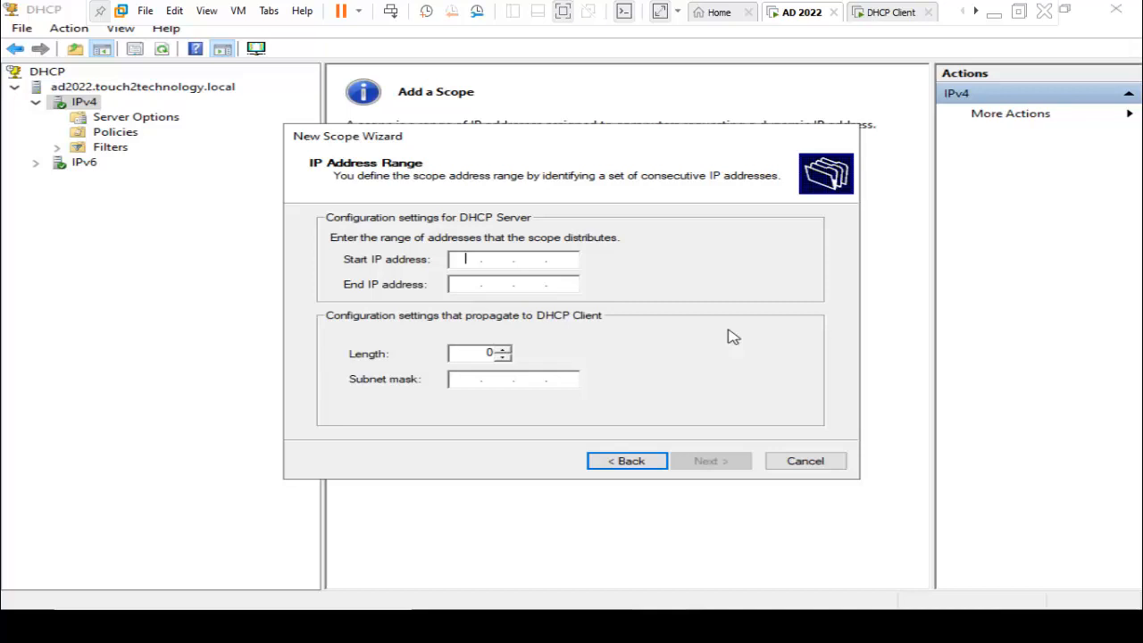
text(192.168.1.)
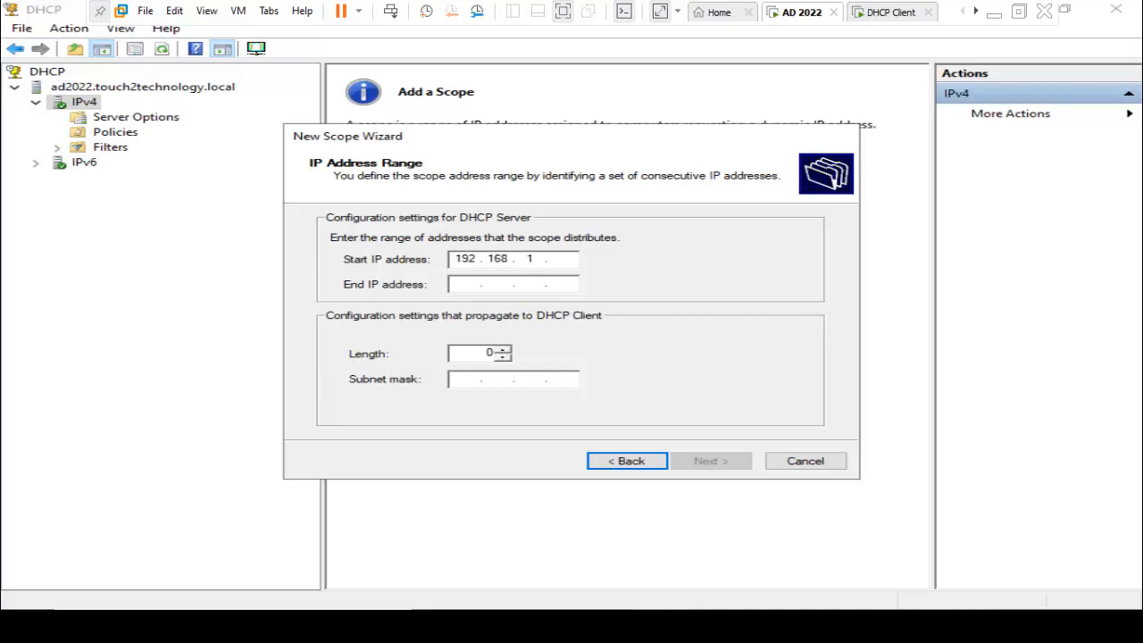
text(184	1)
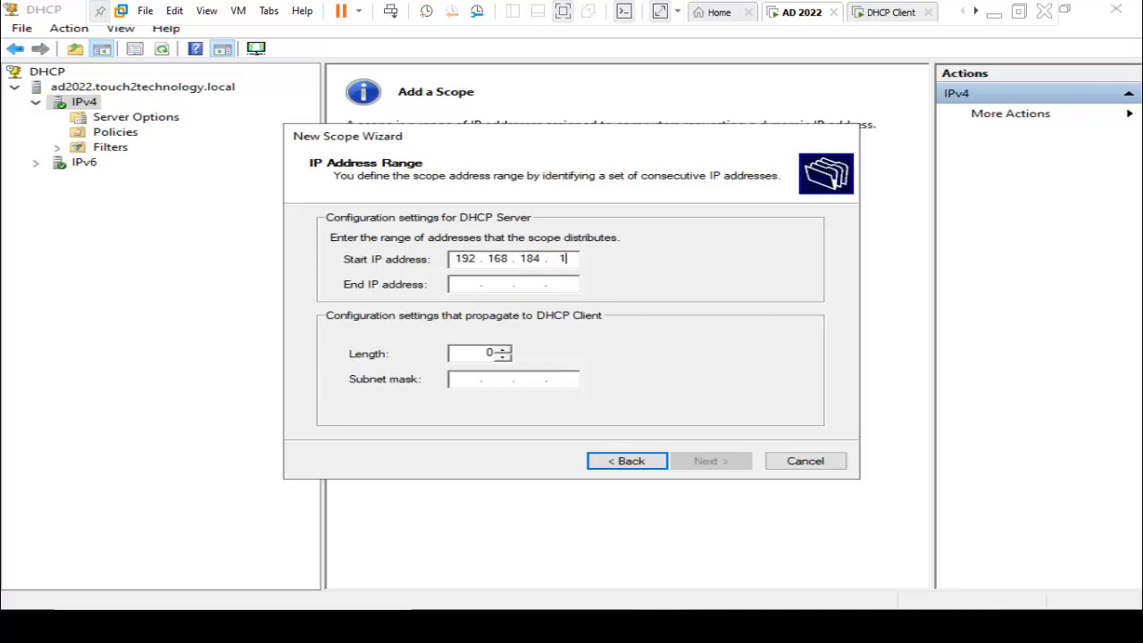
text(51)
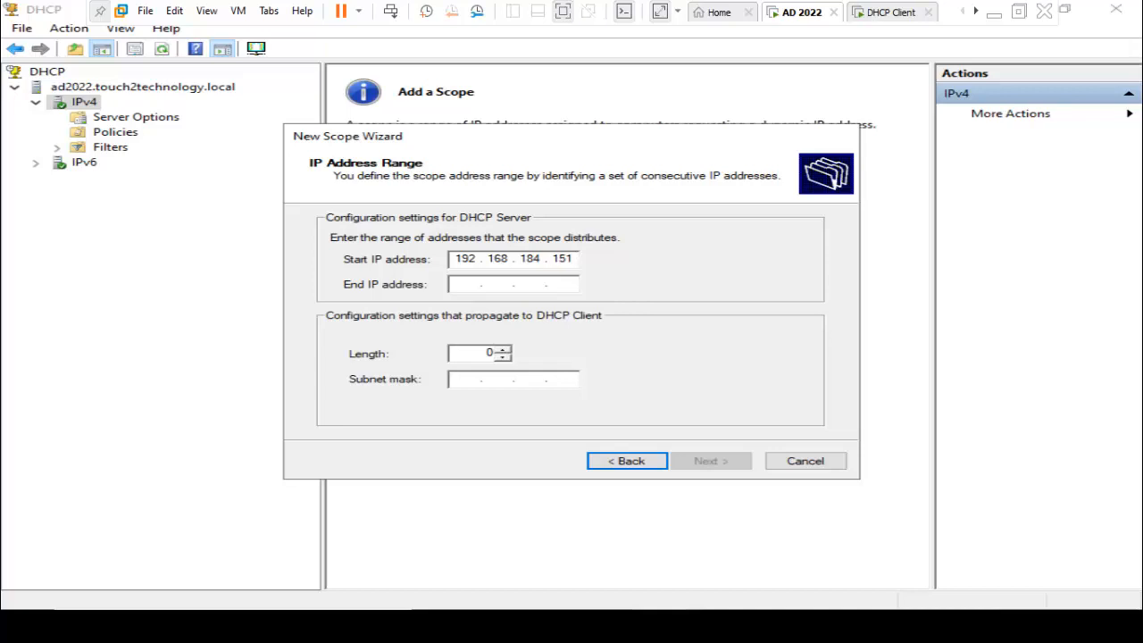
text(192.168.184.200)
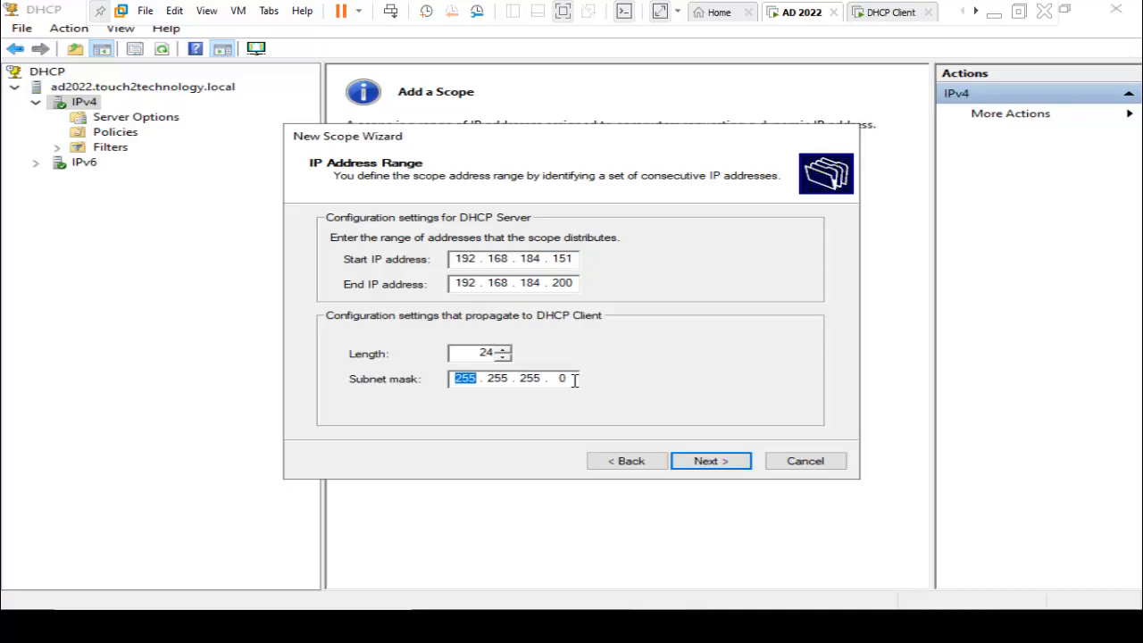
mouse_move(657, 394)
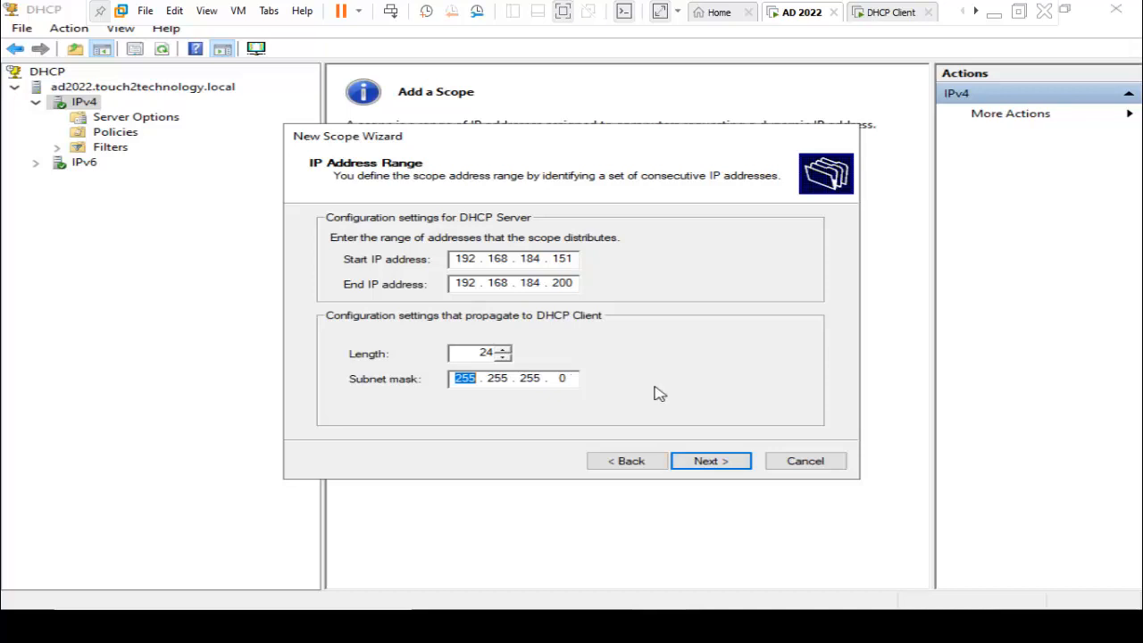
mouse_move(705, 372)
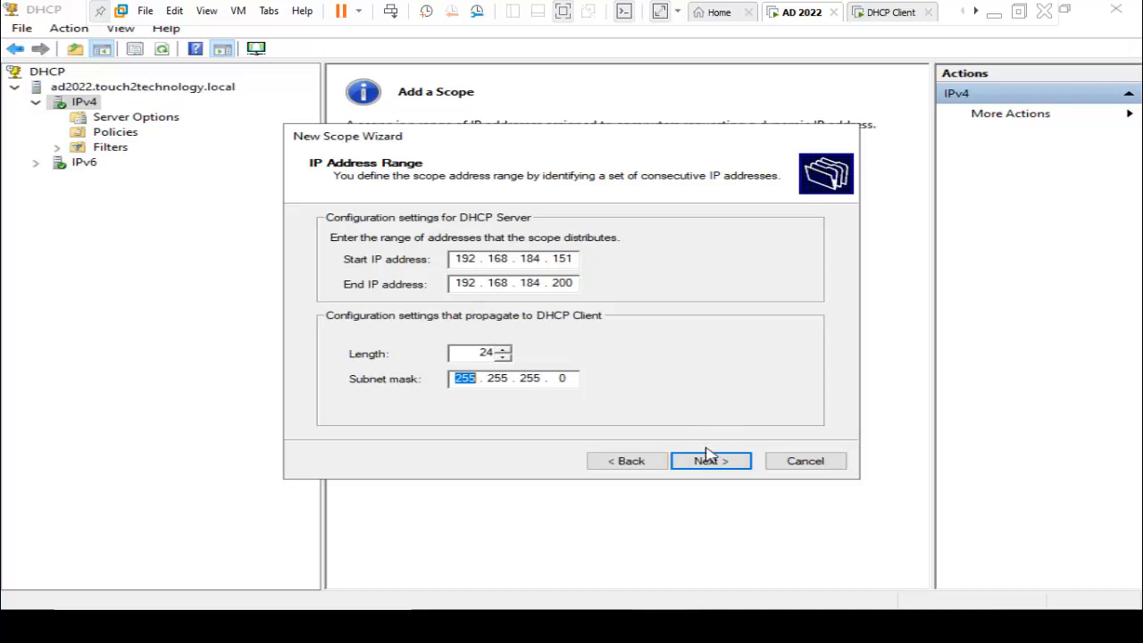
Add an exclusion range from 192.168.184.151 to 192.168.184.160.
click(710, 460)
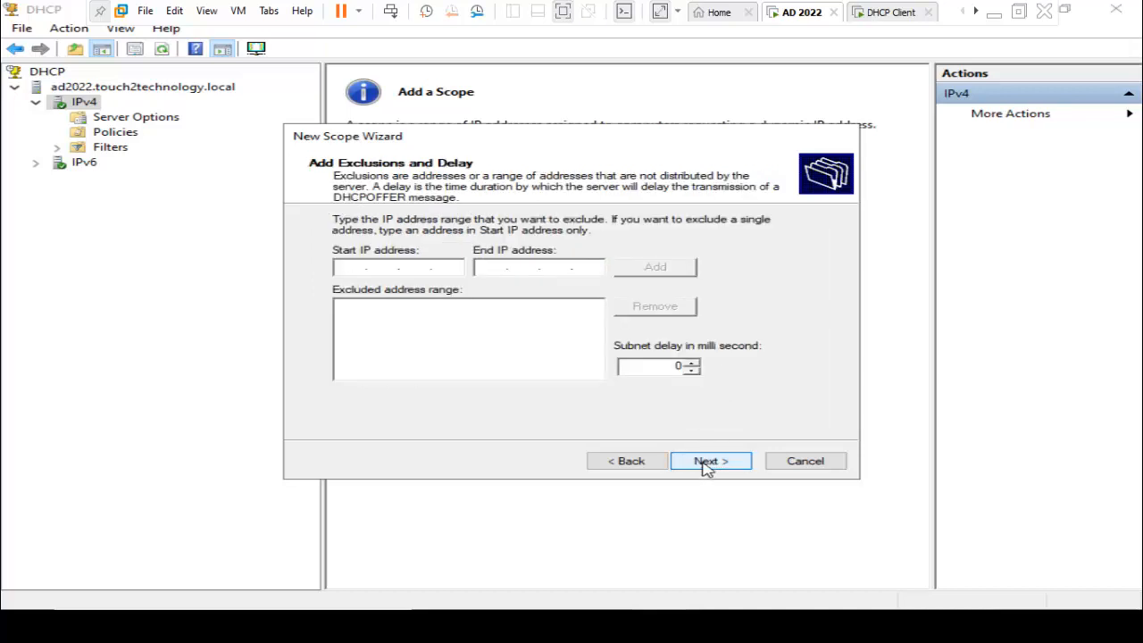
mouse_move(355, 202)
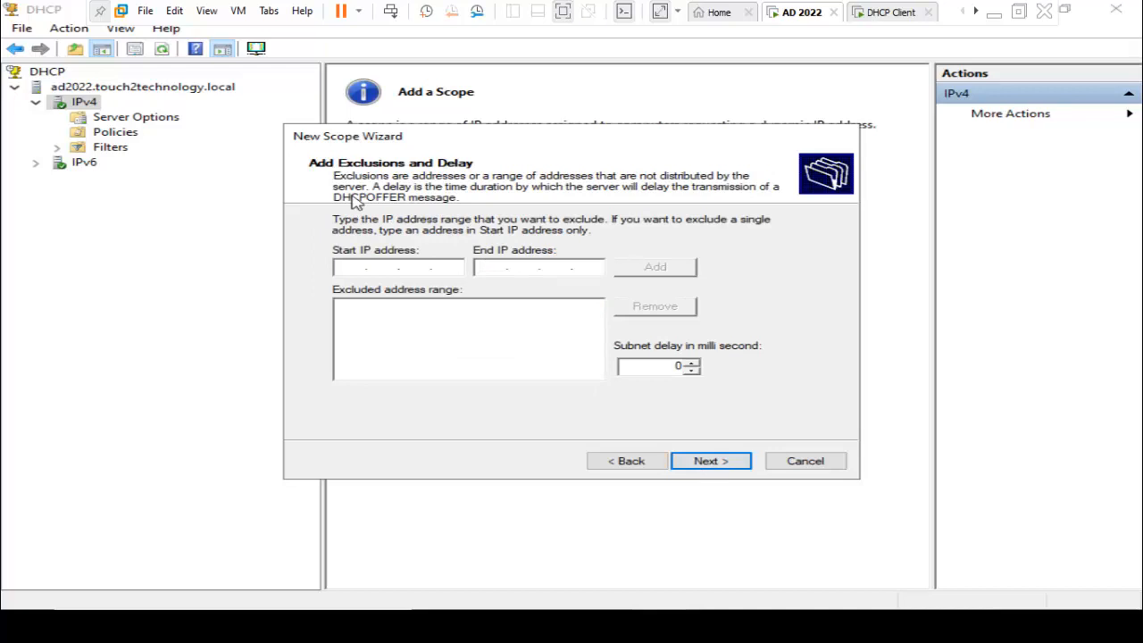
click(397, 267)
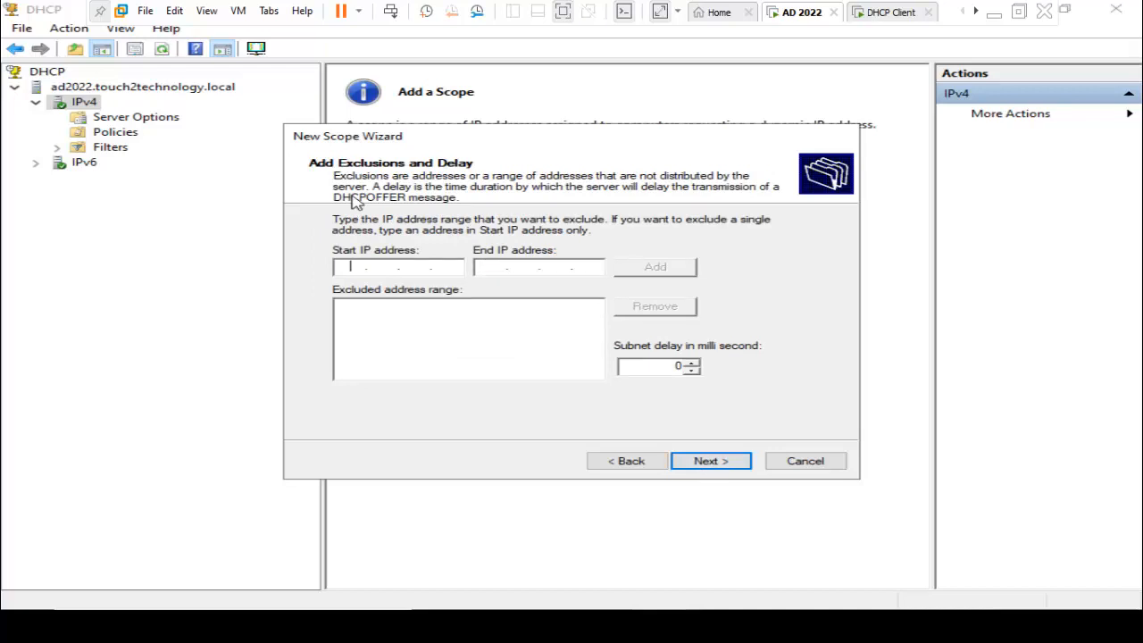
text(192 . . .)
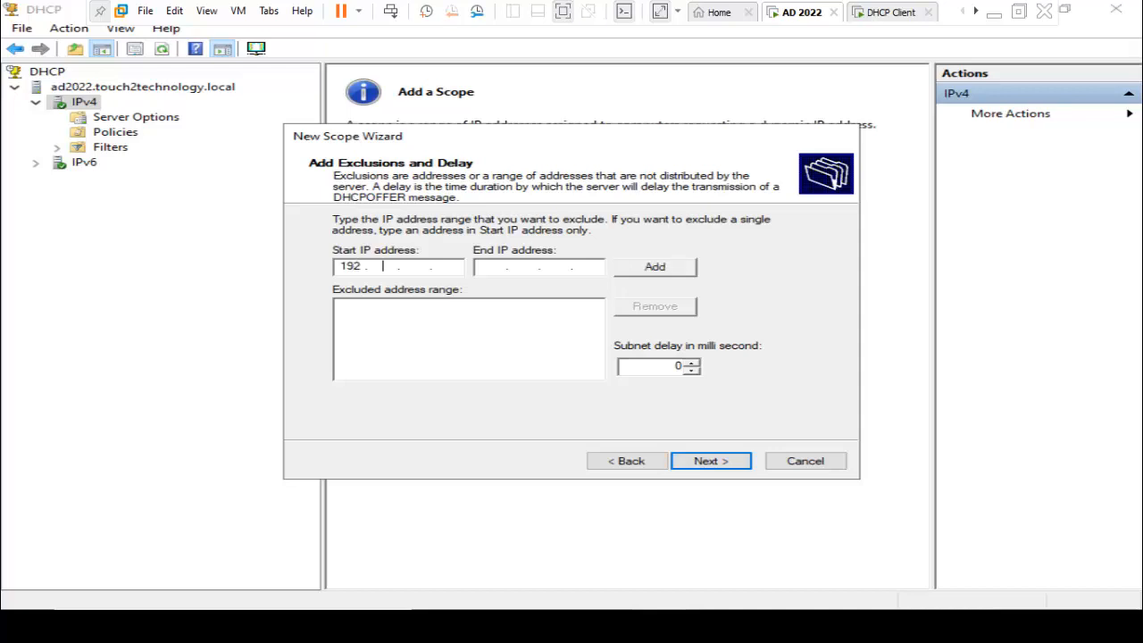
text(168.18)
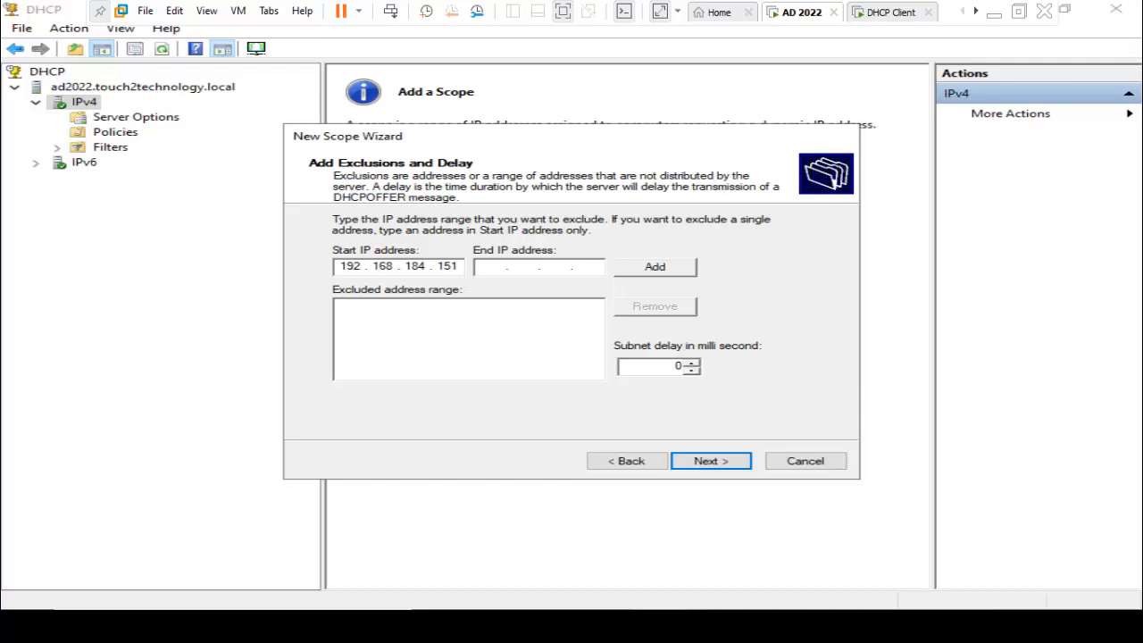
text(192.168)
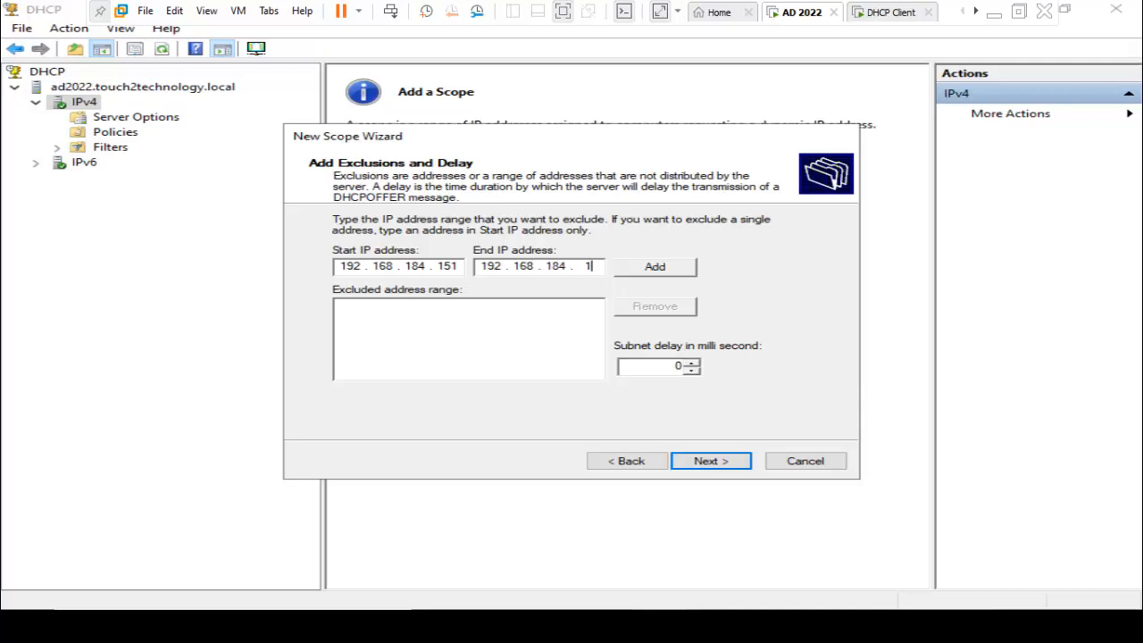
text(60)
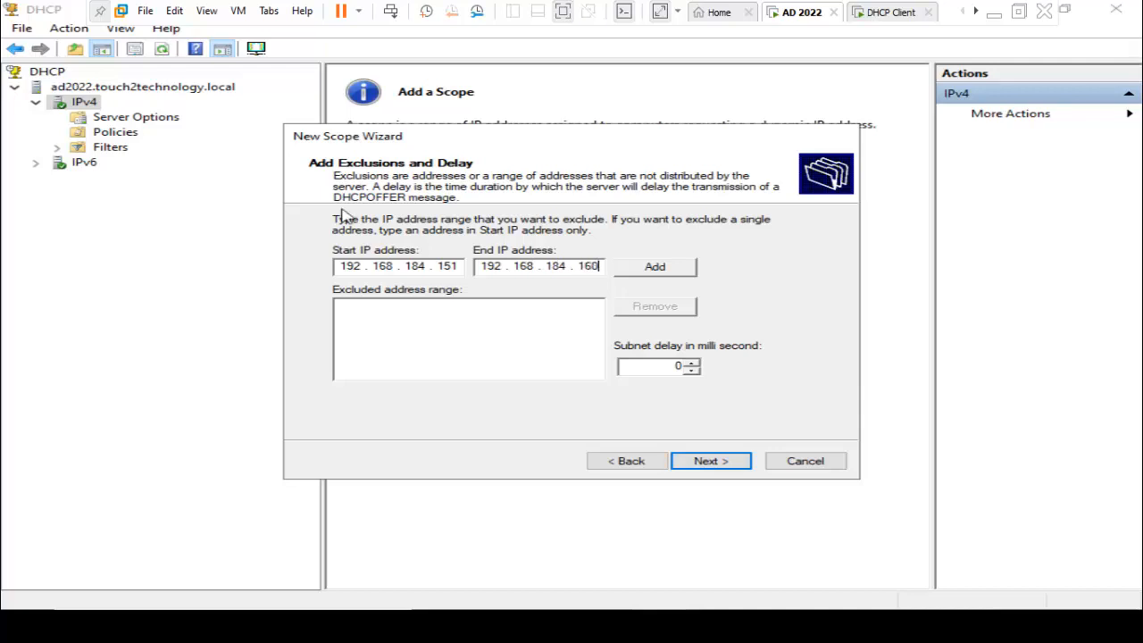
mouse_move(682, 280)
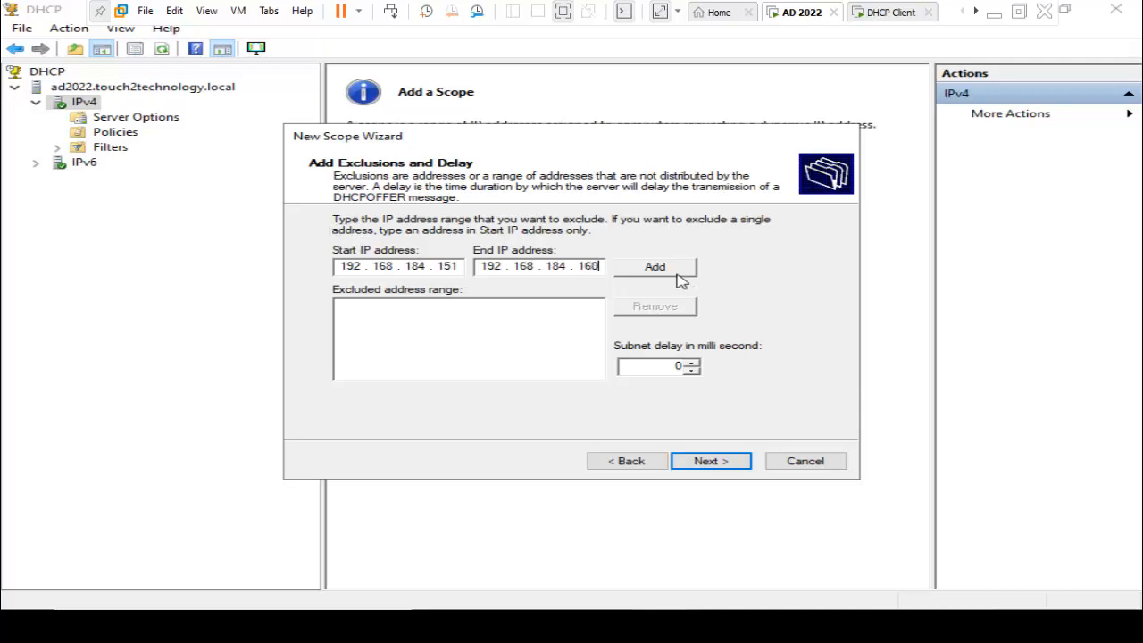
click(655, 266)
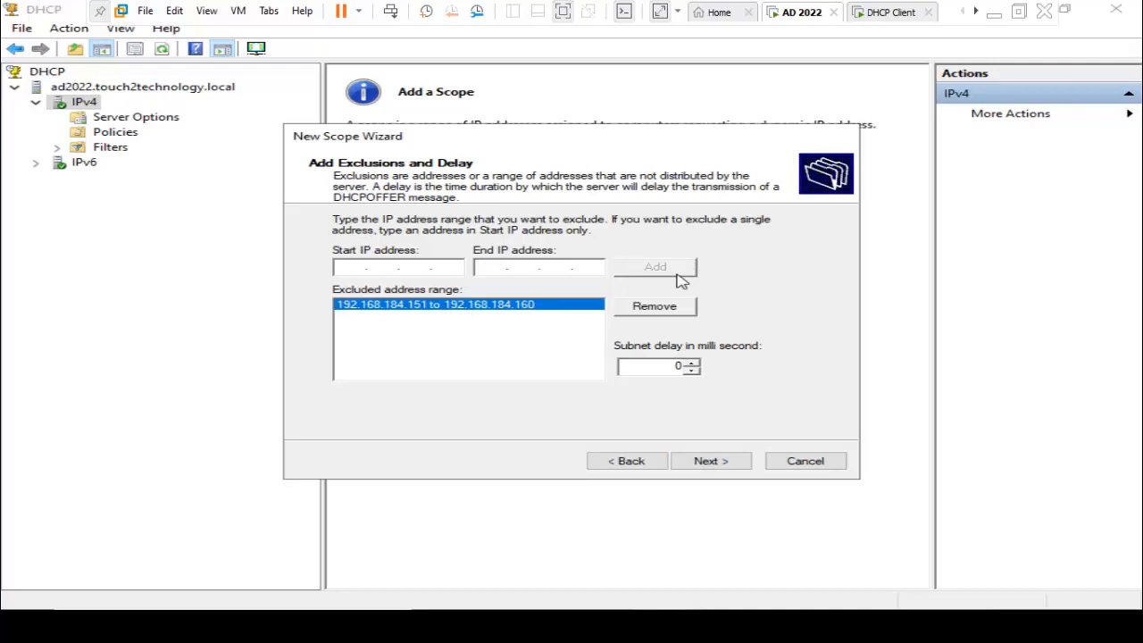
click(397, 267)
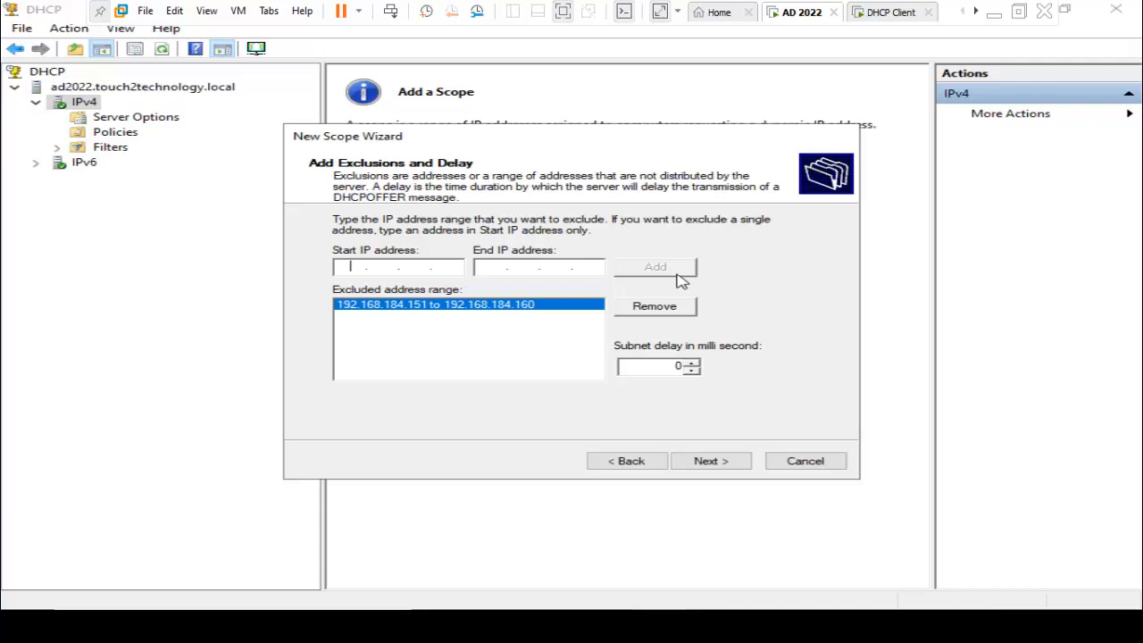
Set the scope lease duration to 0 days and 9 hours.
click(712, 460)
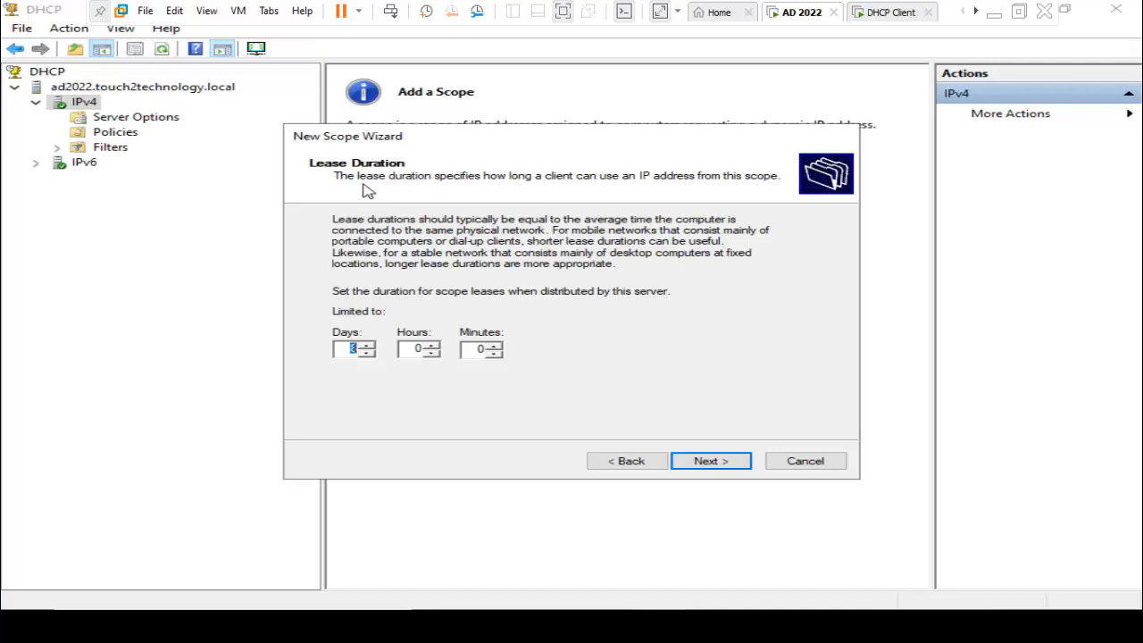
mouse_move(399, 365)
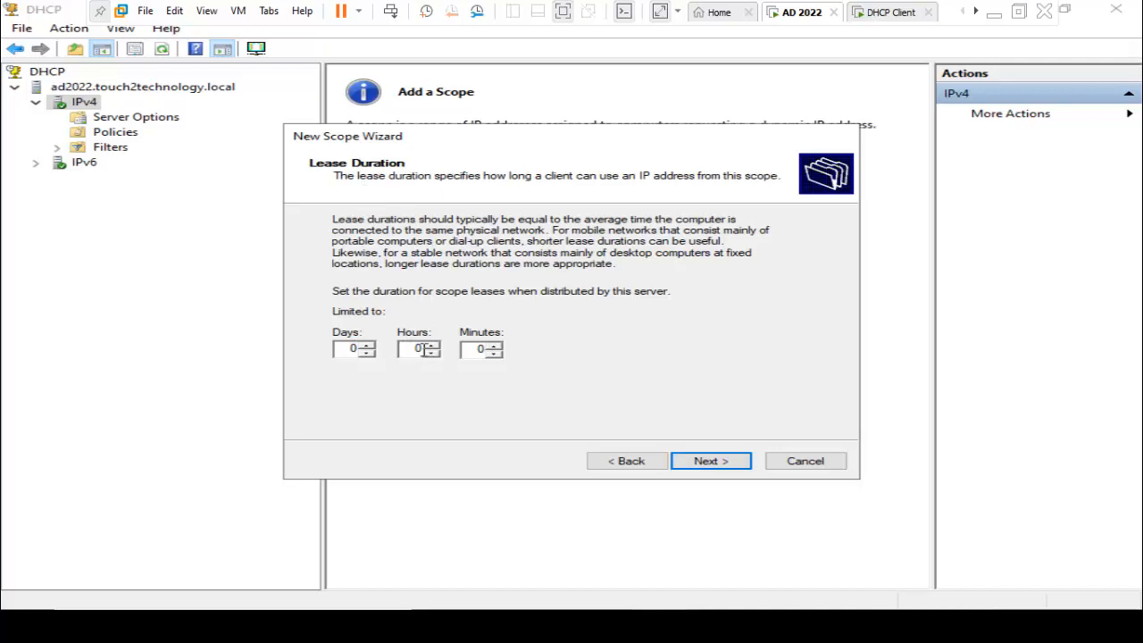
text(9)
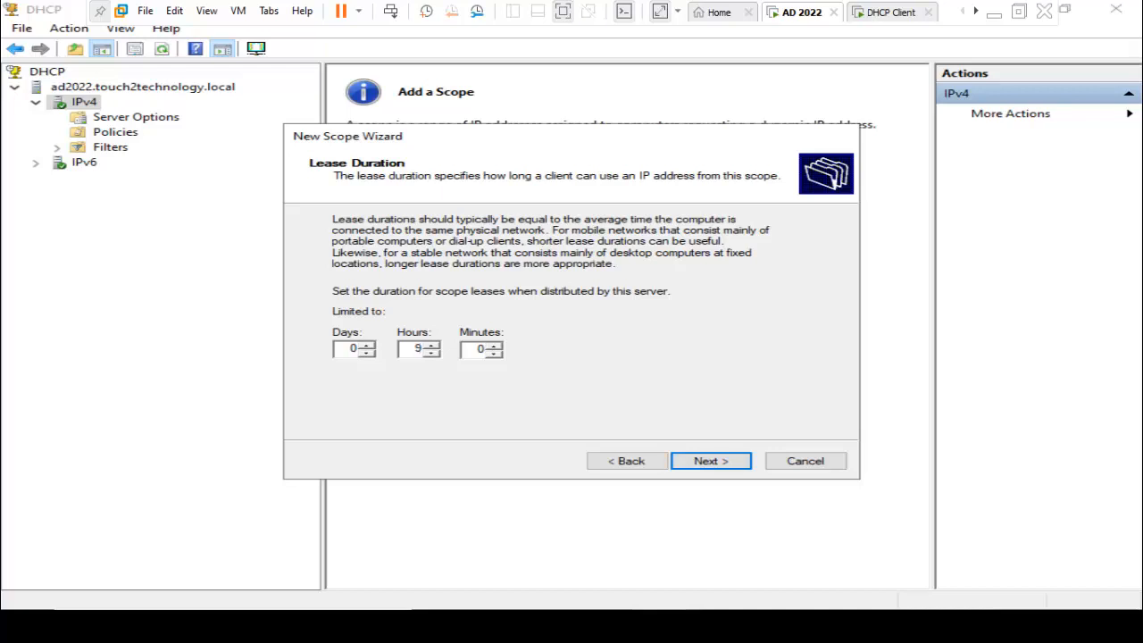
mouse_move(638, 423)
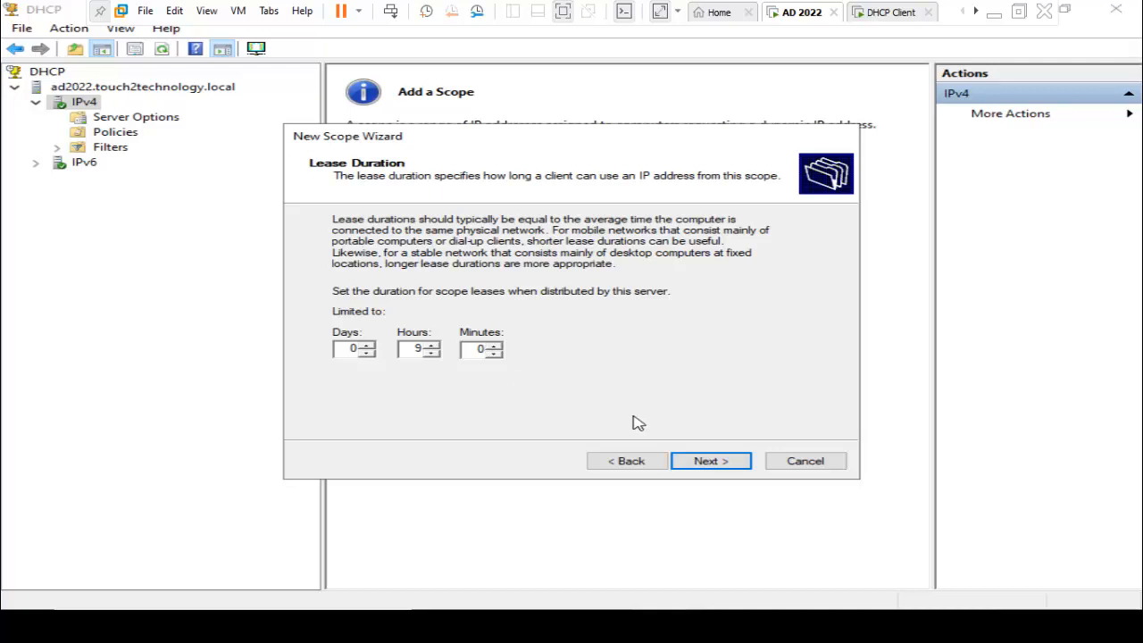
click(711, 461)
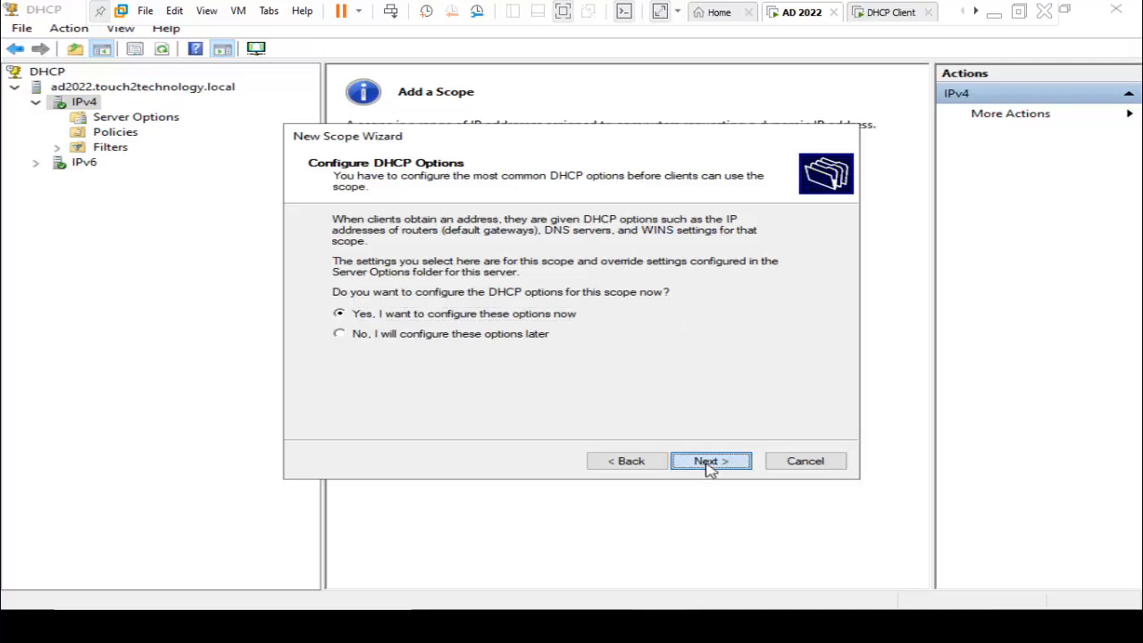
Add router 192.168.184.1 as the scope's default gateway and continue to domain and DNS settings.
click(710, 460)
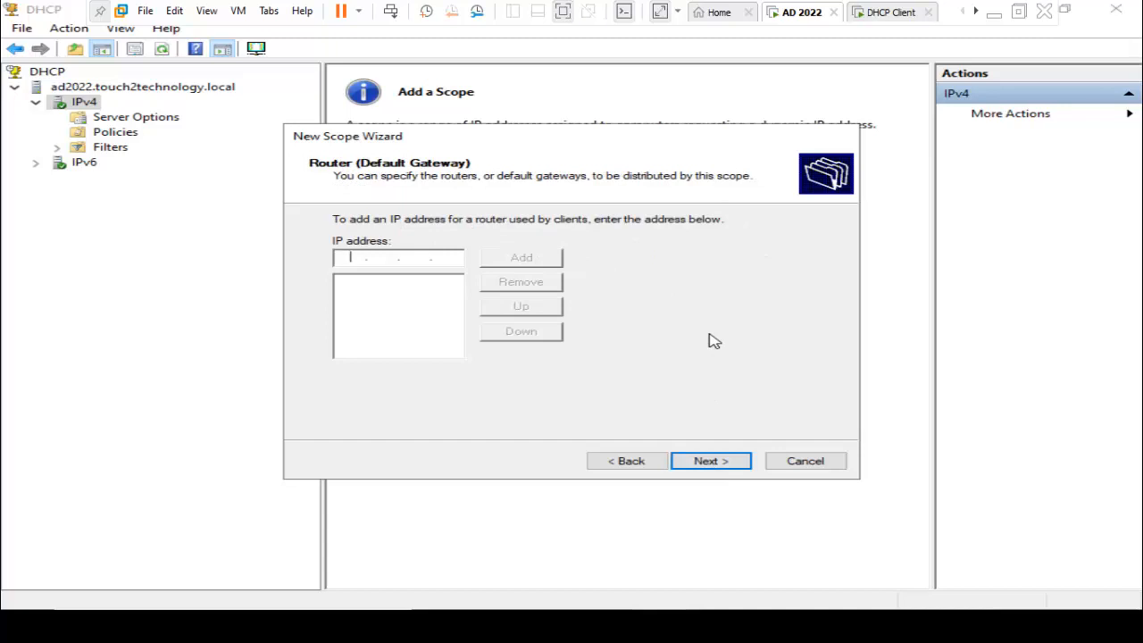
text(192 . . .)
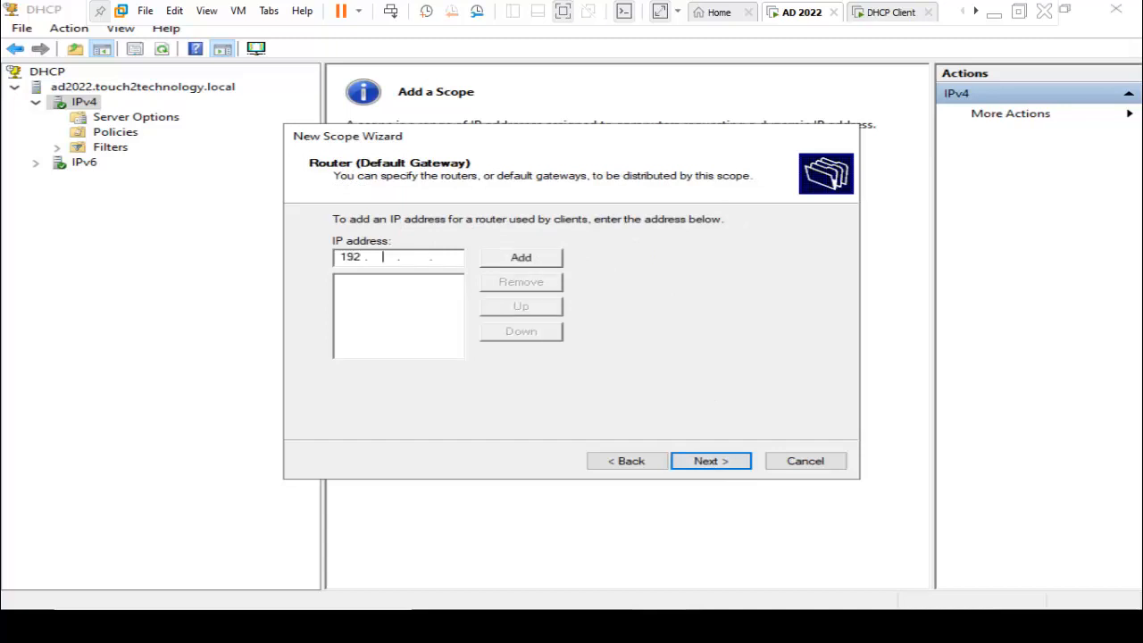
text(168.1)
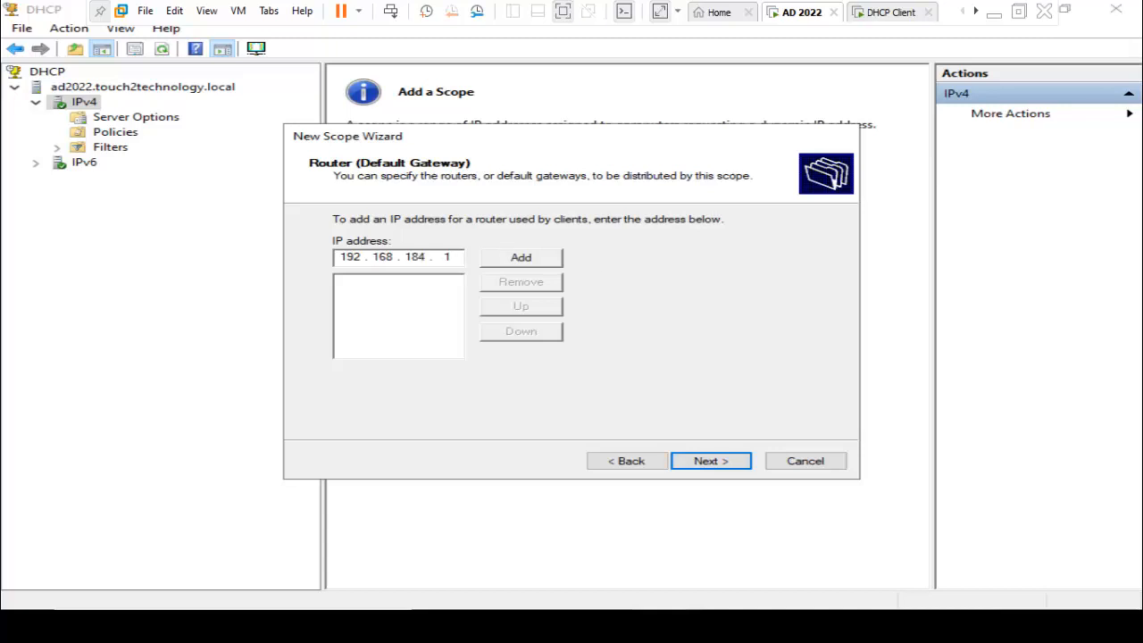
click(521, 258)
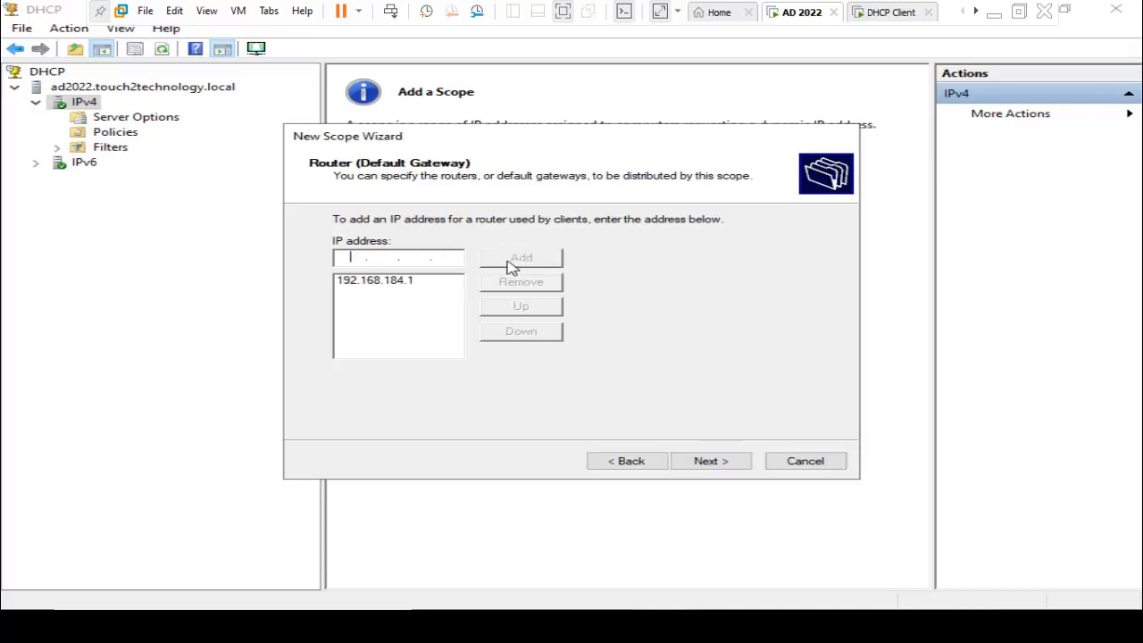
click(710, 460)
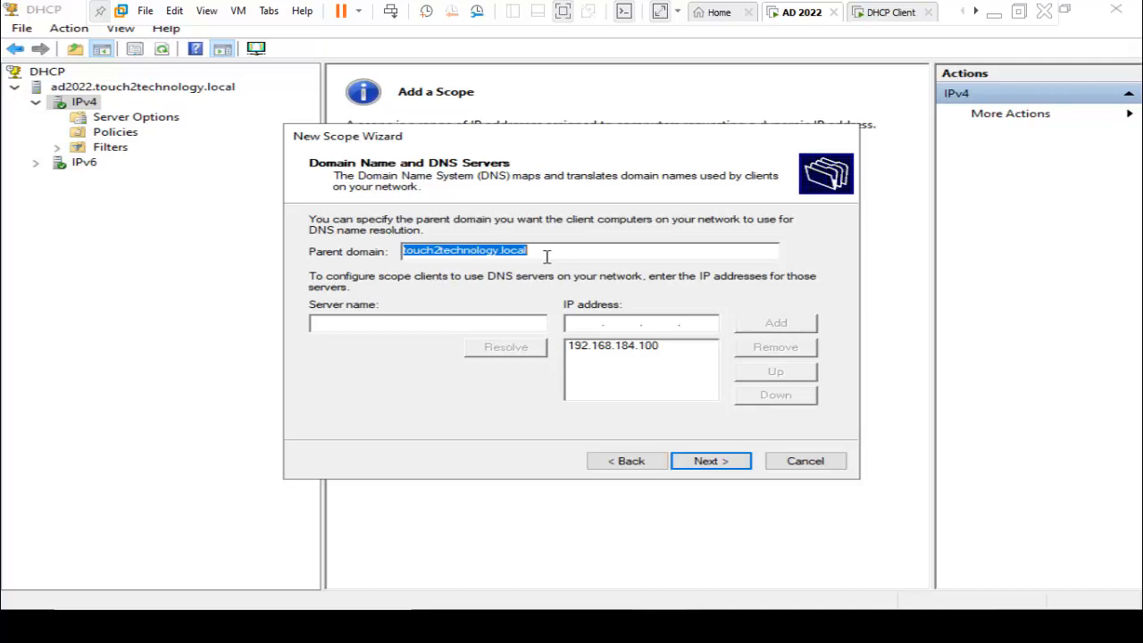
click(547, 250)
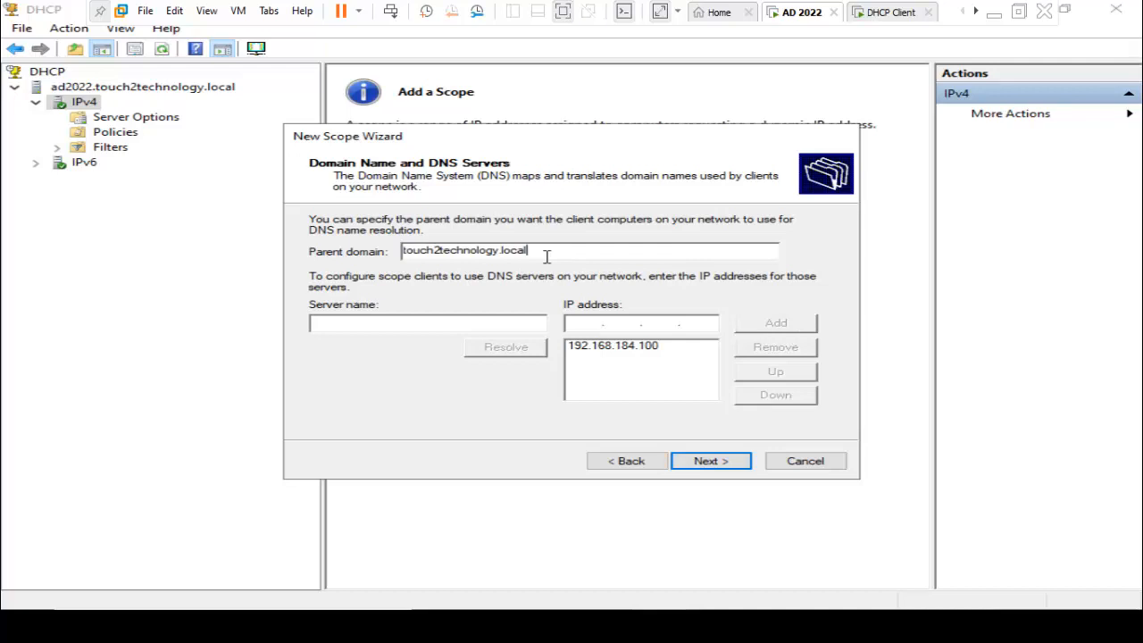
click(613, 346)
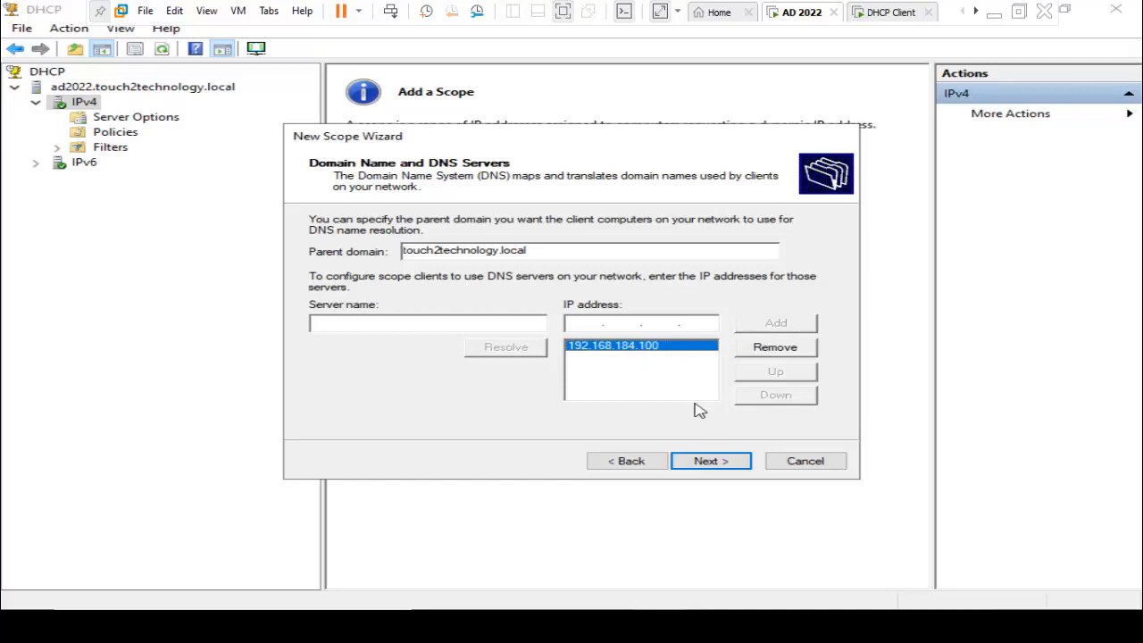
click(711, 460)
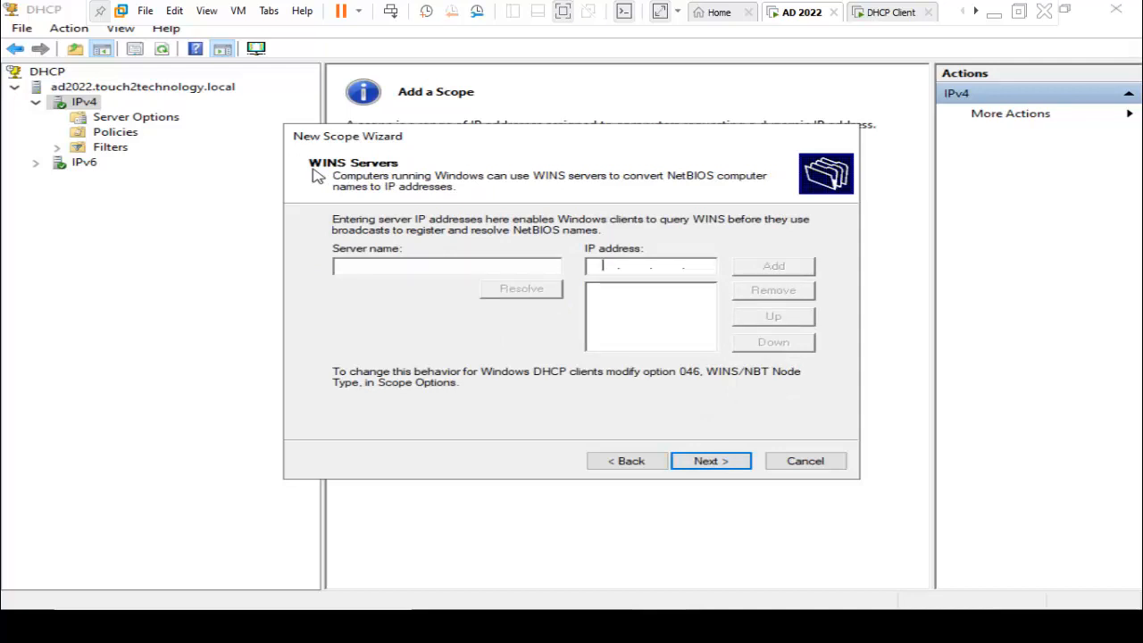
mouse_move(618, 179)
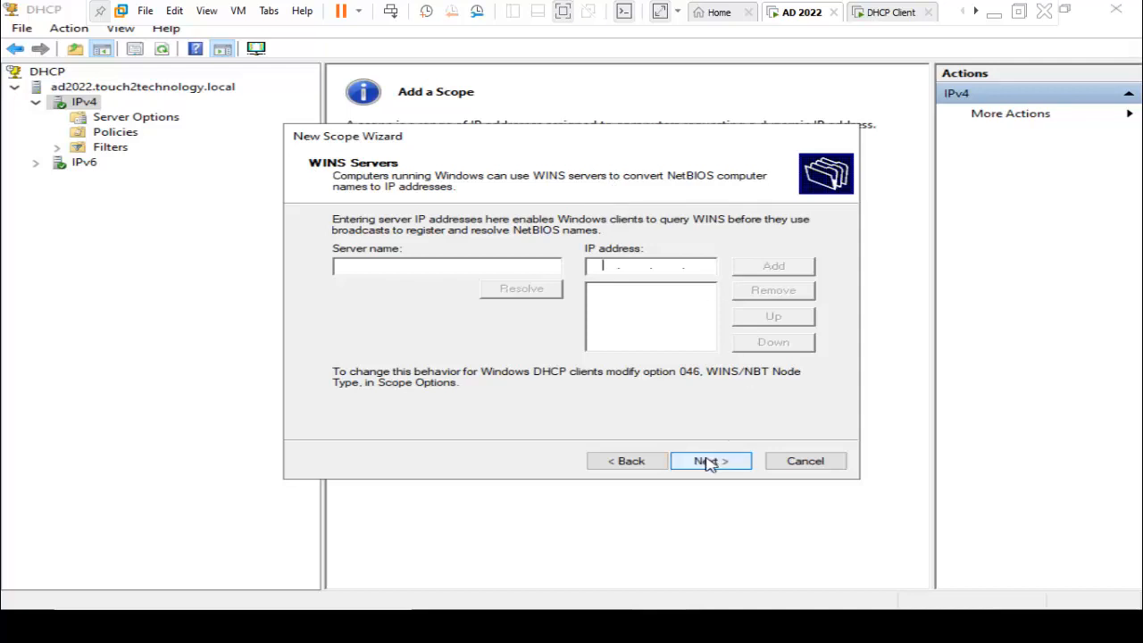
Skip WINS servers, activate the ServerLAN scope immediately, and finish the wizard.
click(710, 460)
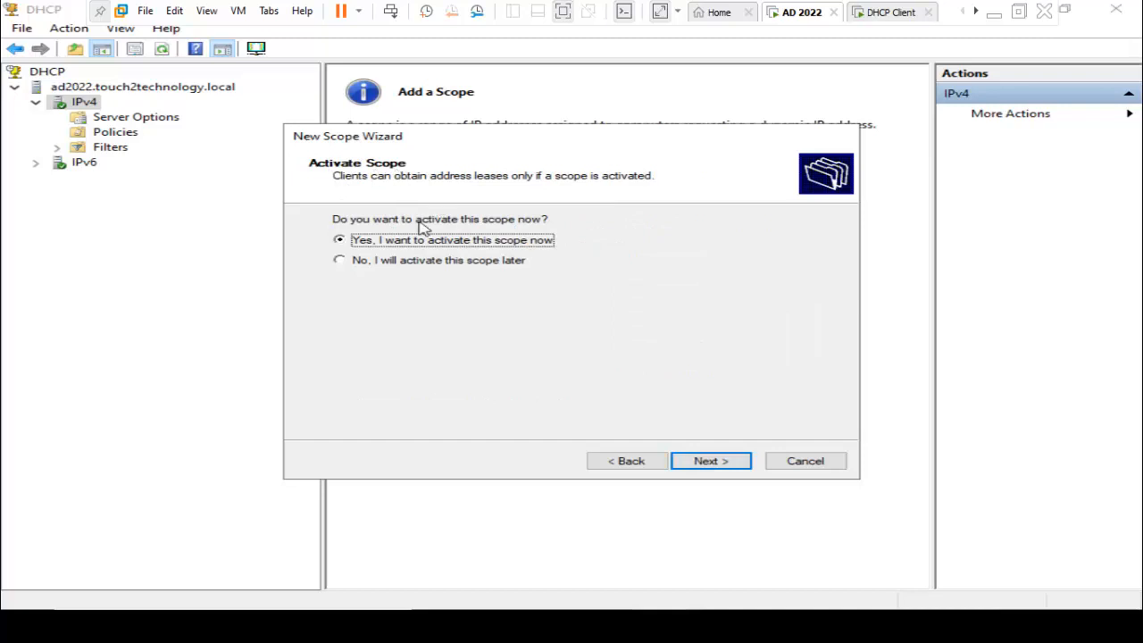
mouse_move(478, 229)
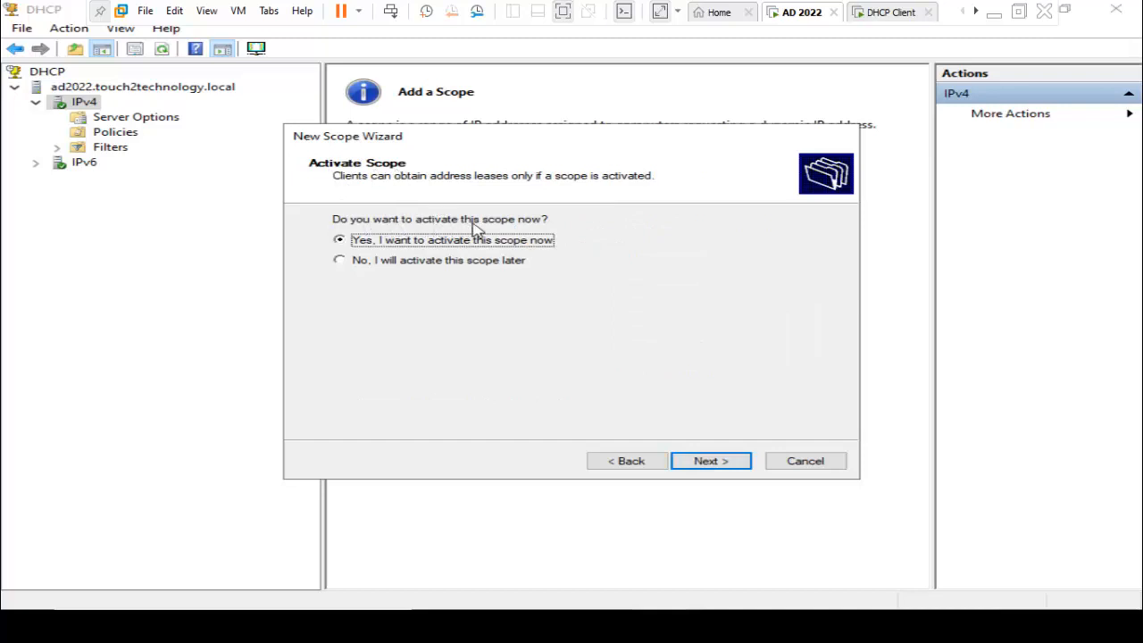
mouse_move(498, 248)
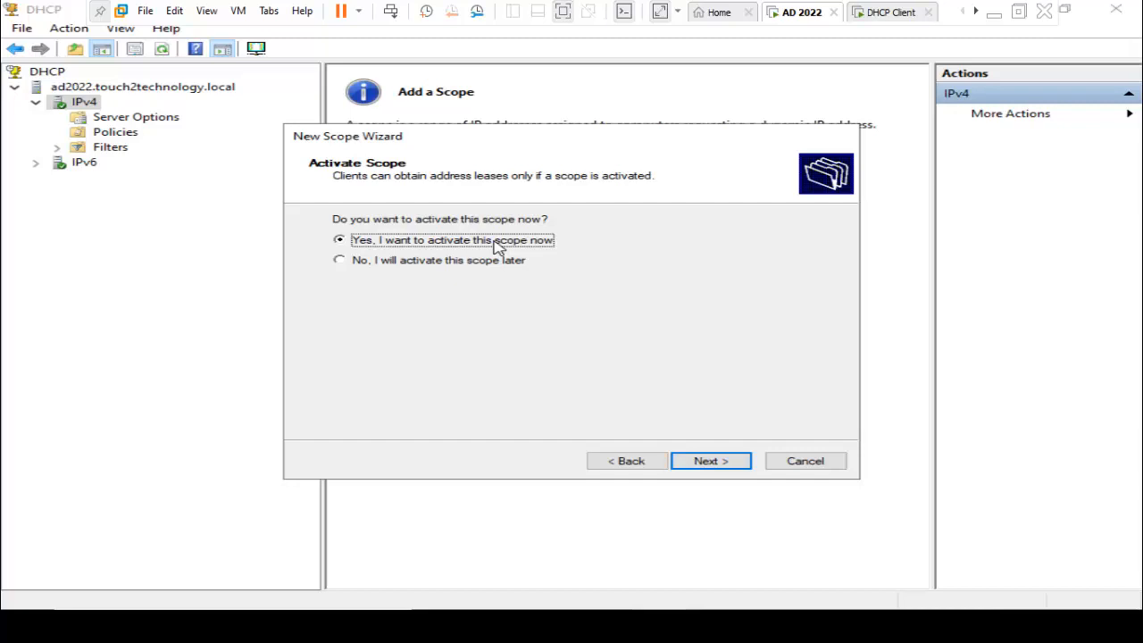
click(711, 461)
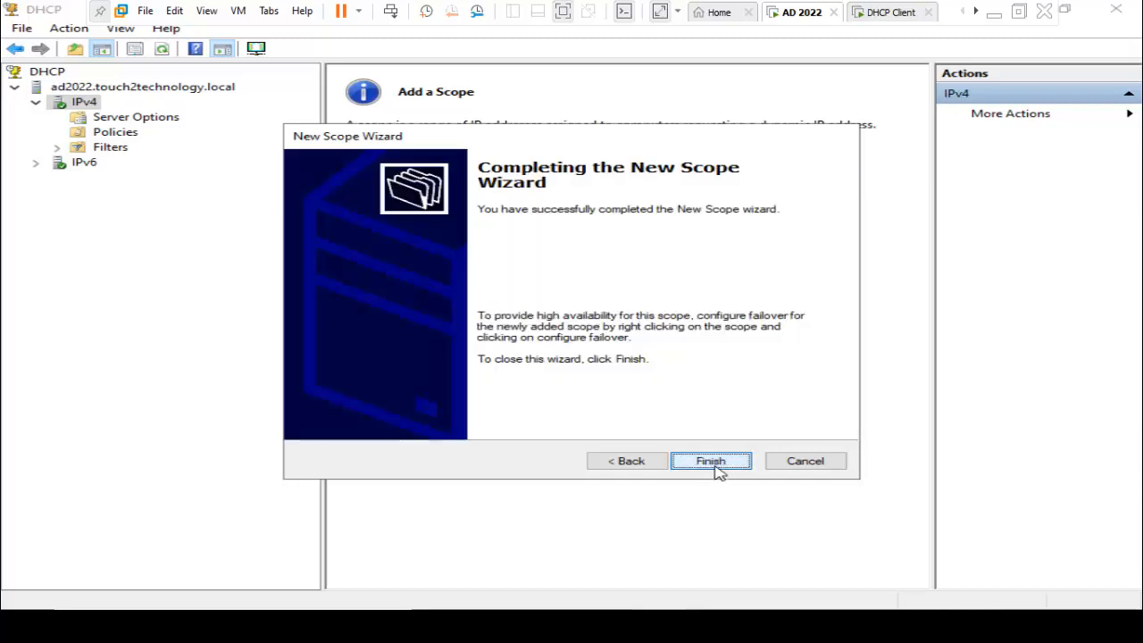
click(711, 461)
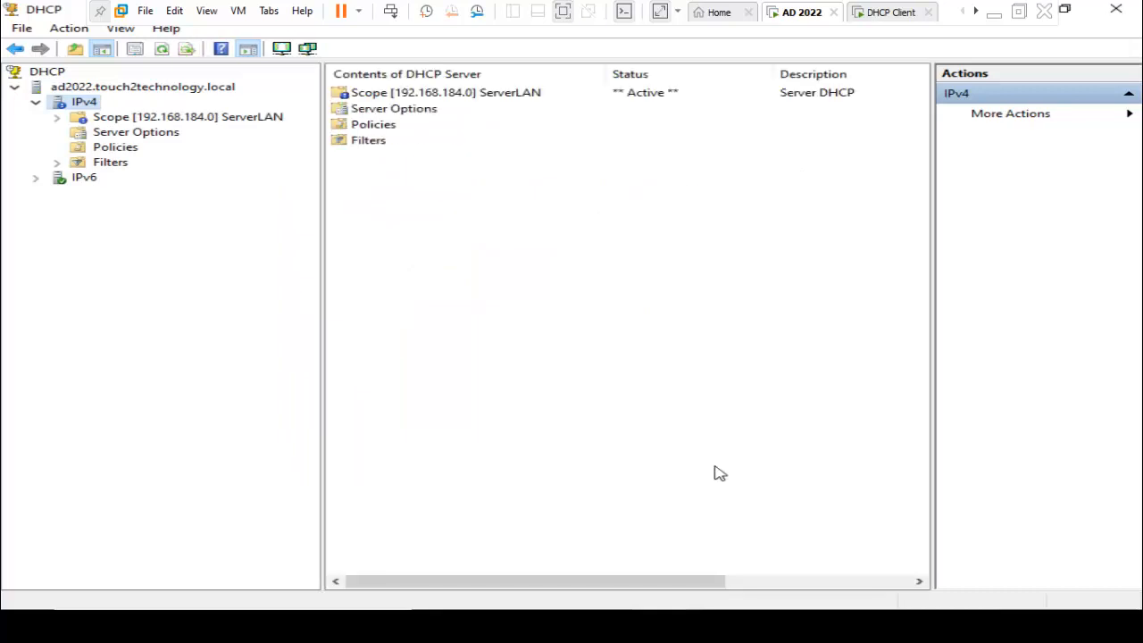
mouse_move(353, 281)
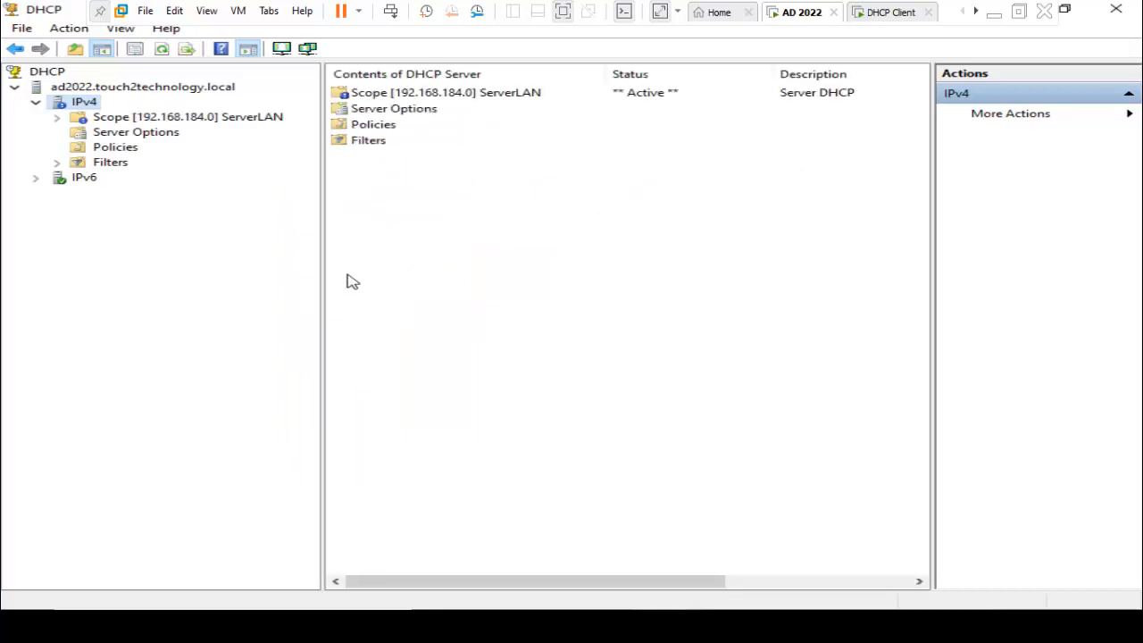
Expand Scope 192.168.184.0 ServerLAN and review its Address Pool and empty Address Leases.
click(445, 92)
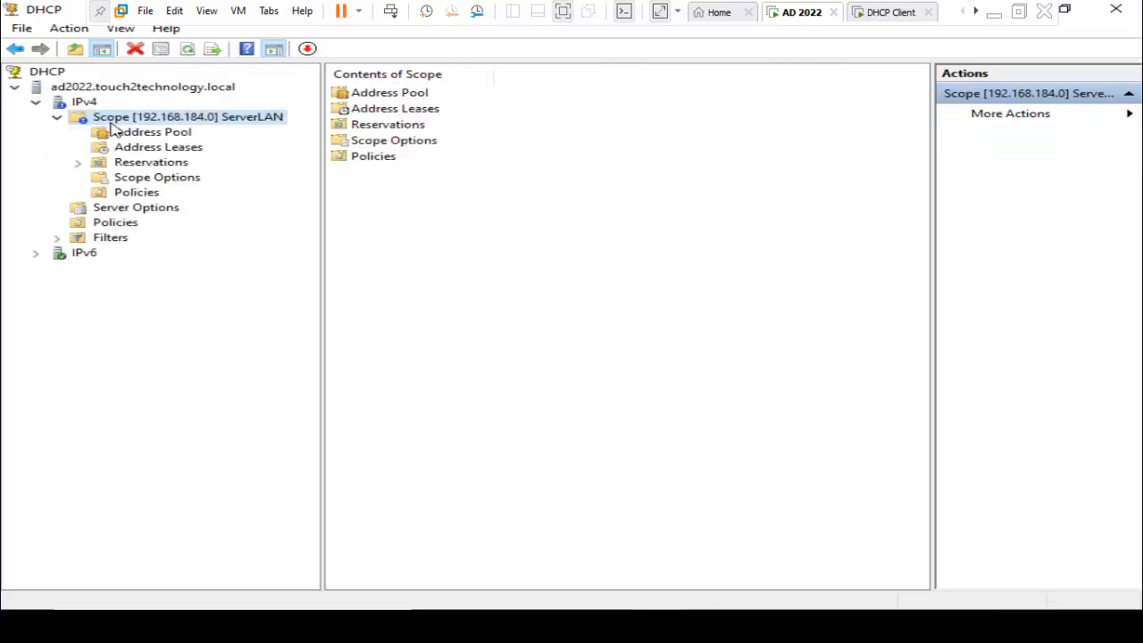
click(152, 131)
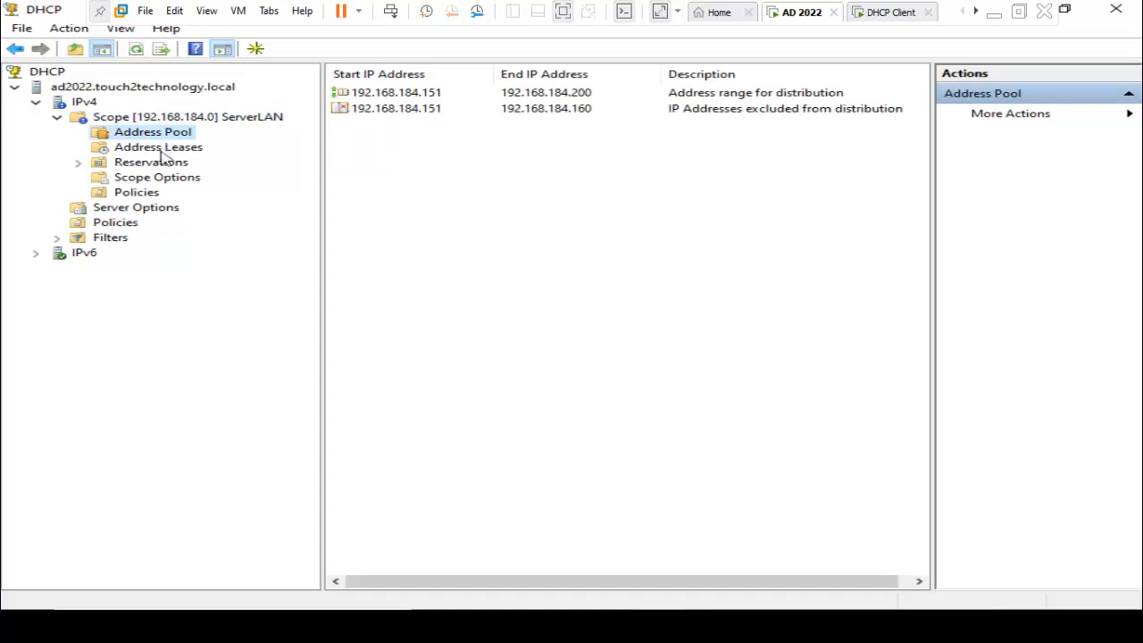
click(158, 147)
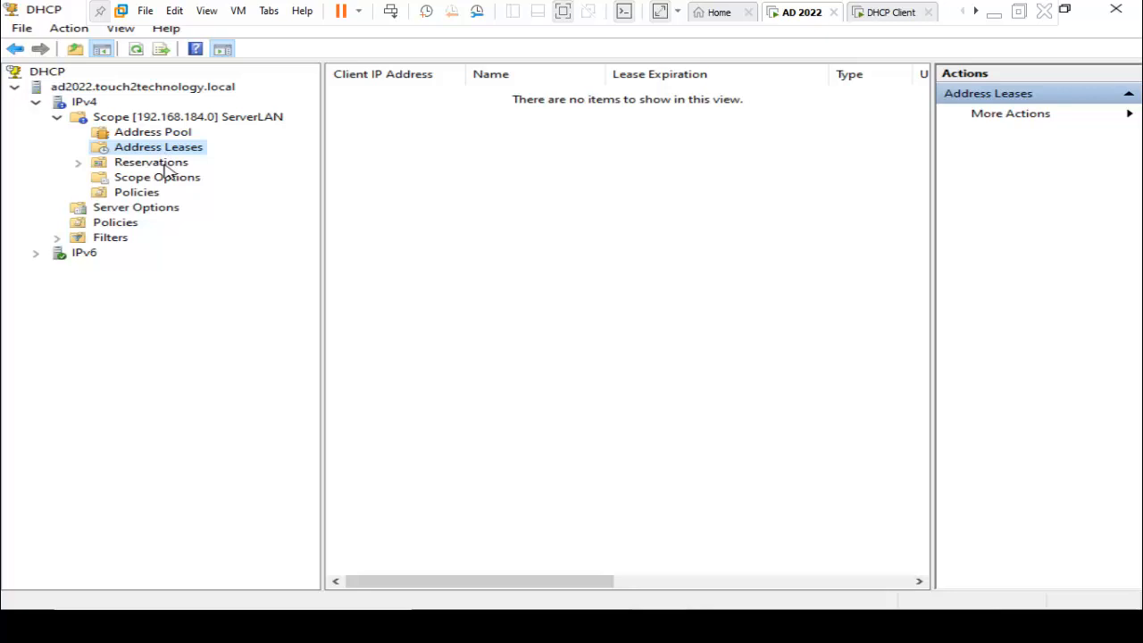
click(153, 131)
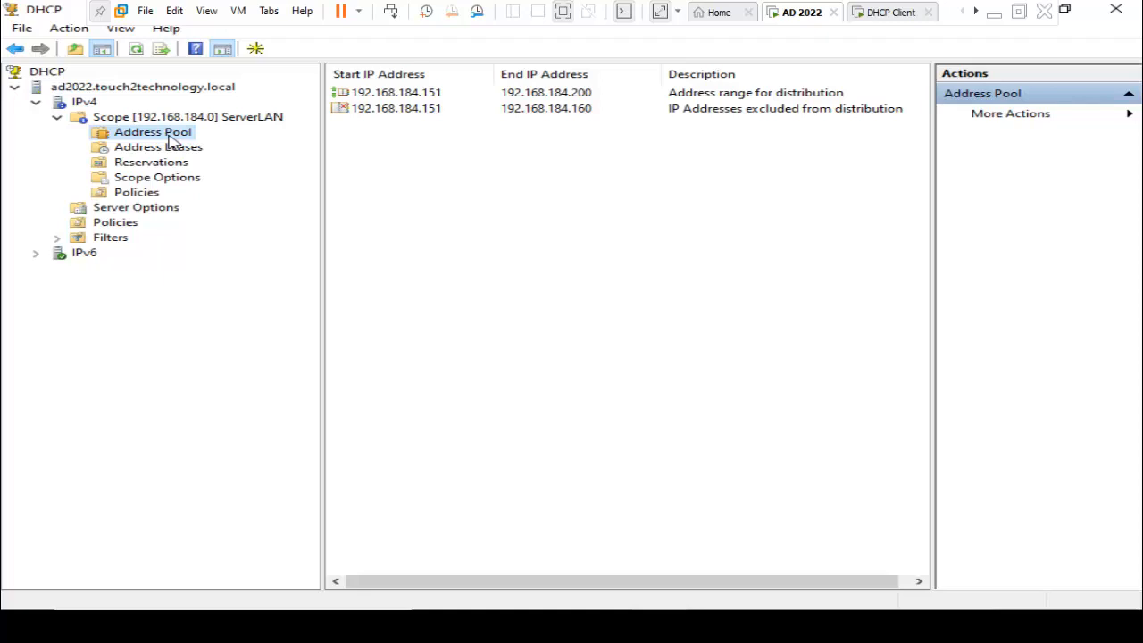
mouse_move(676, 130)
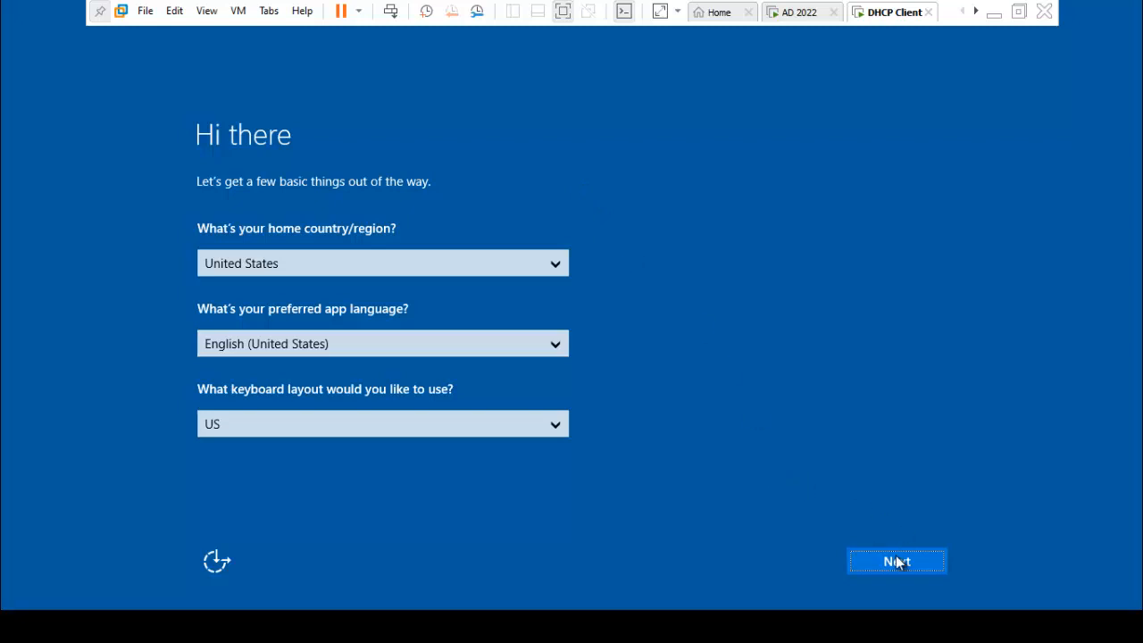
Accept the United States region defaults and the Windows license terms.
click(897, 561)
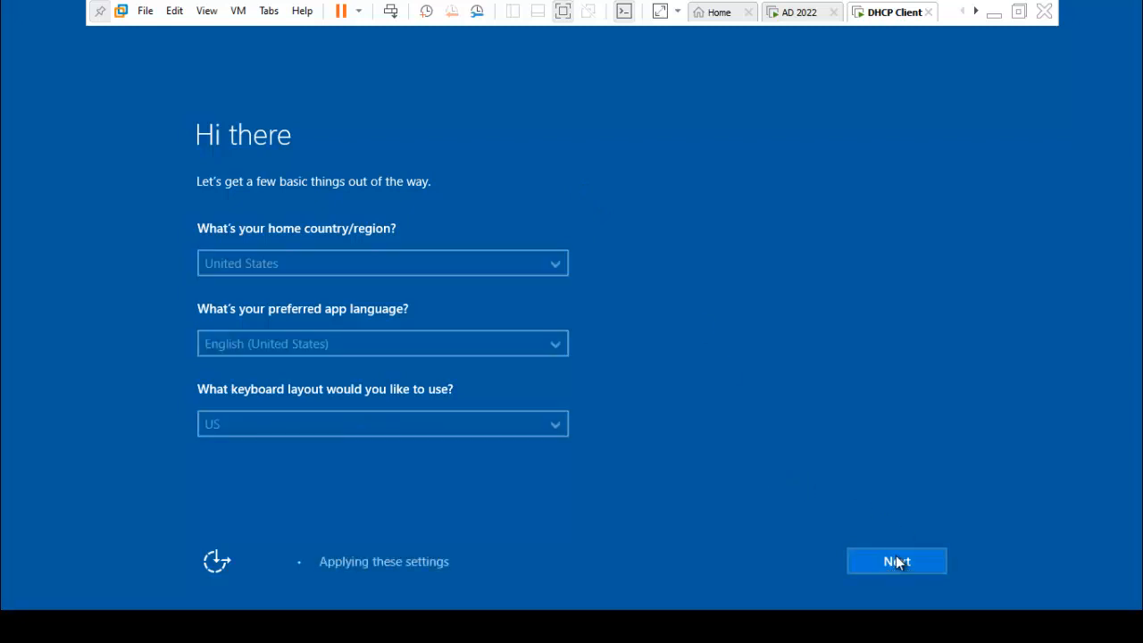
click(897, 561)
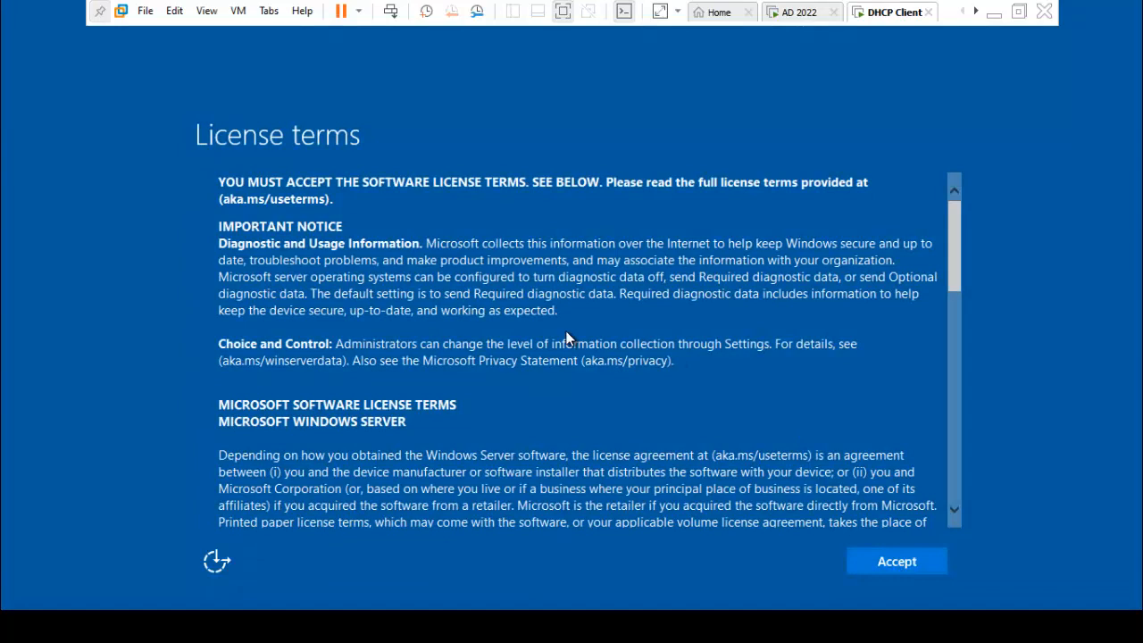
scroll(down, 3)
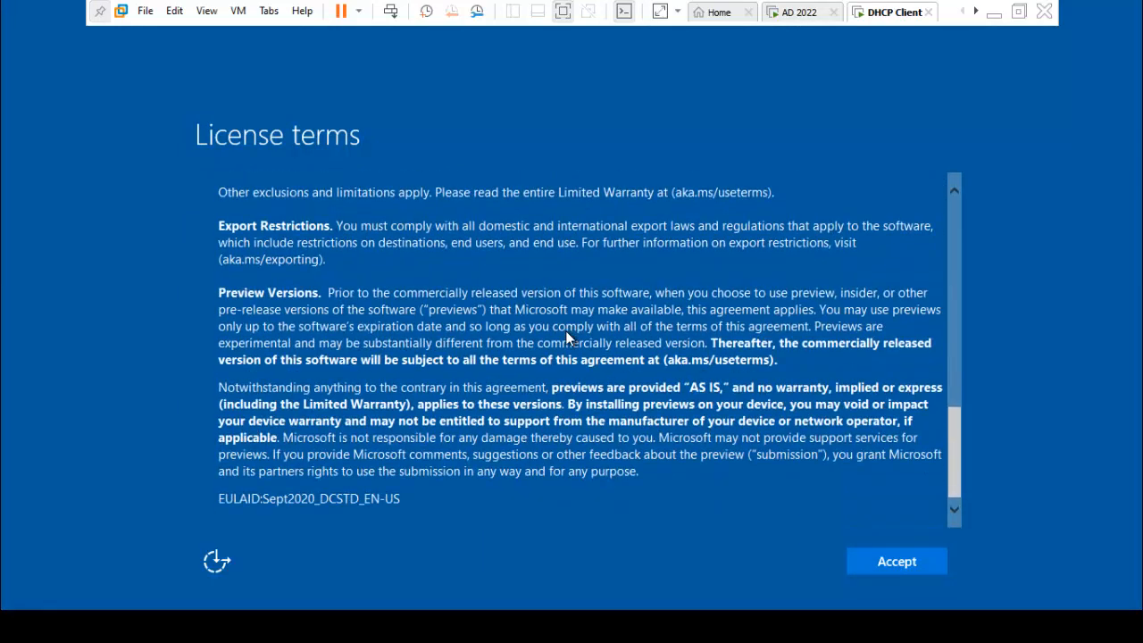
click(896, 561)
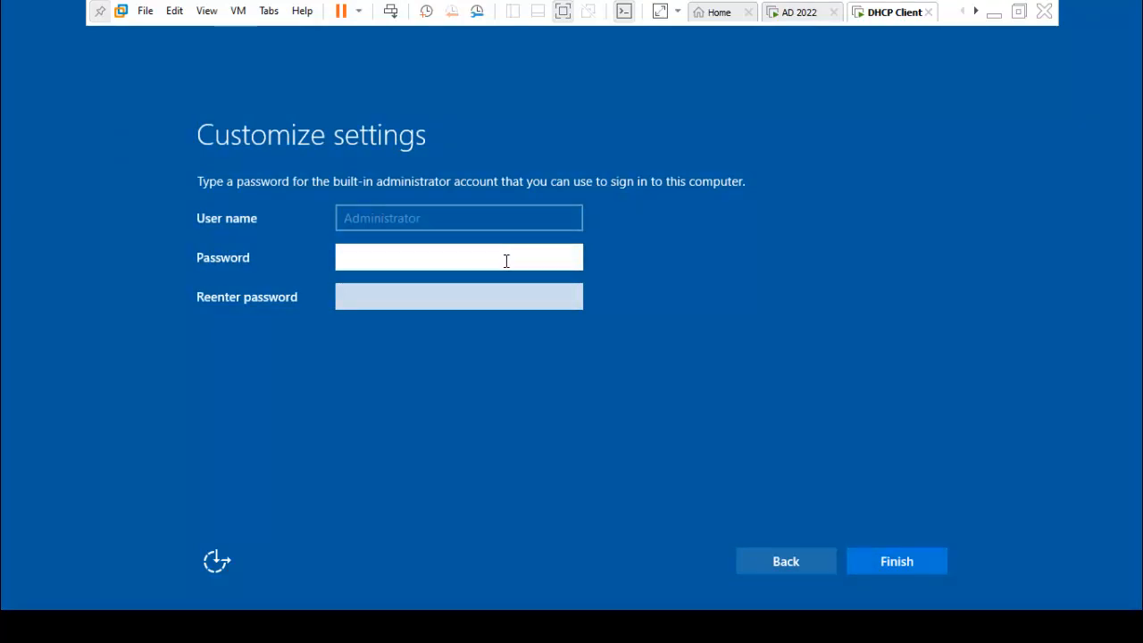
Set the Administrator password and finish Windows setup.
click(458, 257)
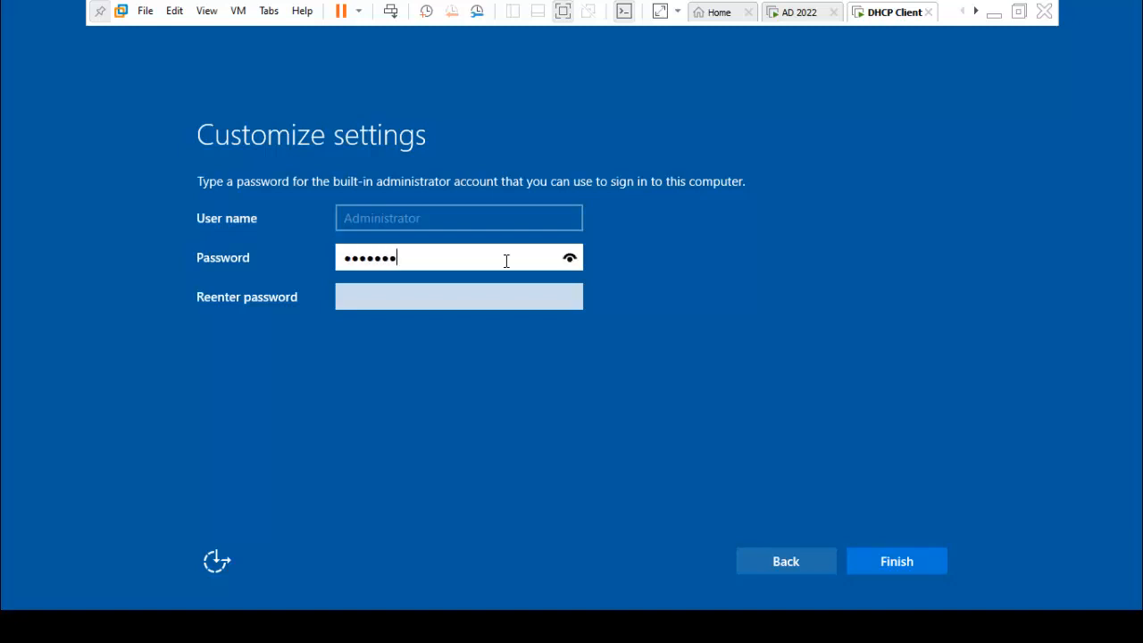
text(•••••)
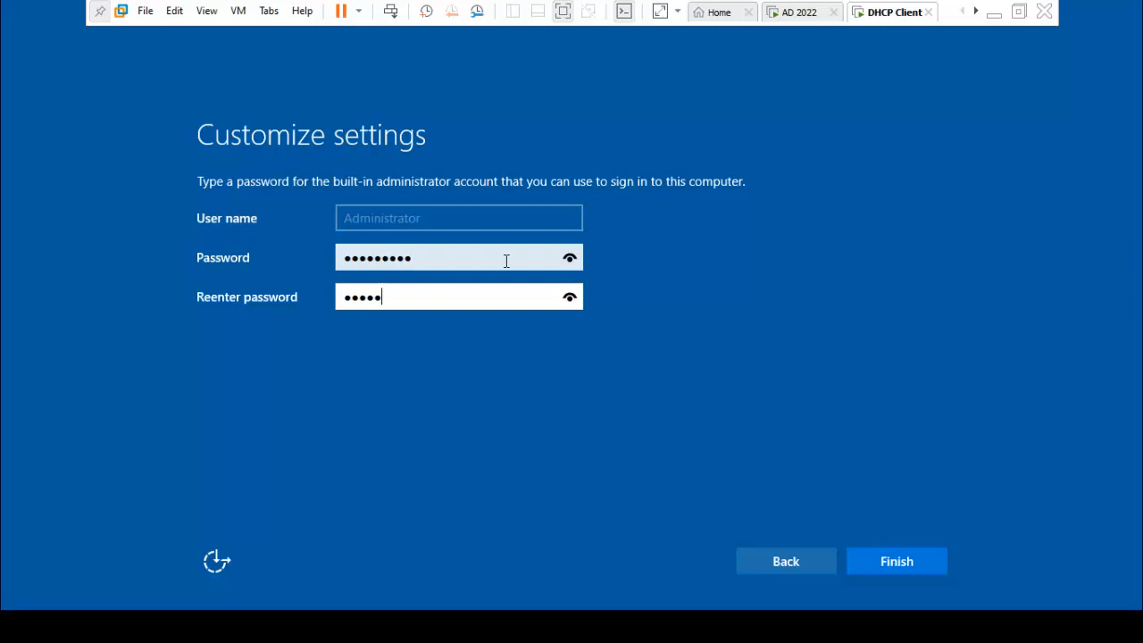
click(896, 561)
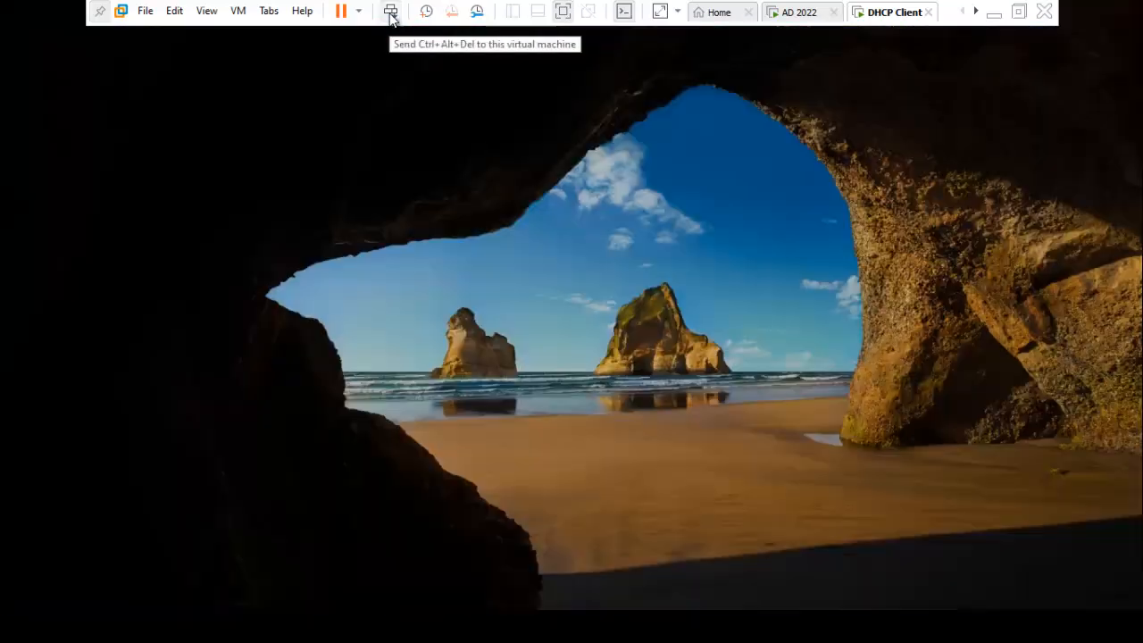
Sign in as Administrator, permanently dismiss the Admin Center message, and open Run.
click(391, 10)
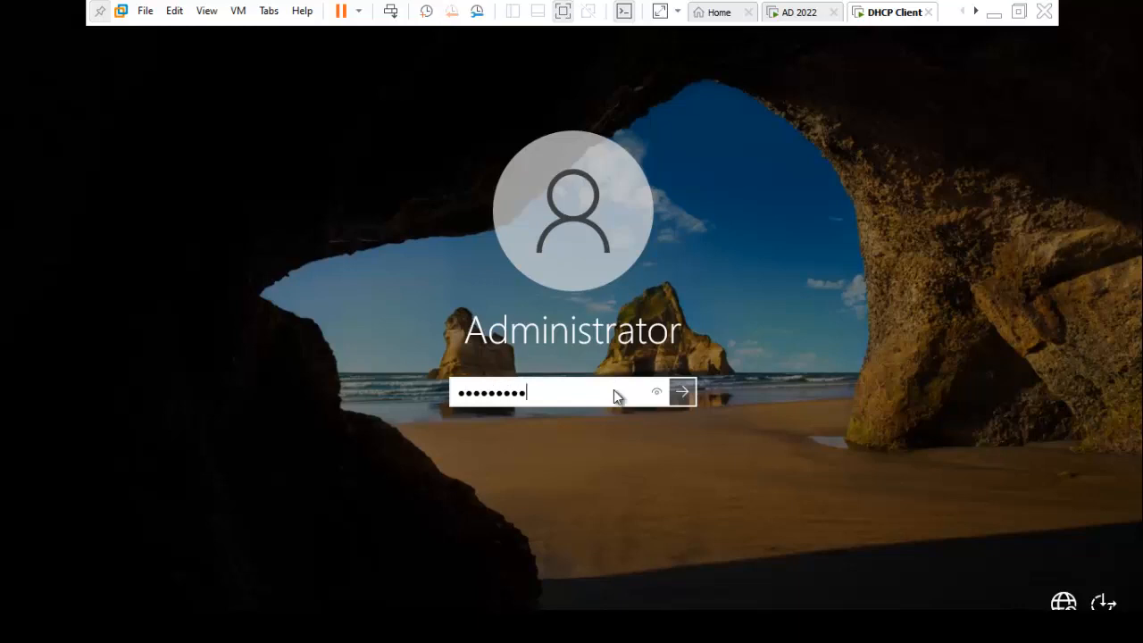
click(681, 391)
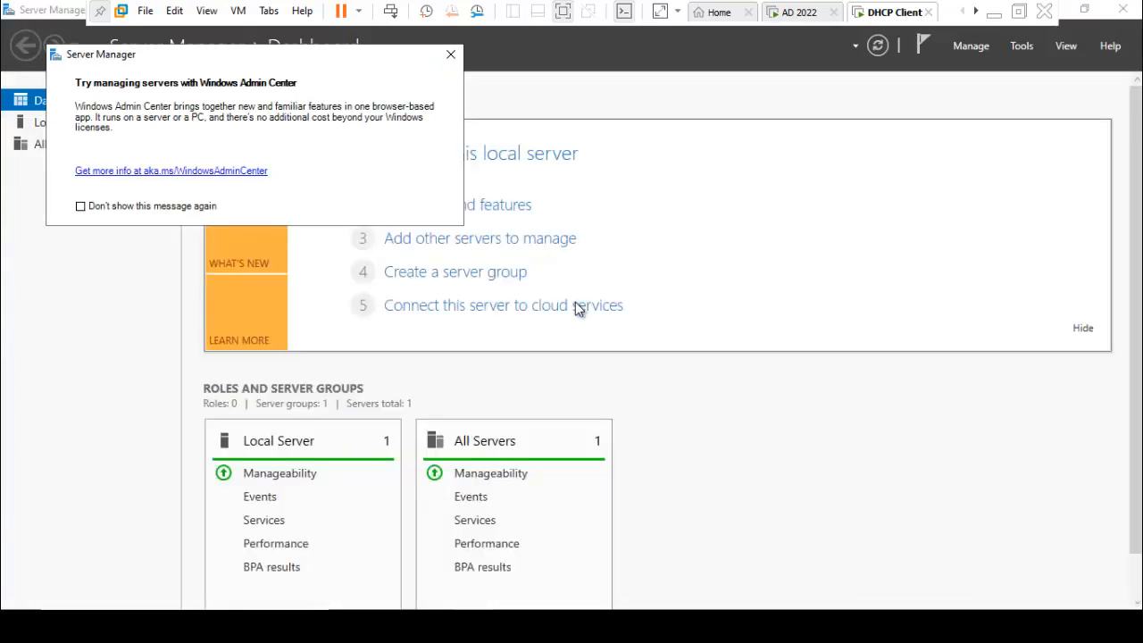
mouse_move(238, 246)
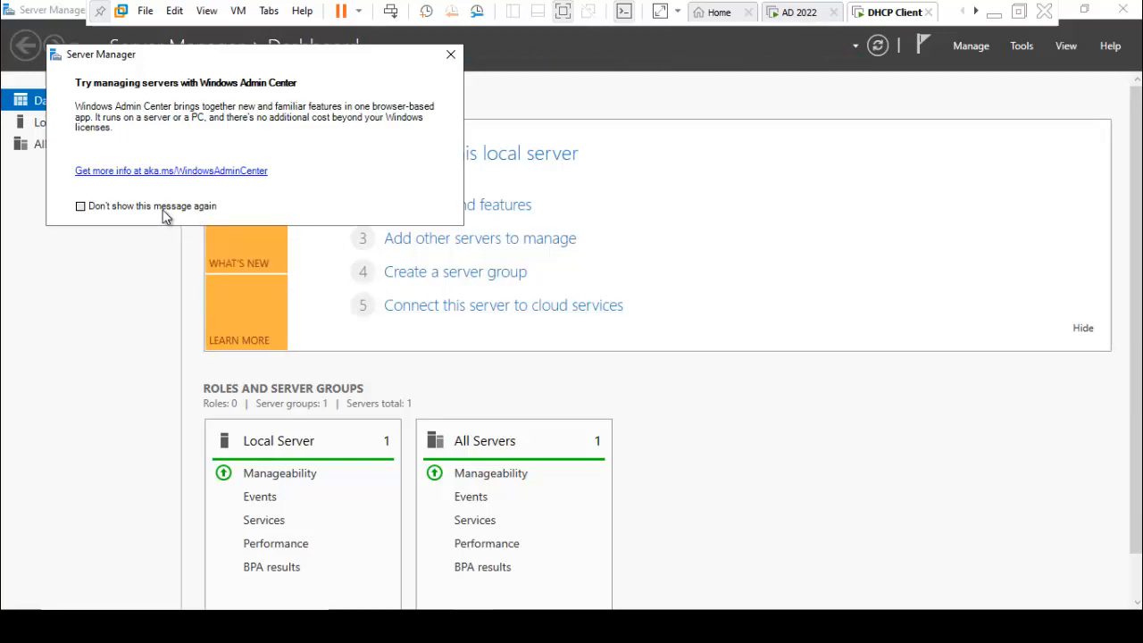
click(80, 206)
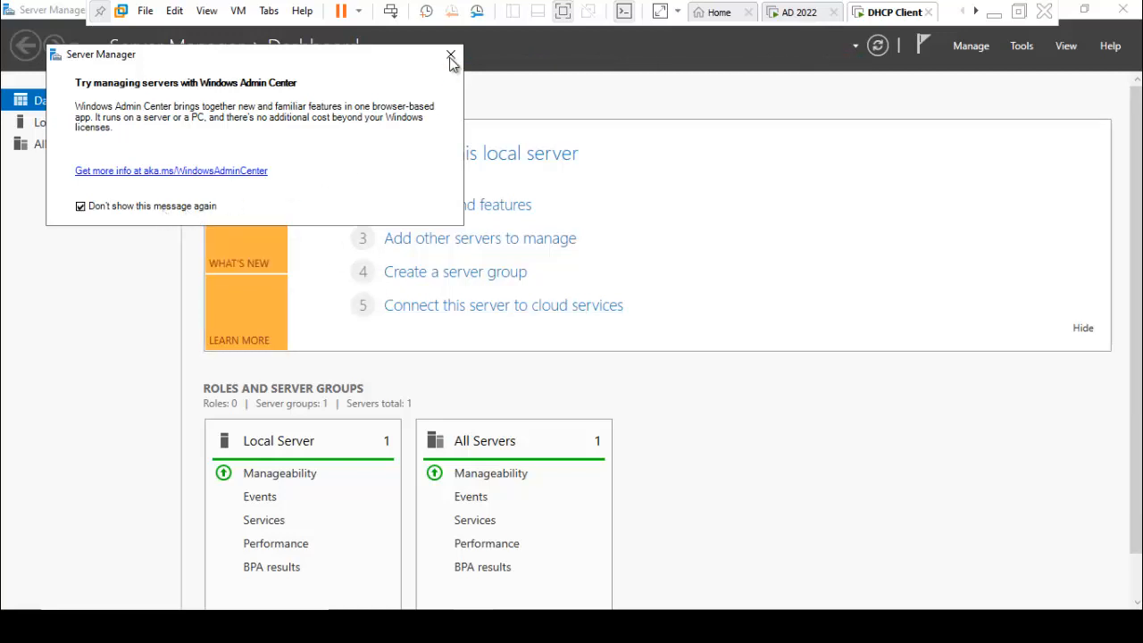
click(451, 56)
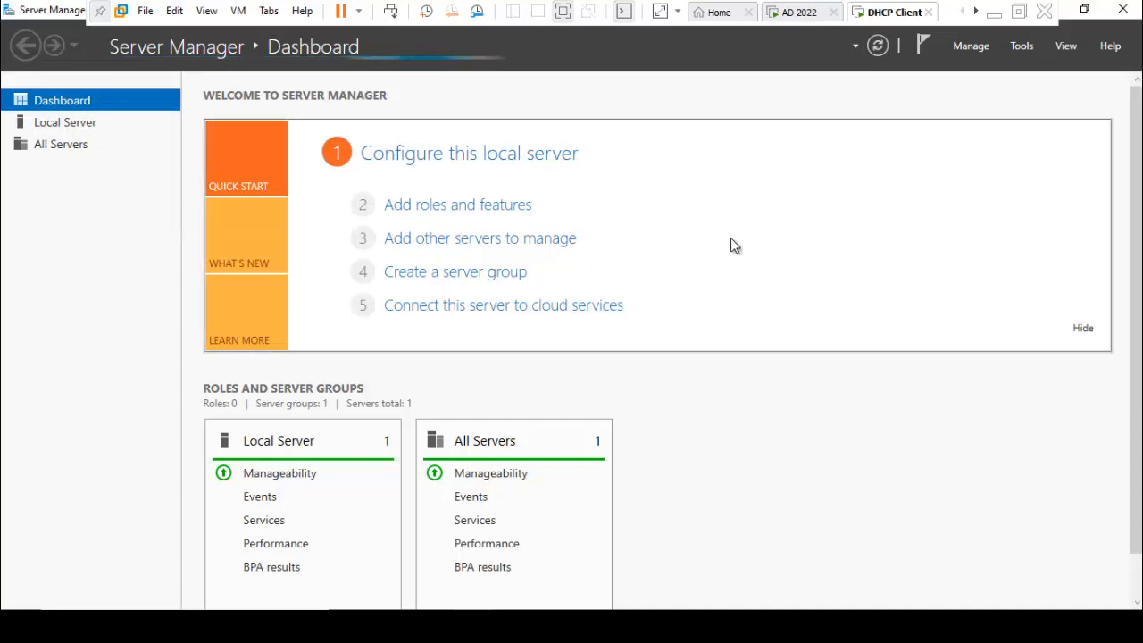
key(Win+r)
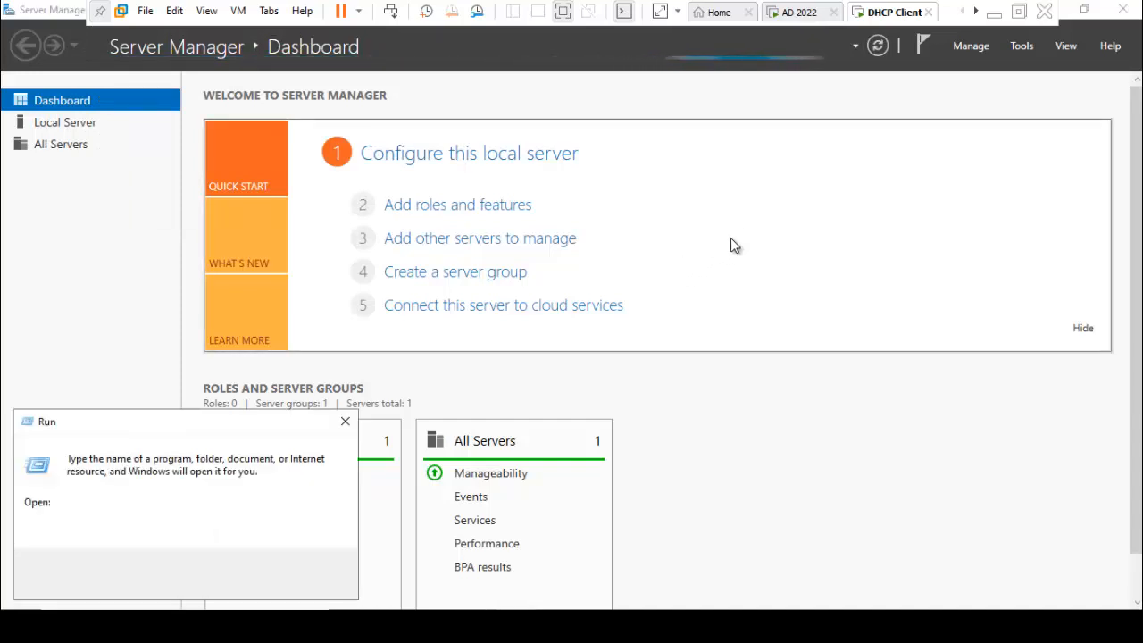
Open Network Connections with ncpa and check Ethernet0's current address details.
text(ncpa)
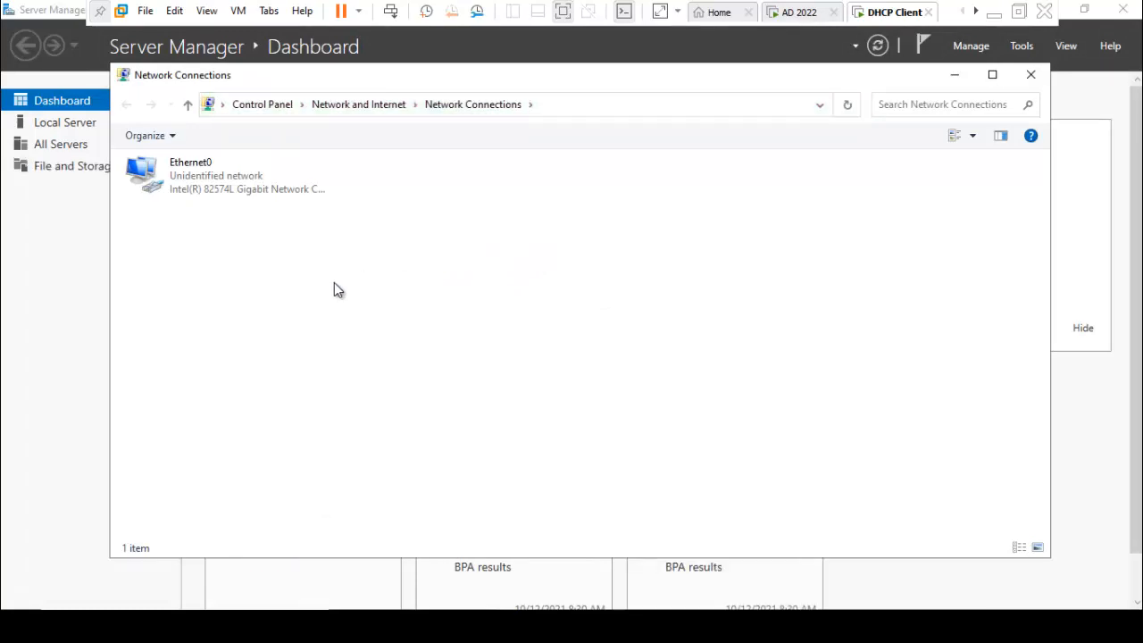
mouse_move(217, 200)
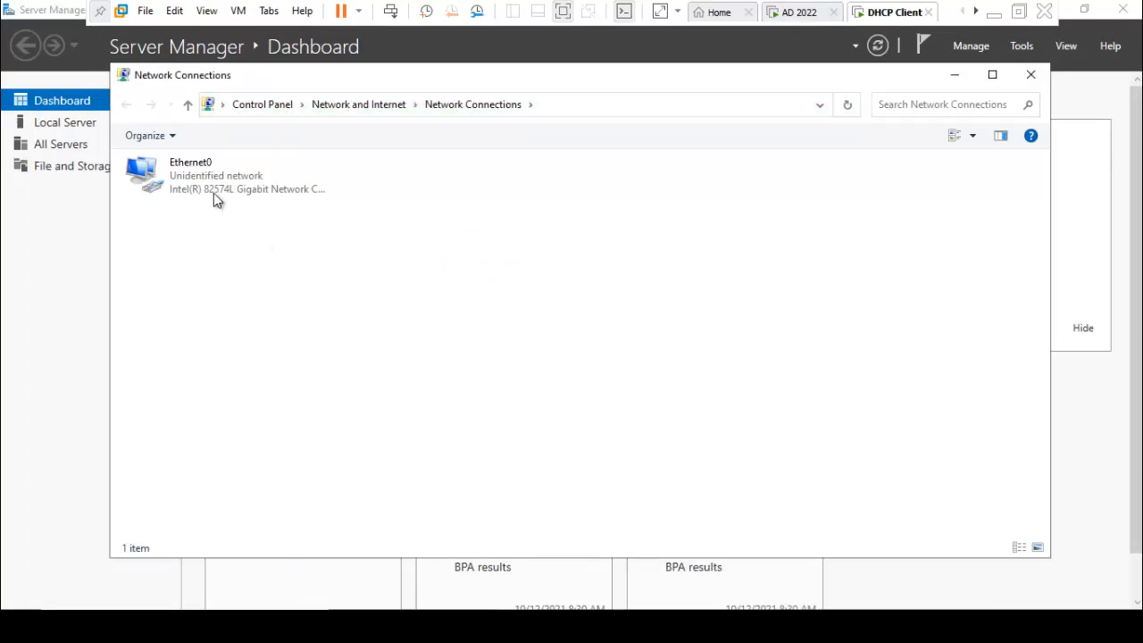
double_click(223, 175)
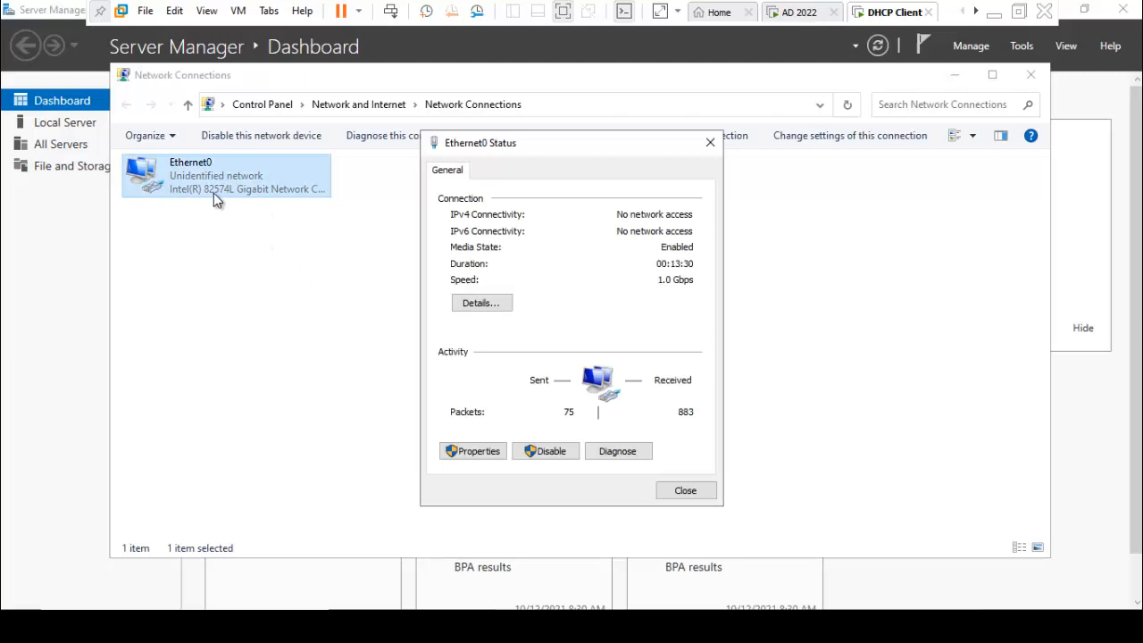
click(481, 303)
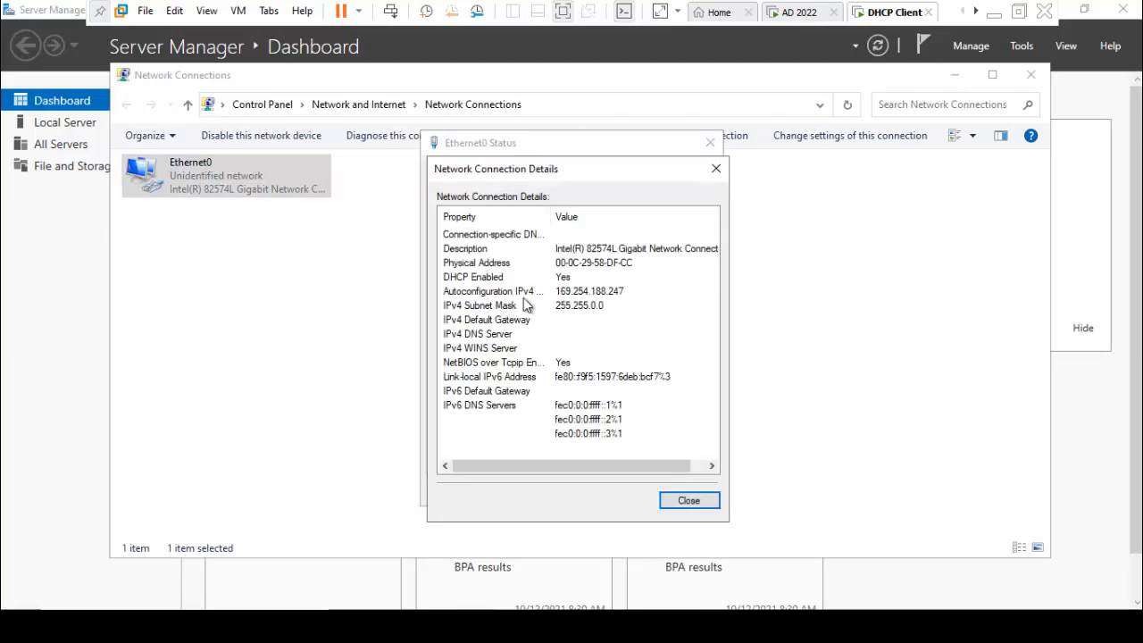
click(688, 500)
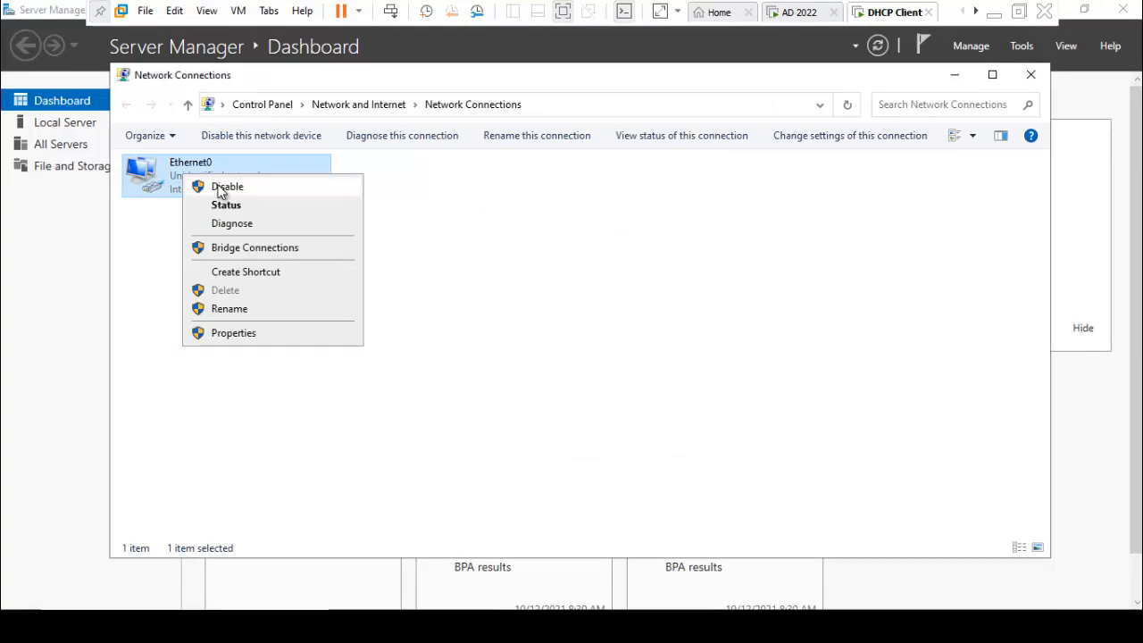
Renew Ethernet0, allow network discovery, and confirm lease 192.168.184.161 from 192.168.184.100.
click(226, 186)
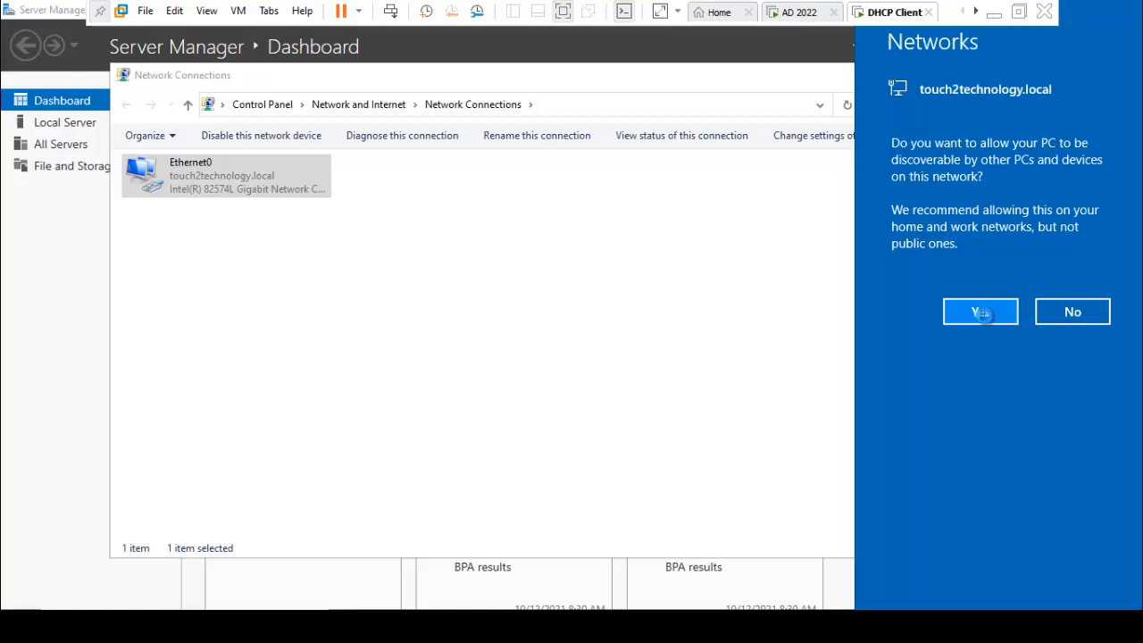
click(981, 312)
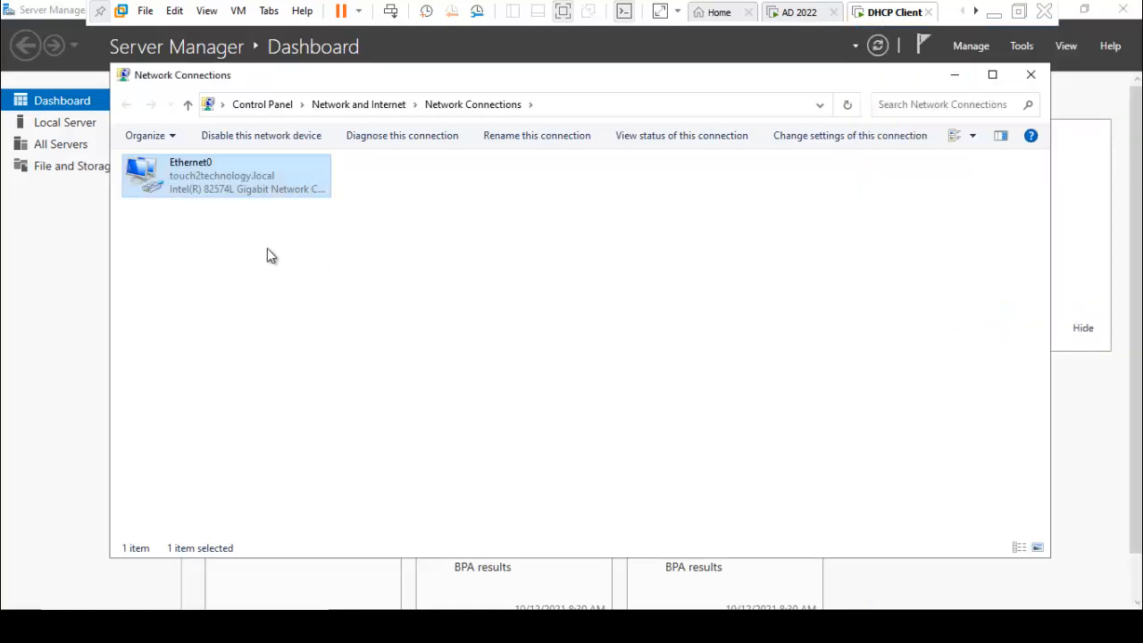
mouse_move(218, 183)
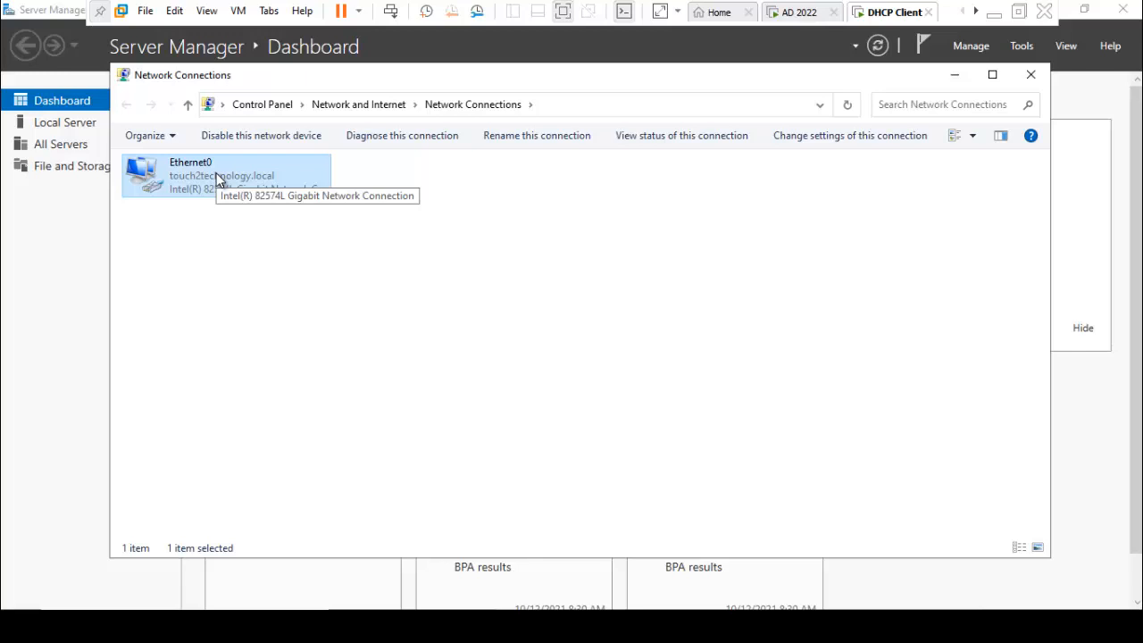
double_click(224, 175)
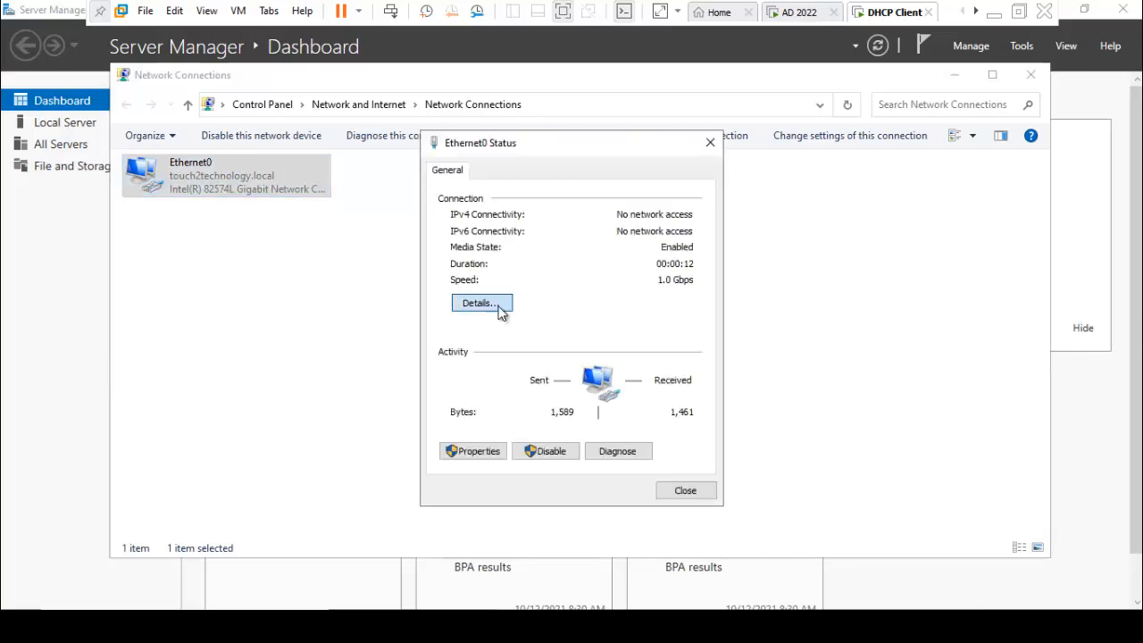
click(481, 302)
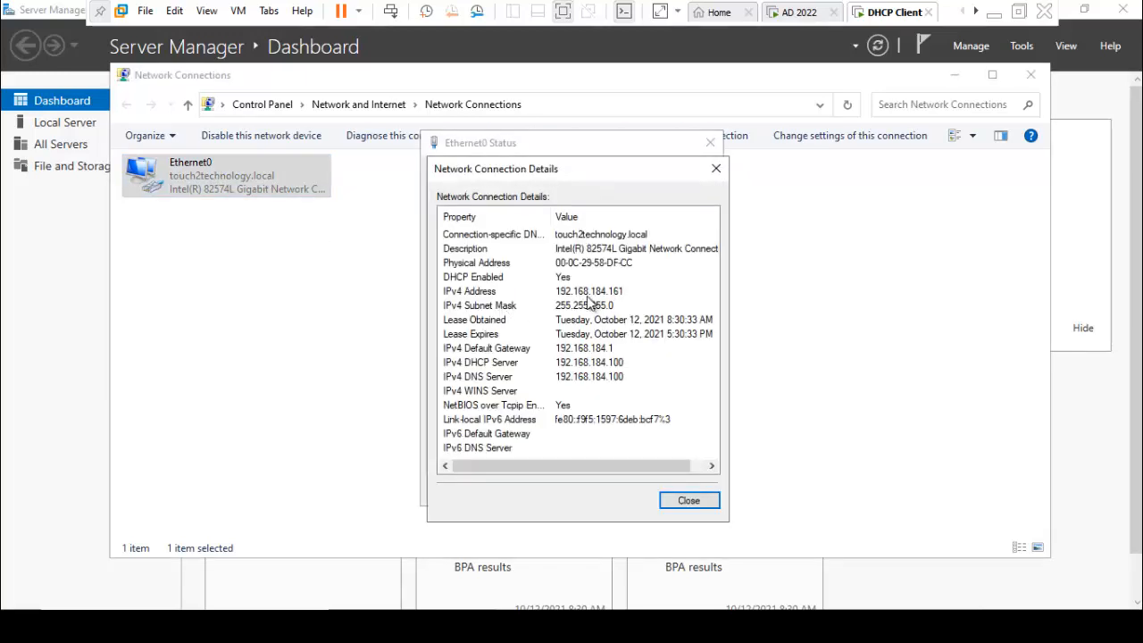
mouse_move(619, 299)
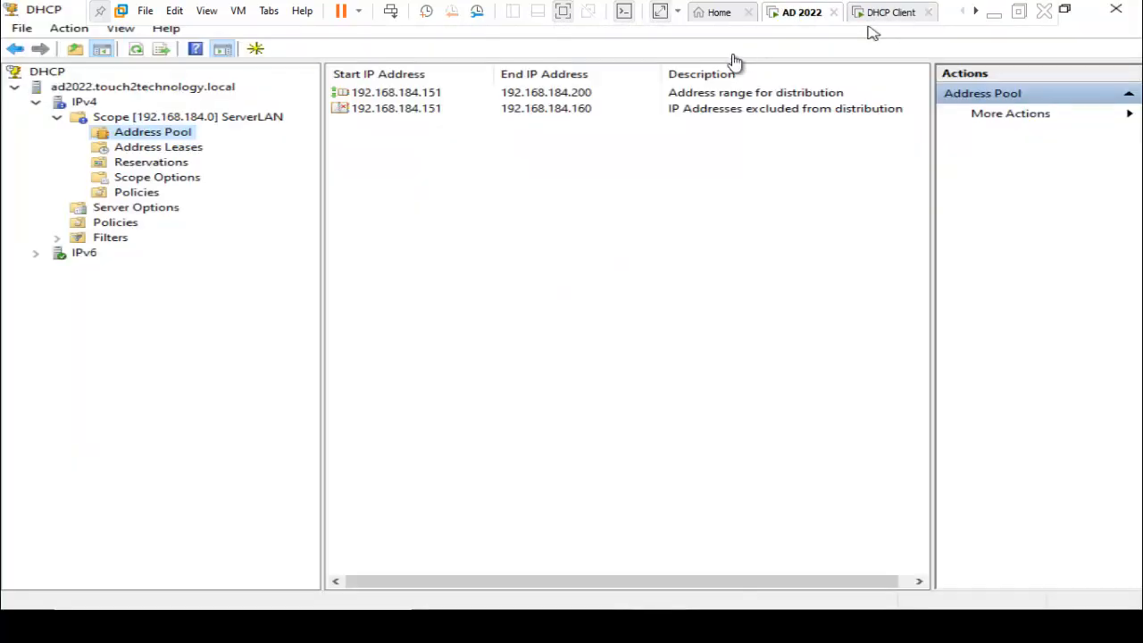
mouse_move(424, 121)
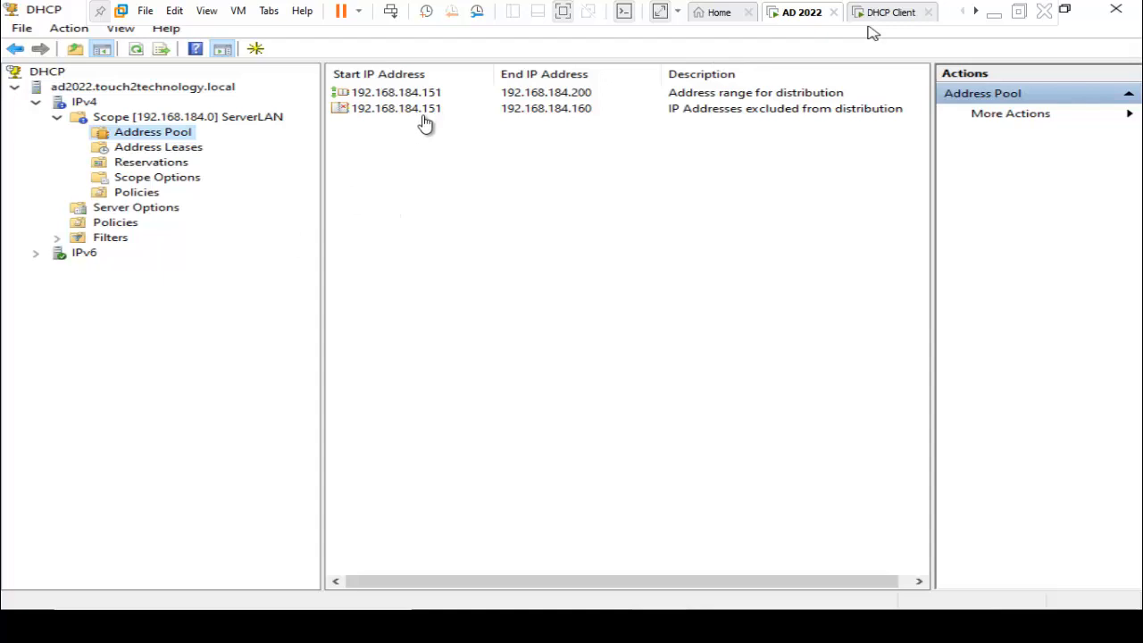
mouse_move(542, 119)
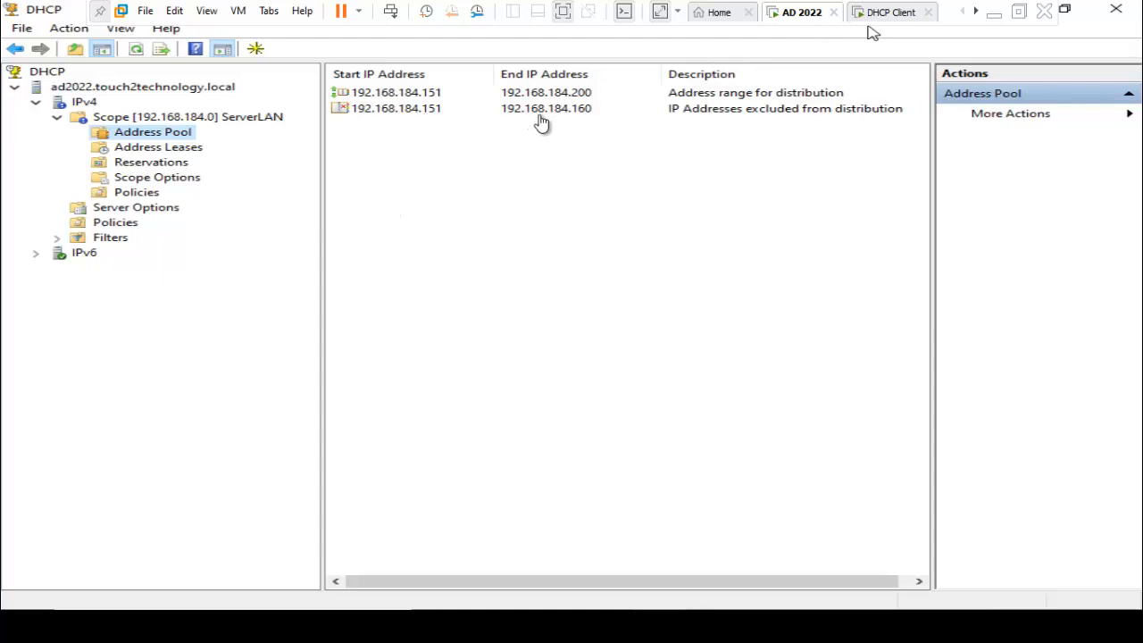
mouse_move(589, 124)
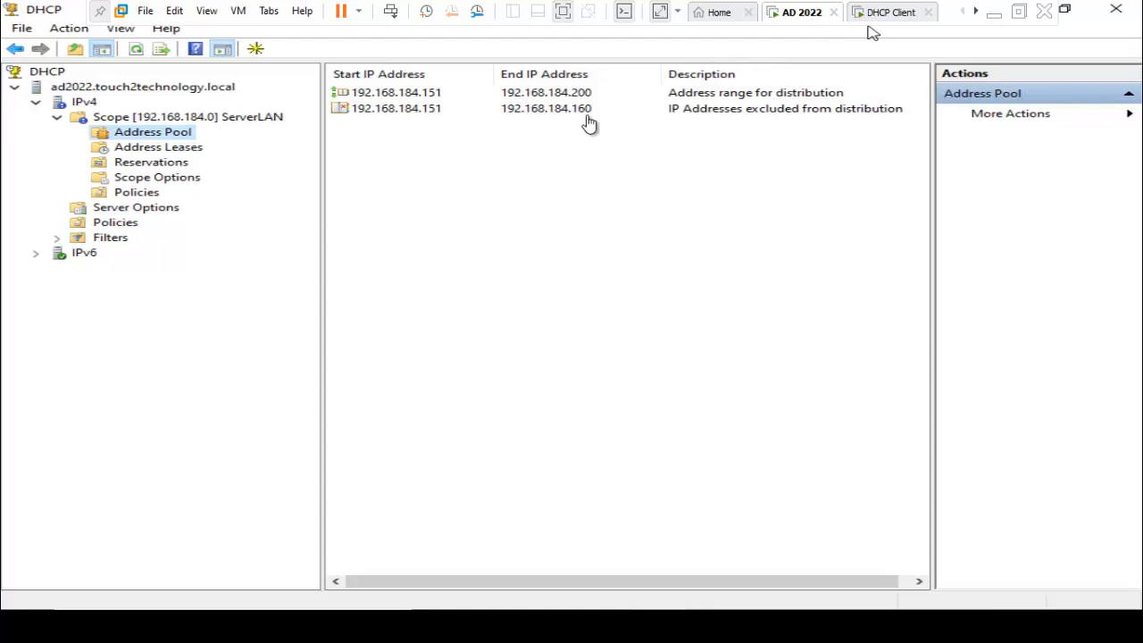
mouse_move(558, 136)
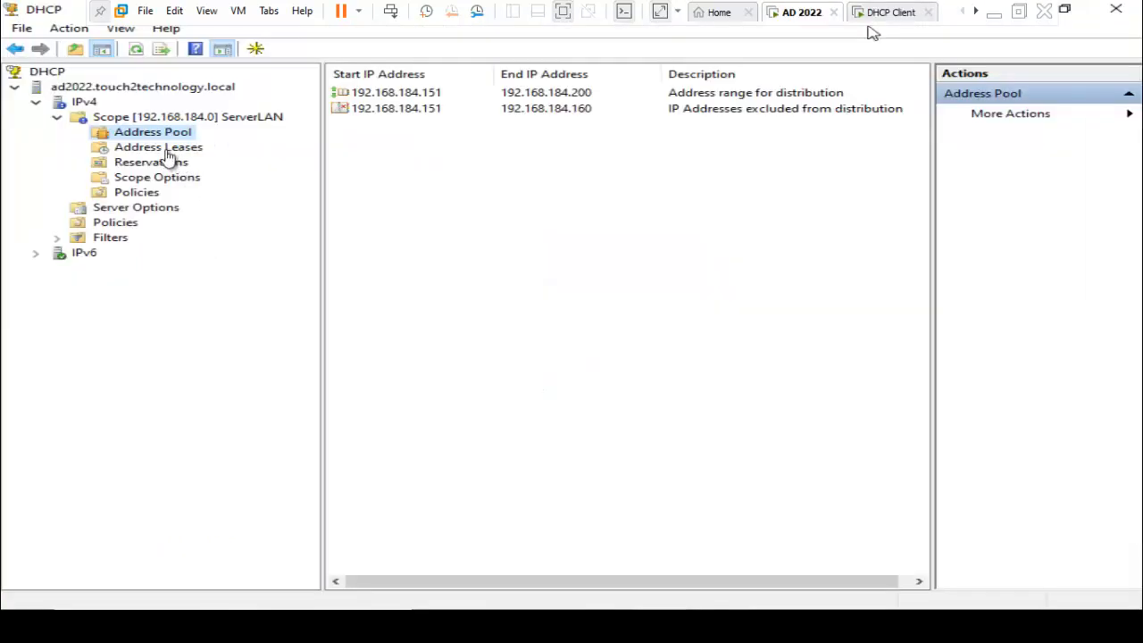
On the AD 2022 machine, view the ServerLAN scope's Address Leases.
click(158, 147)
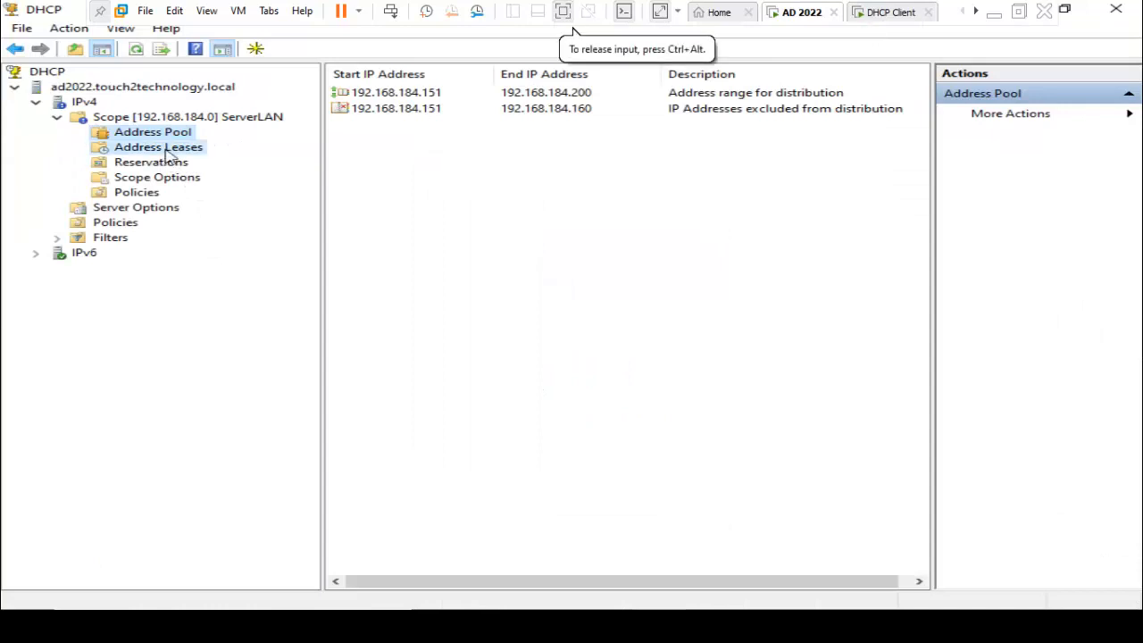
Refresh Address Leases to show 192.168.184.161 leased to the client.
right_click(158, 146)
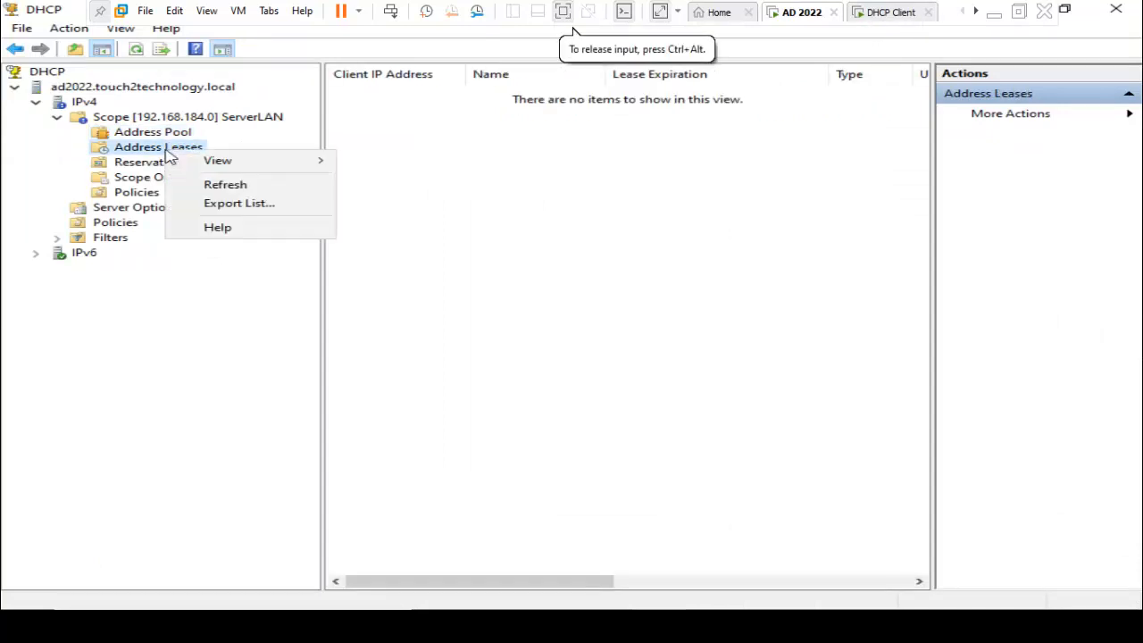
click(225, 184)
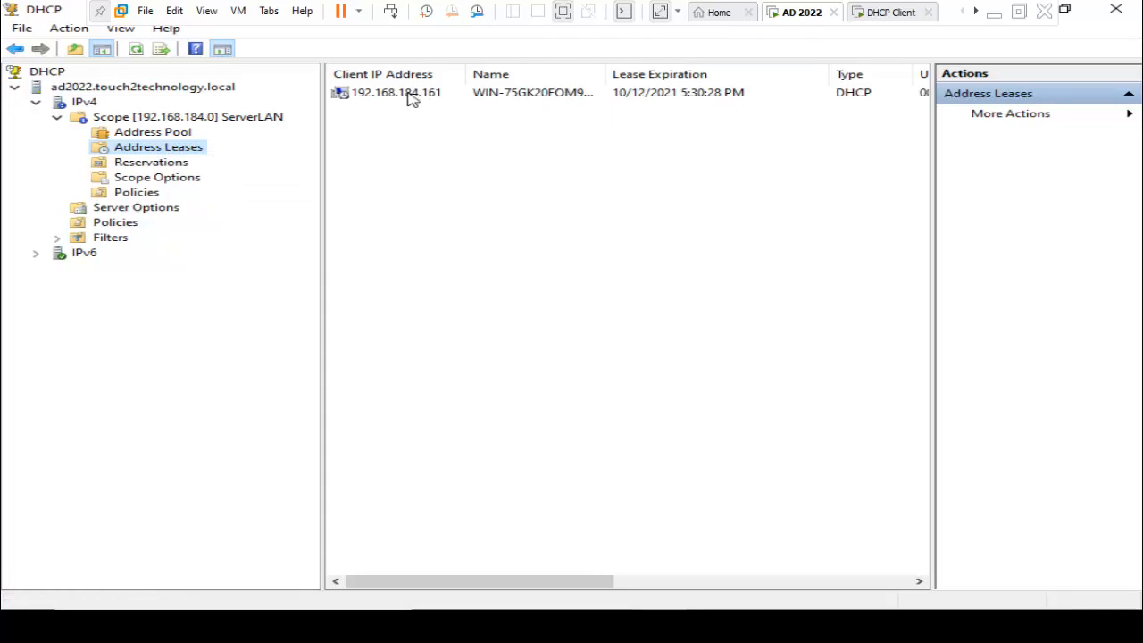
click(396, 92)
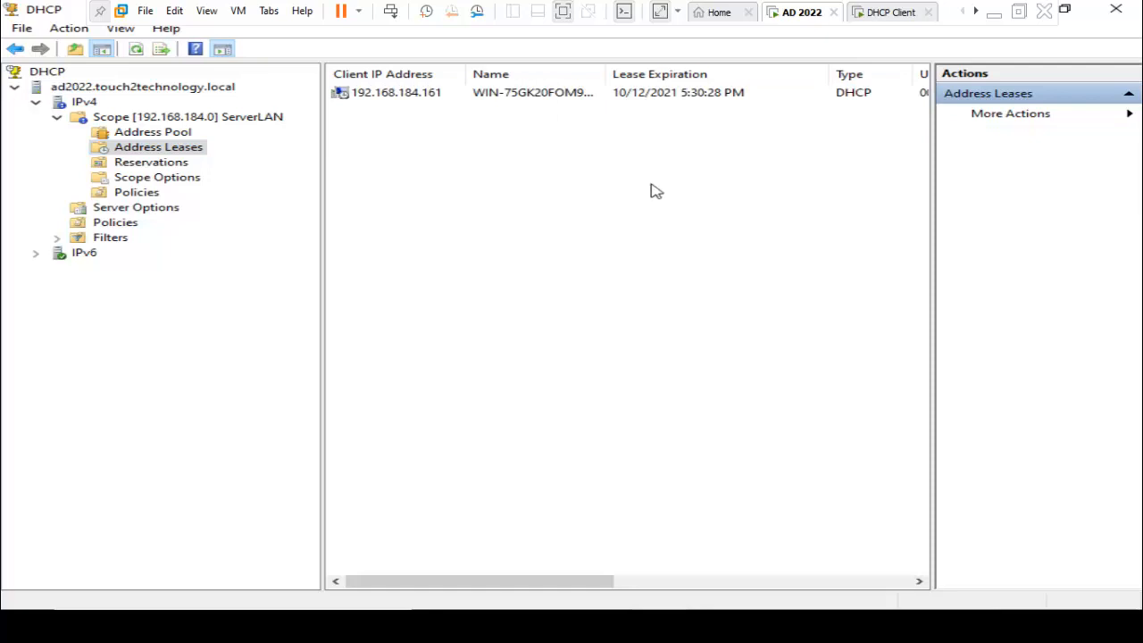
mouse_move(885, 12)
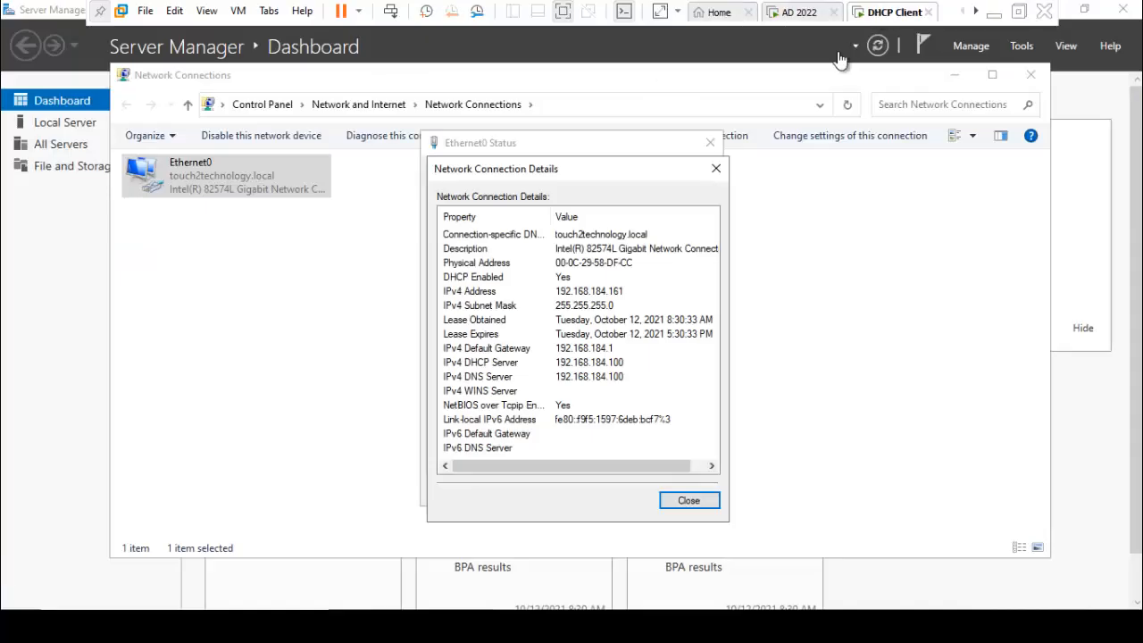
mouse_move(716, 169)
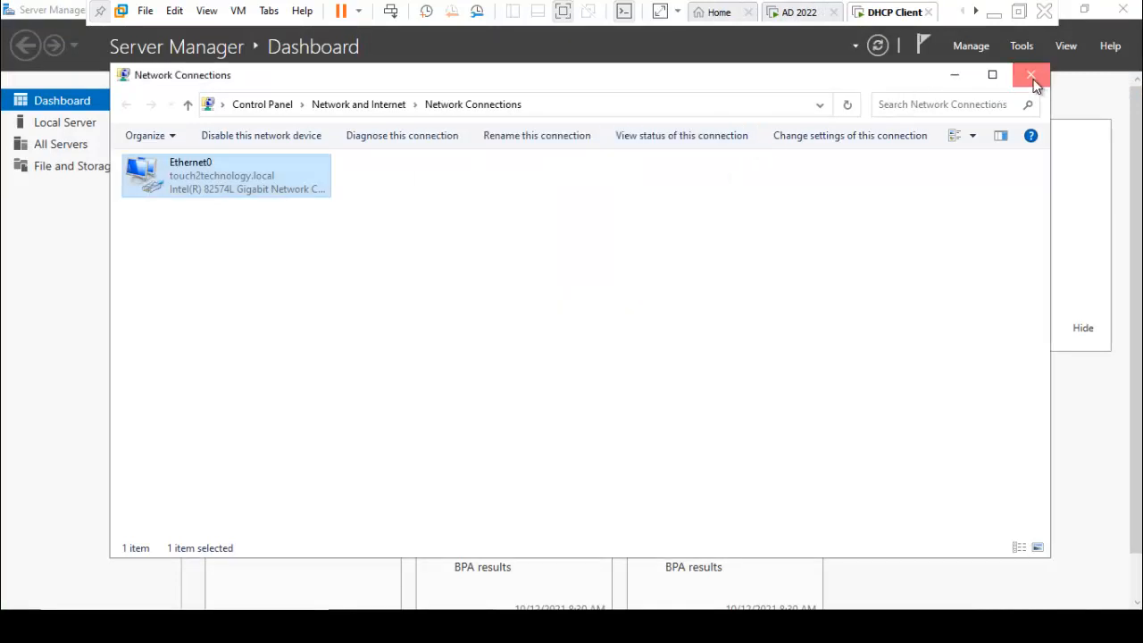
Close Network Connections and view Local Server properties showing WIN-75GK20FOM9F in WORKGROUP.
click(1031, 74)
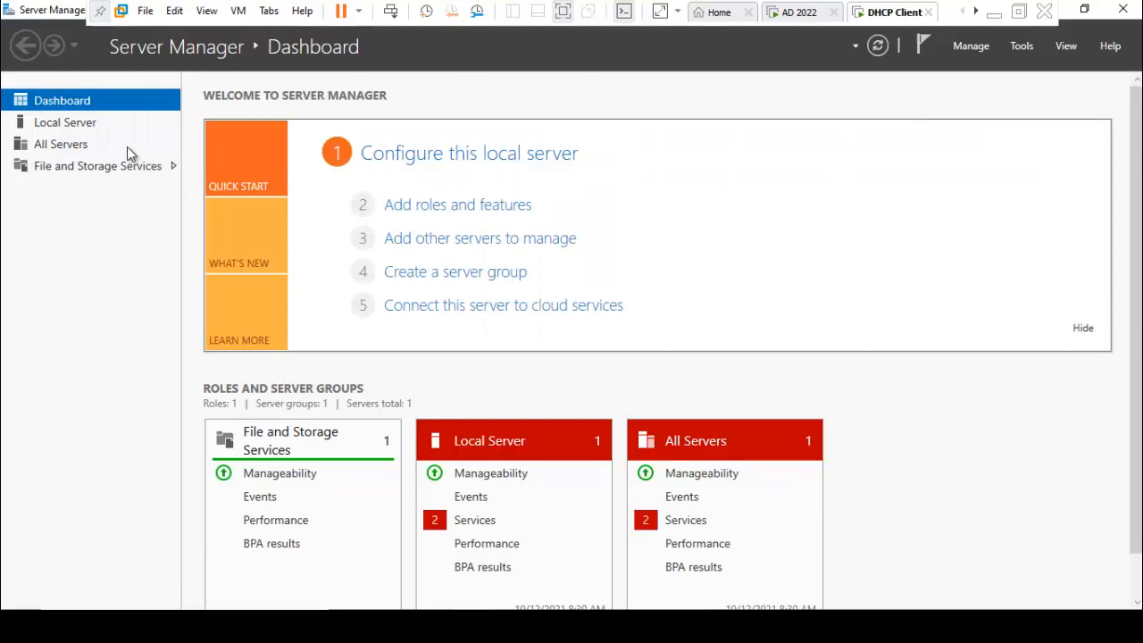
click(64, 123)
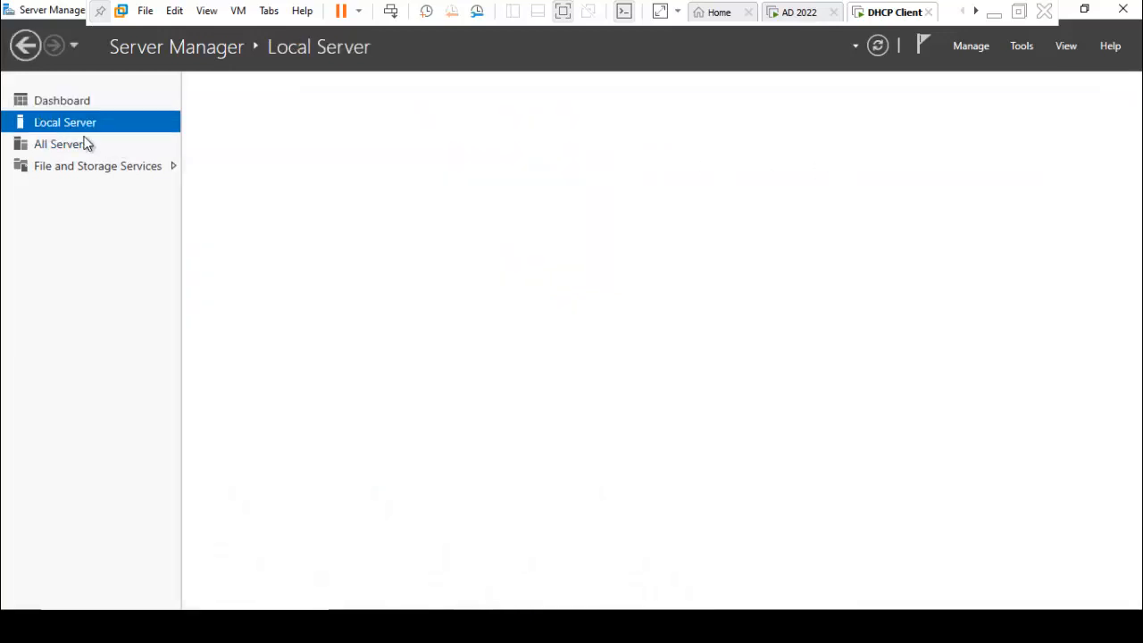
click(65, 123)
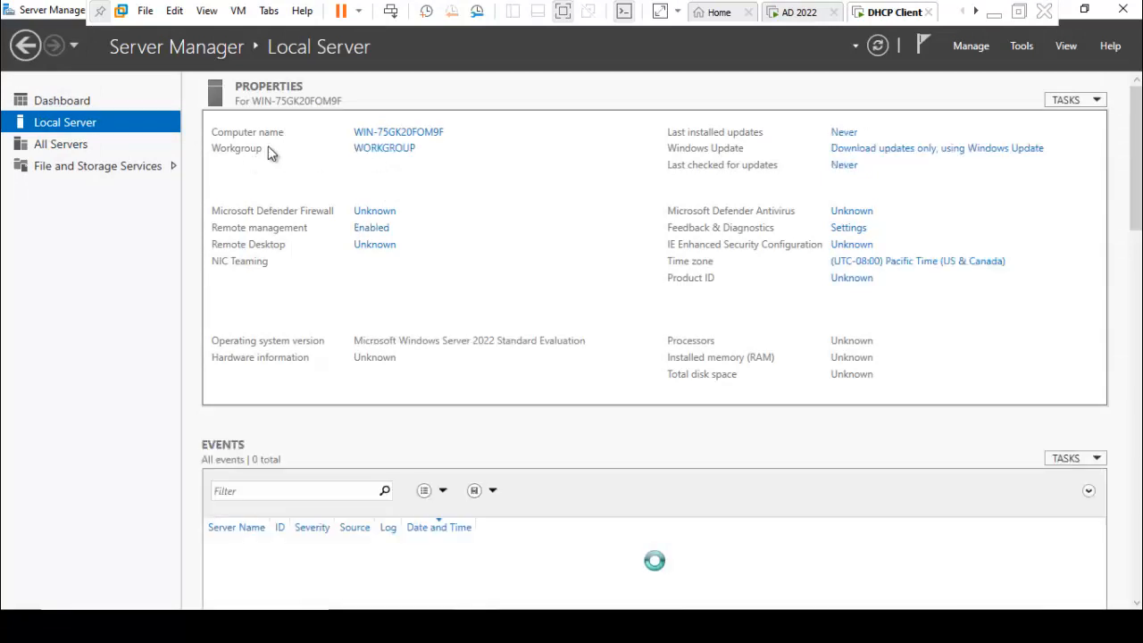
Change the computer name to DHCP-Client2022.
click(384, 147)
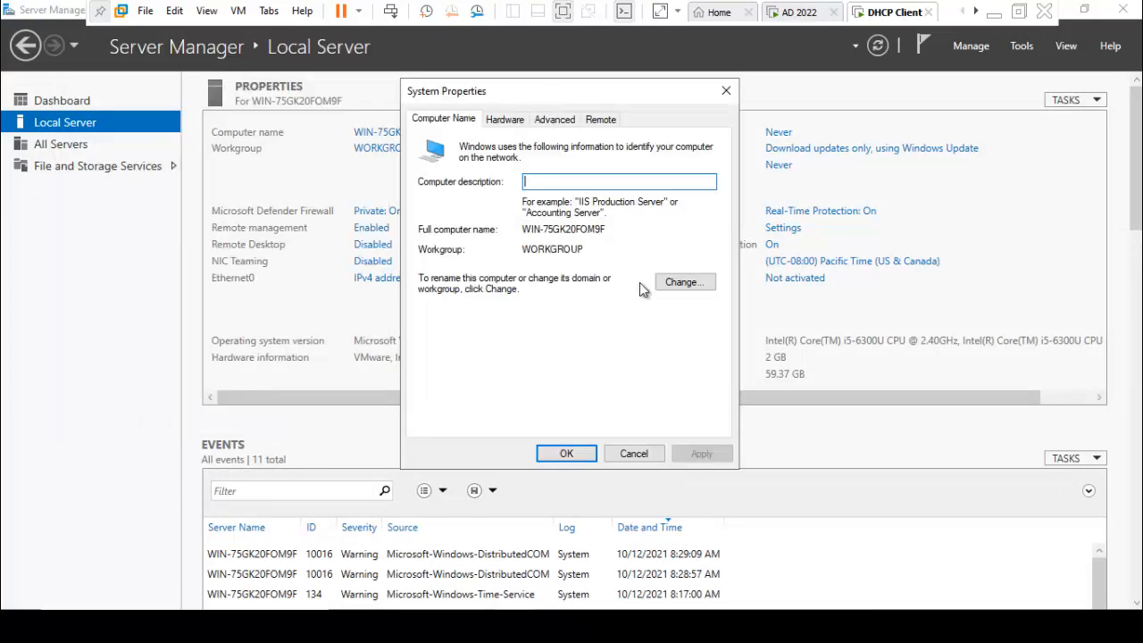
click(685, 281)
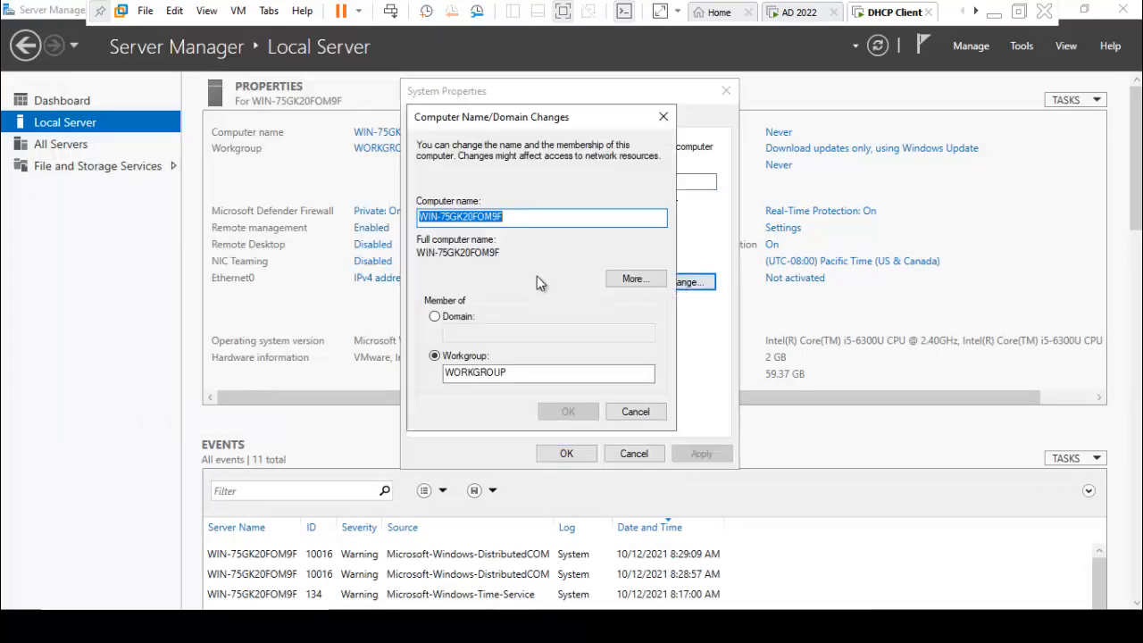
text(dh)
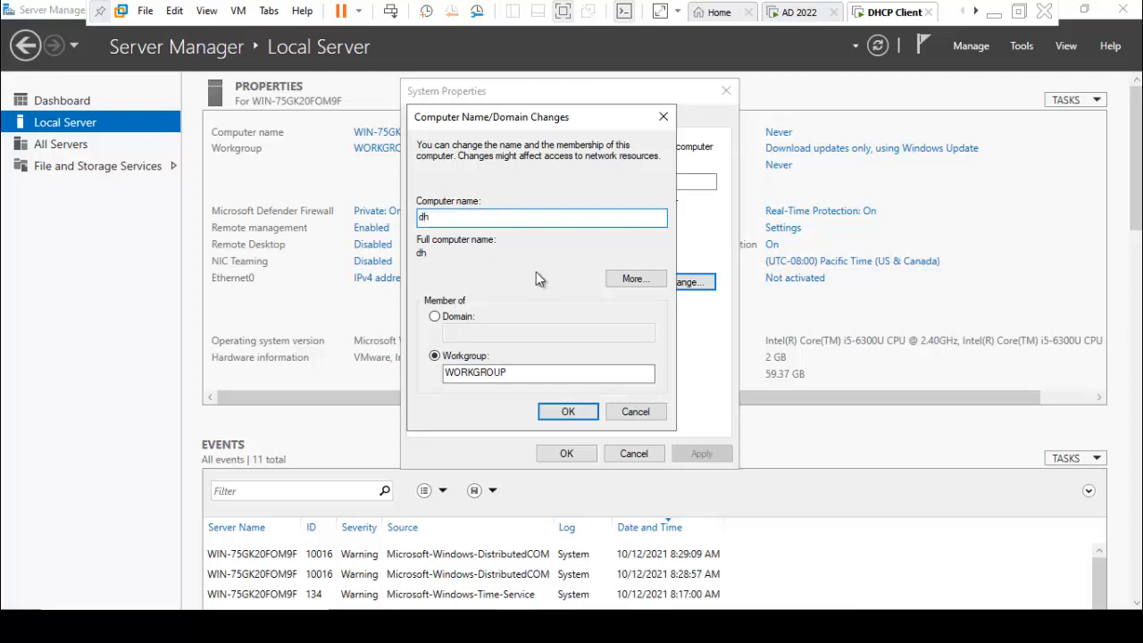
text(DHCP-Client202)
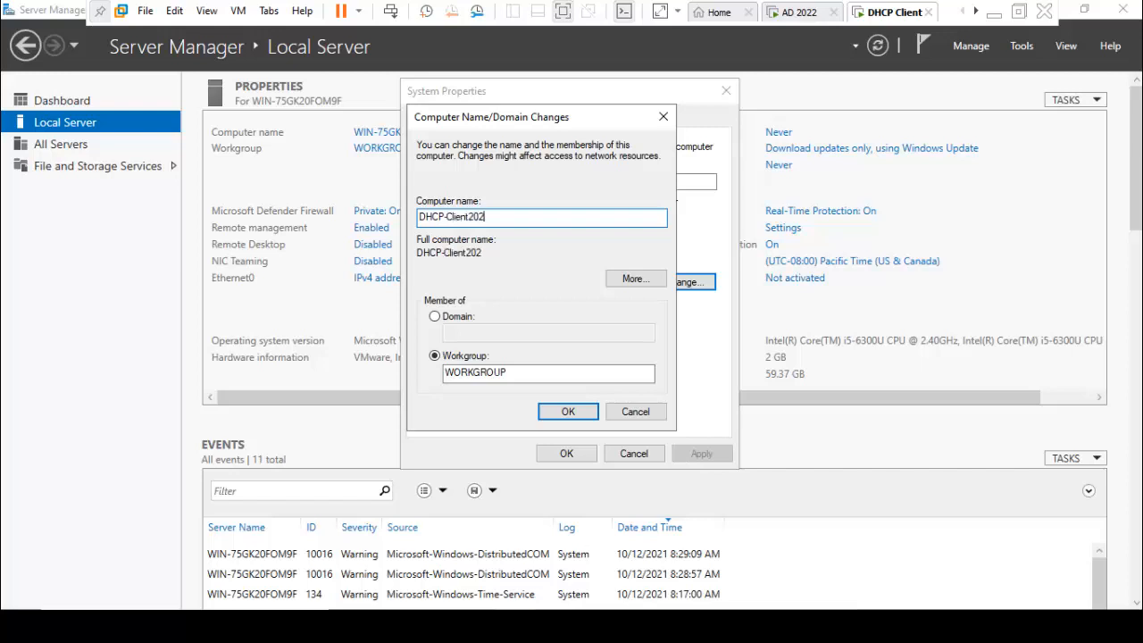
Set domain membership to touch2technology.local in the Computer Name/Domain Changes dialog.
click(435, 316)
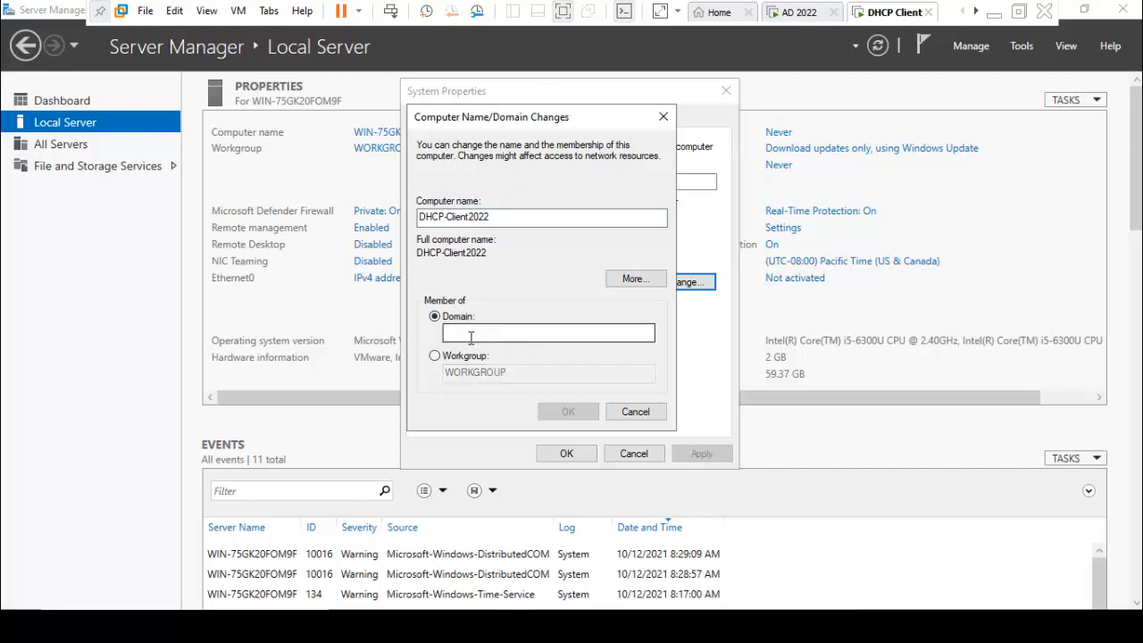
click(548, 332)
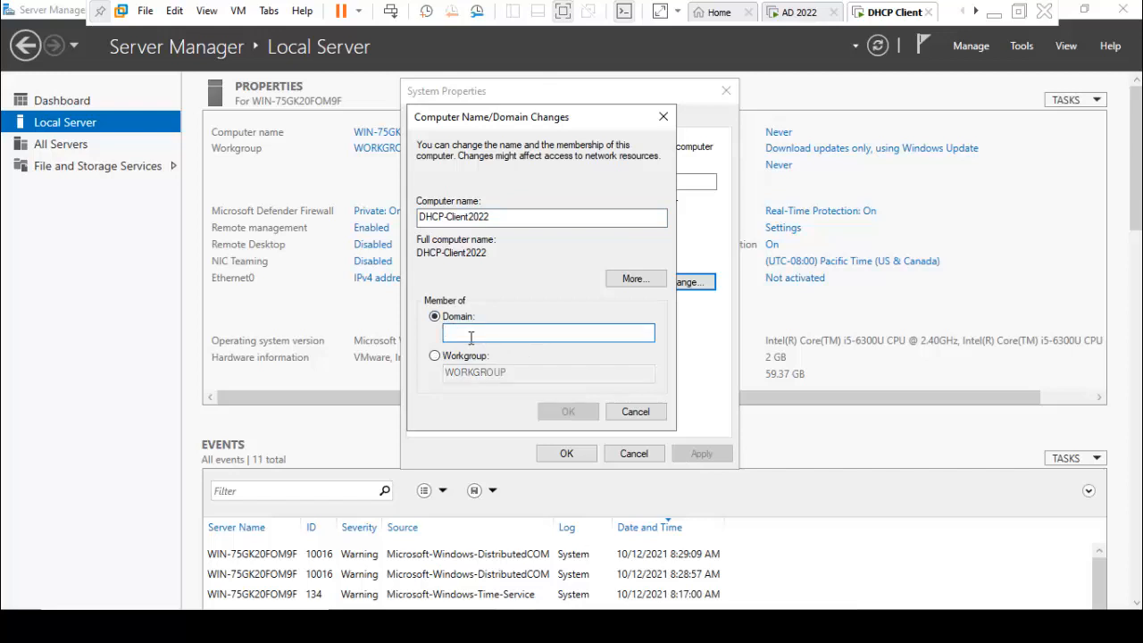
text(touch)
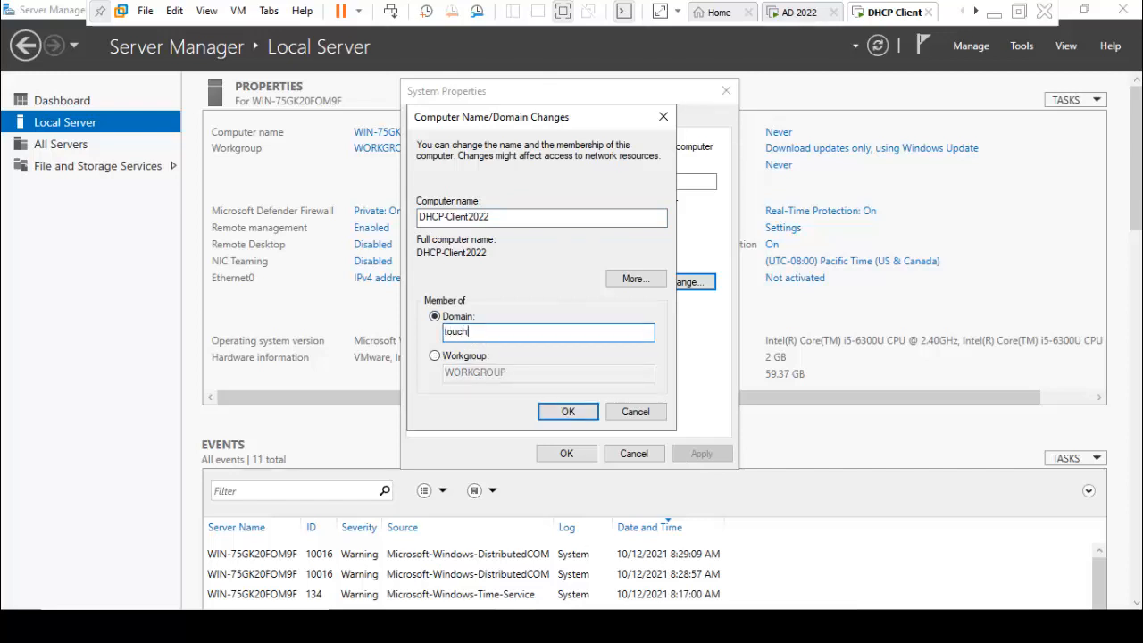
text(2technol)
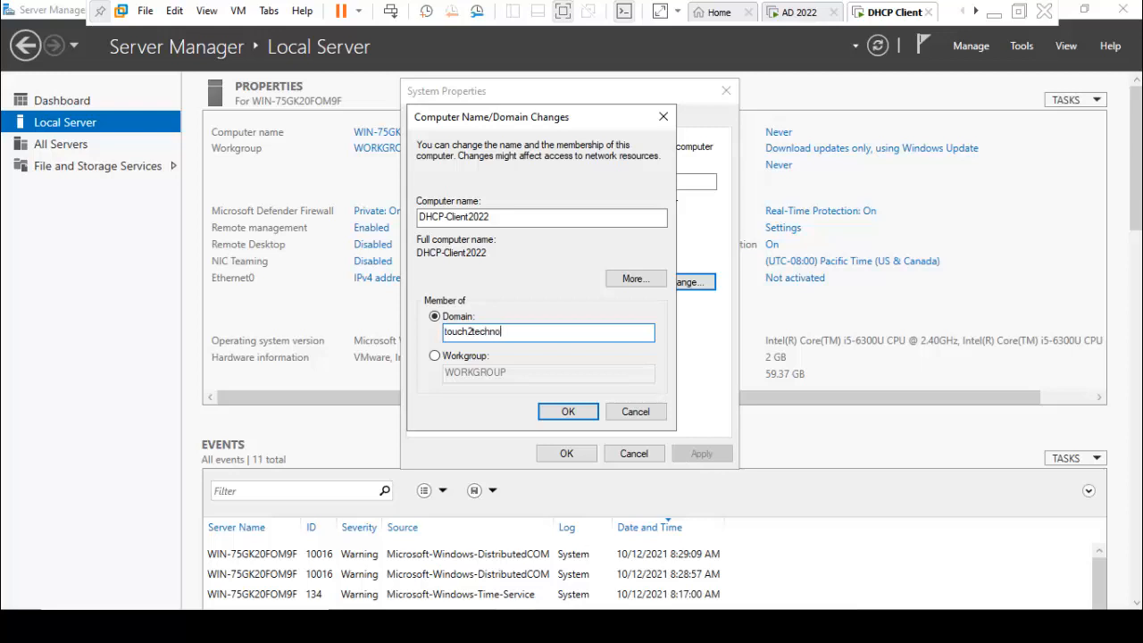
text(logy.local)
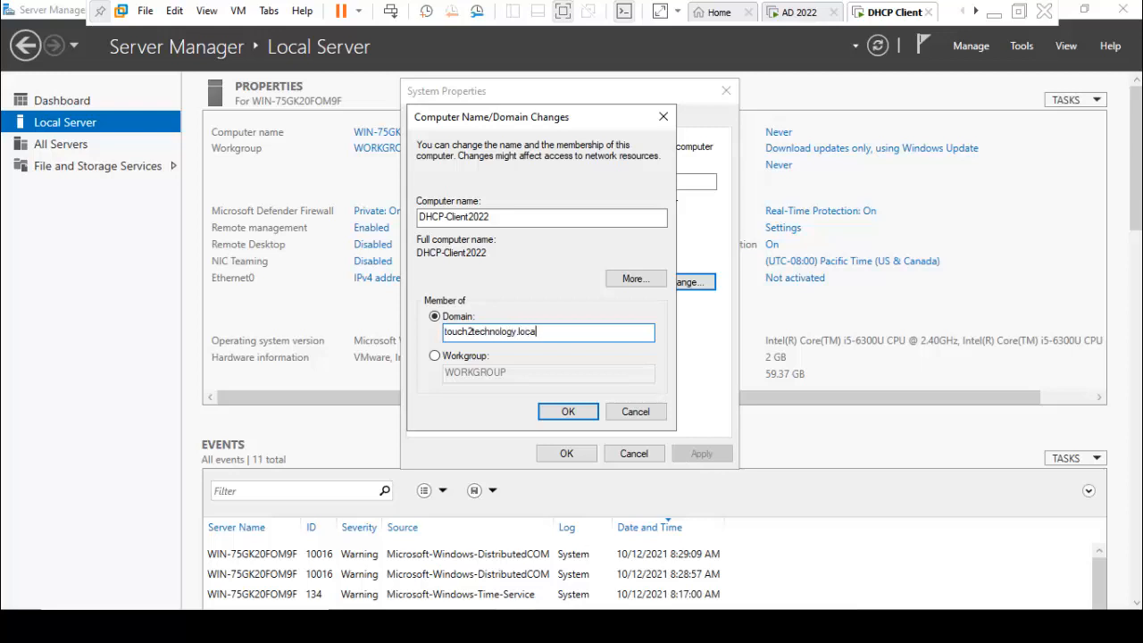
click(568, 411)
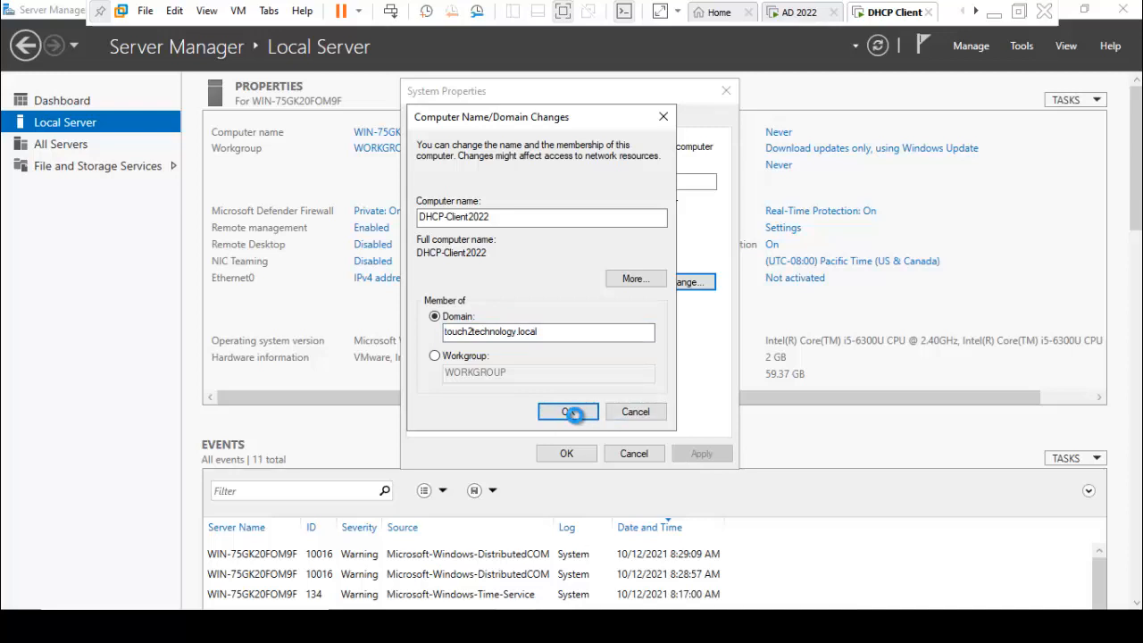
Join touch2technology.local as DHCP-Client2022 using the domain administrator credentials.
click(568, 411)
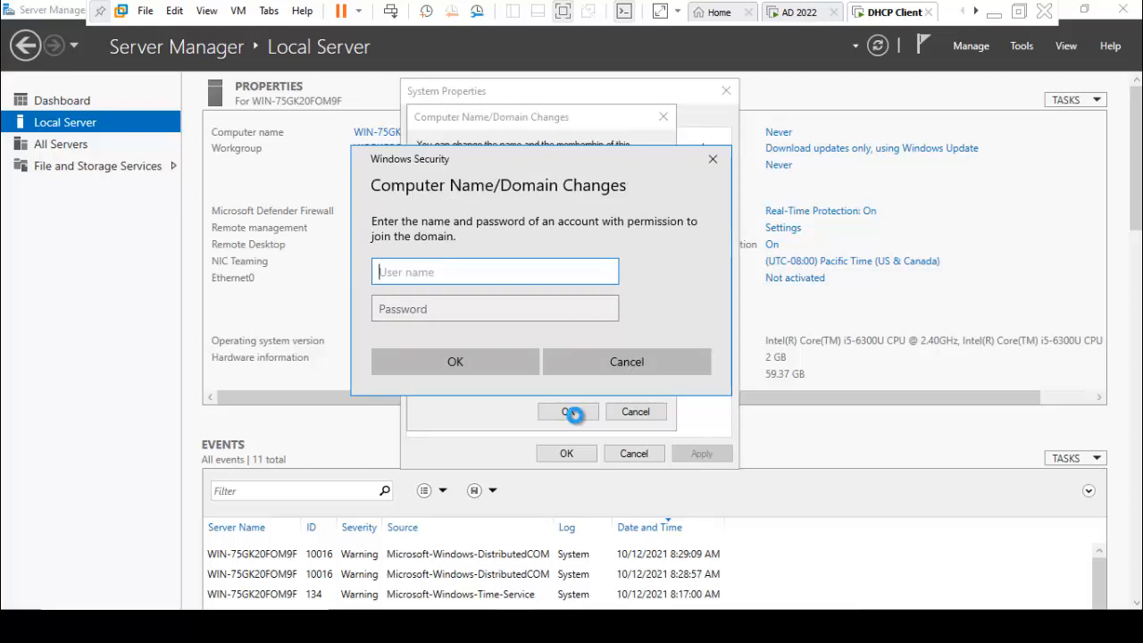
text(administrator)
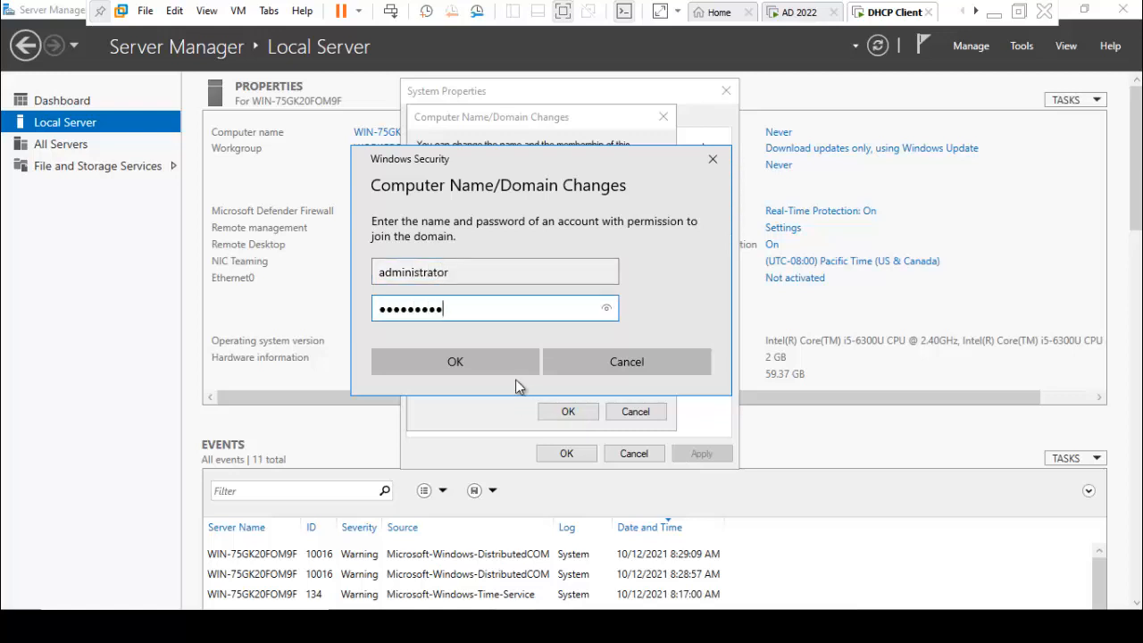
click(454, 362)
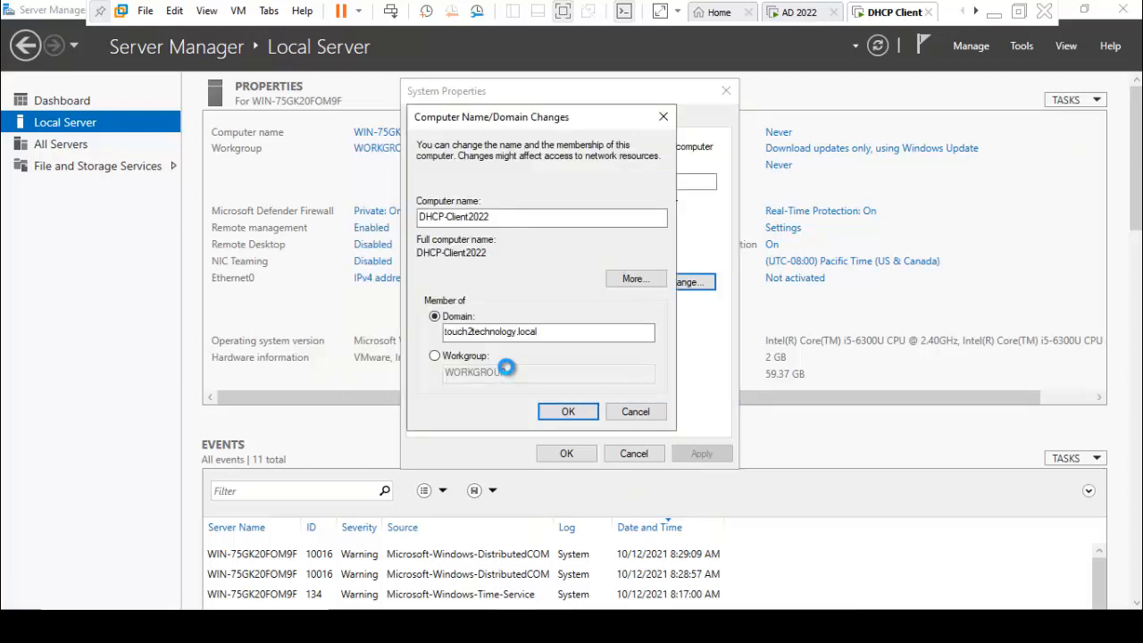
Dismiss the domain welcome and restart-required notices and close System Properties.
click(568, 411)
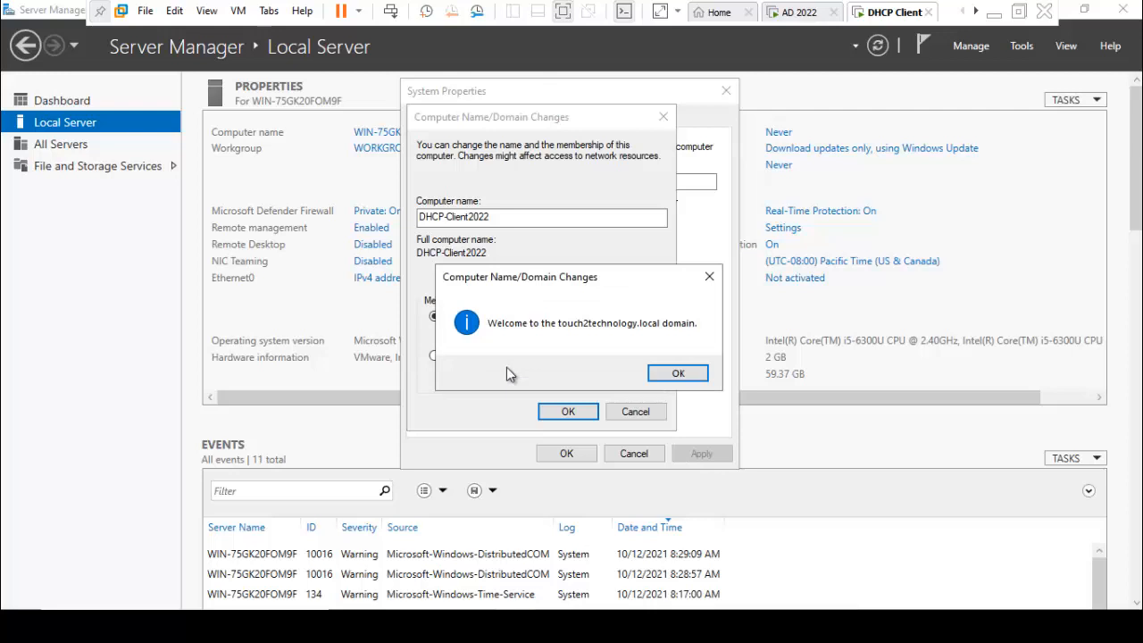
mouse_move(548, 346)
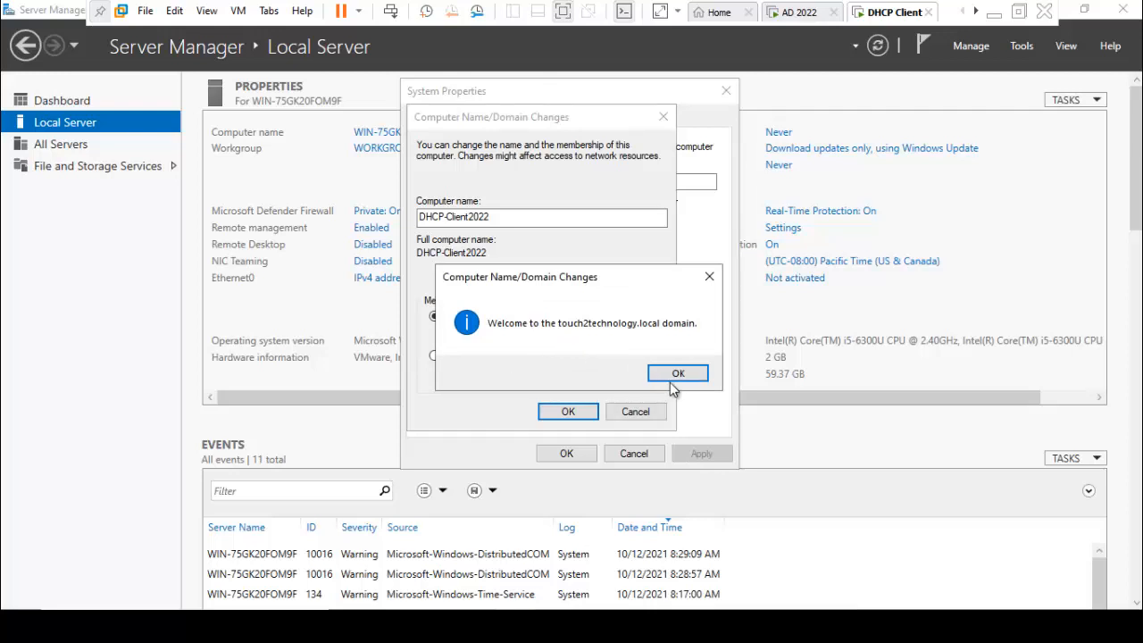
click(678, 373)
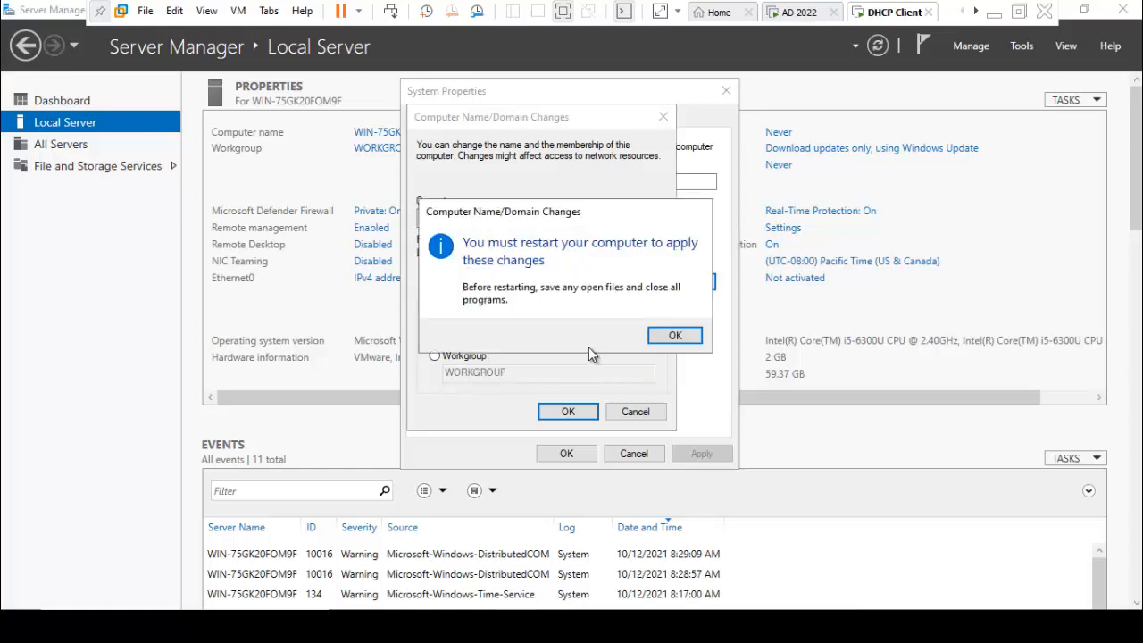
mouse_move(529, 265)
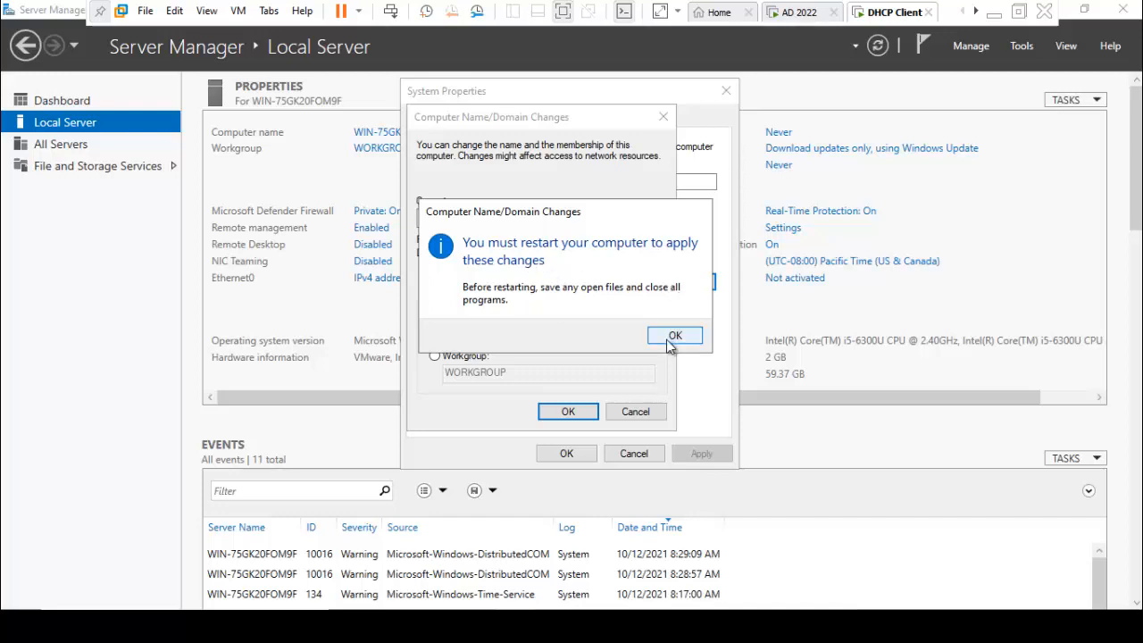
click(675, 335)
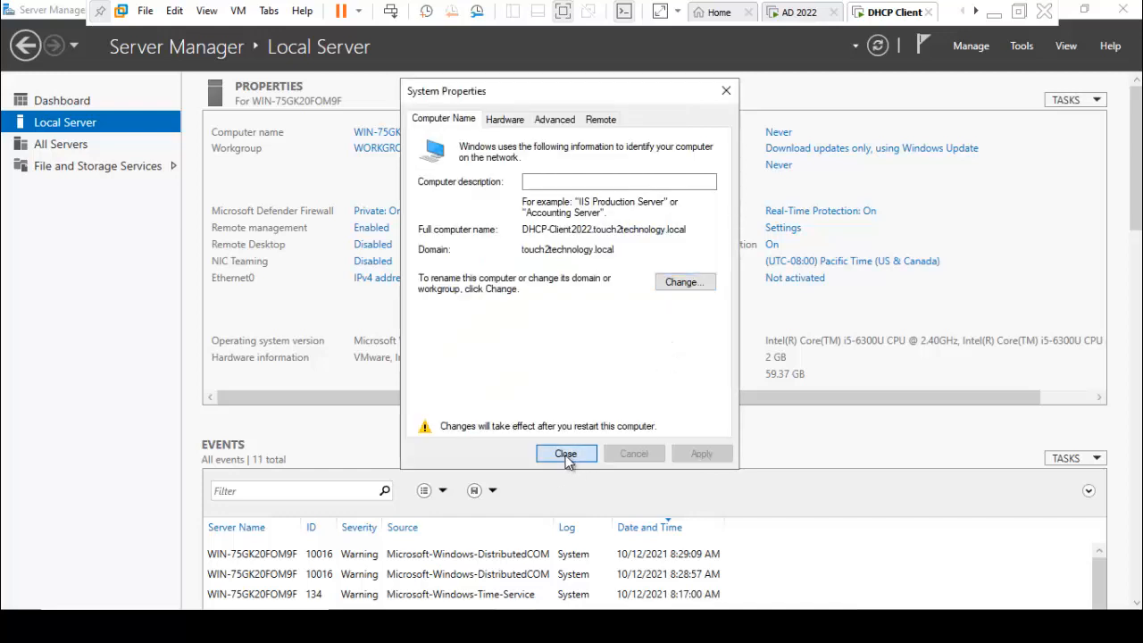
click(566, 454)
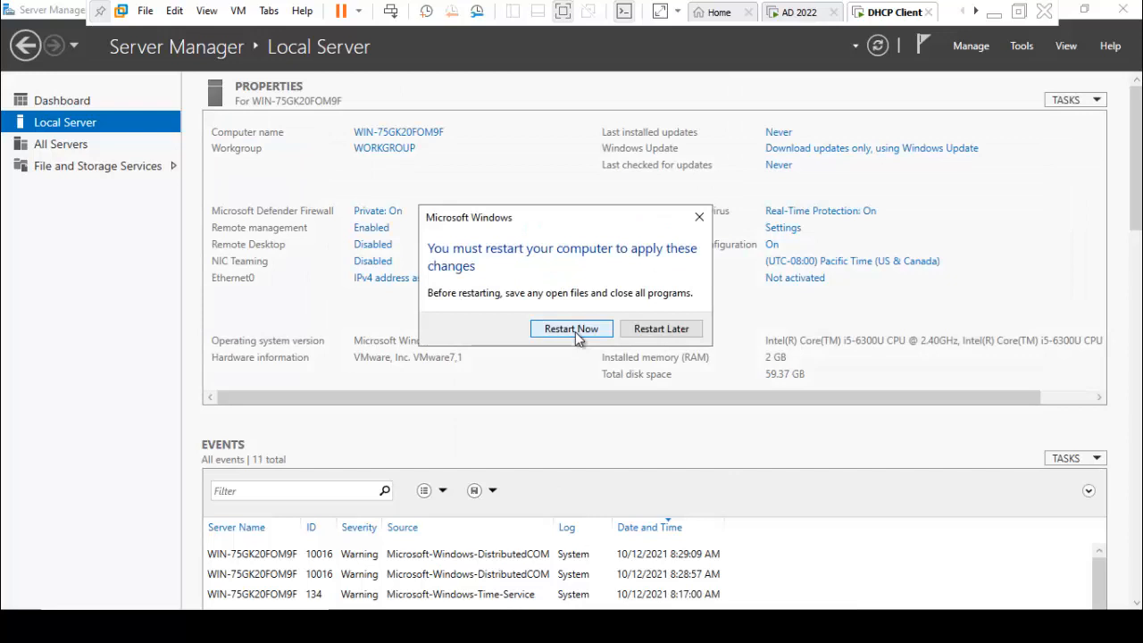
Restart the DHCP client now and switch to the AD 2022 server VM.
click(661, 328)
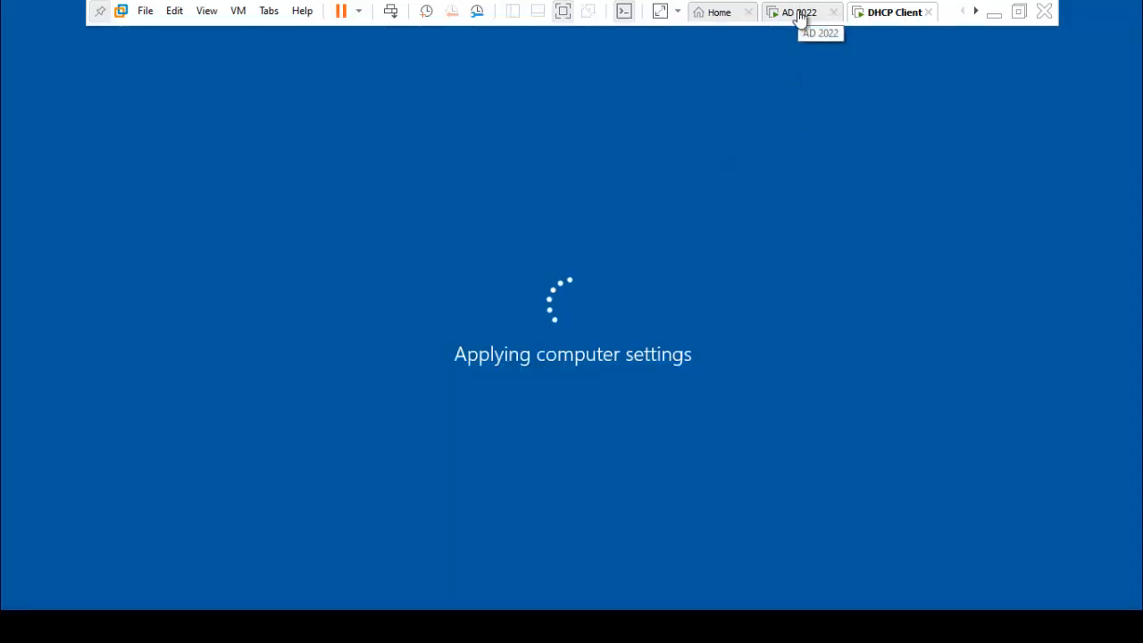
click(893, 11)
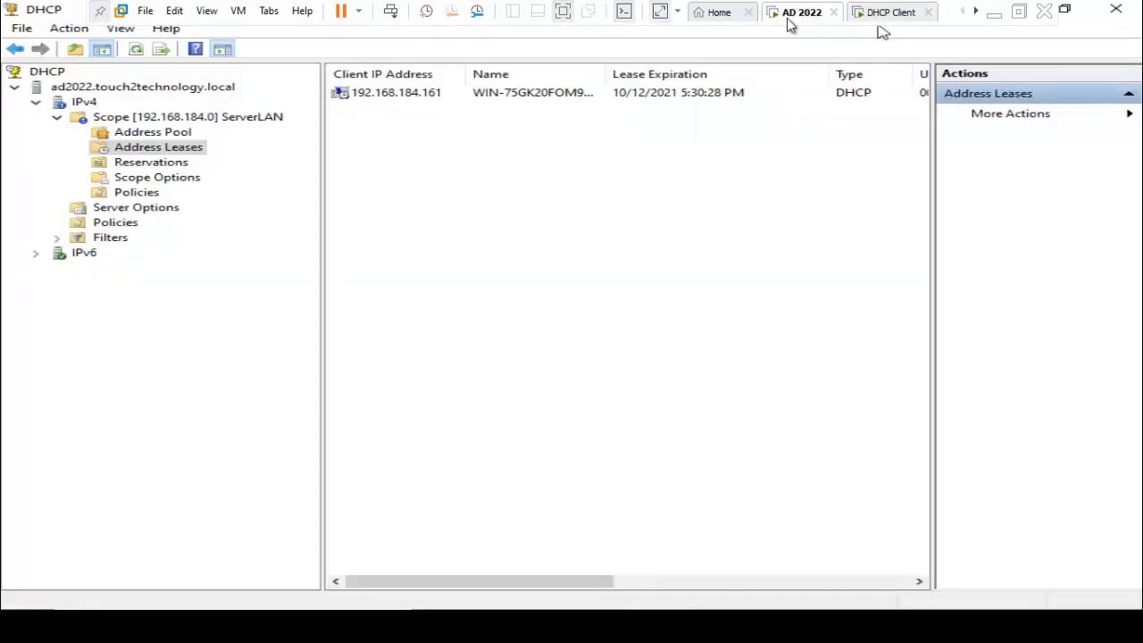
mouse_move(551, 293)
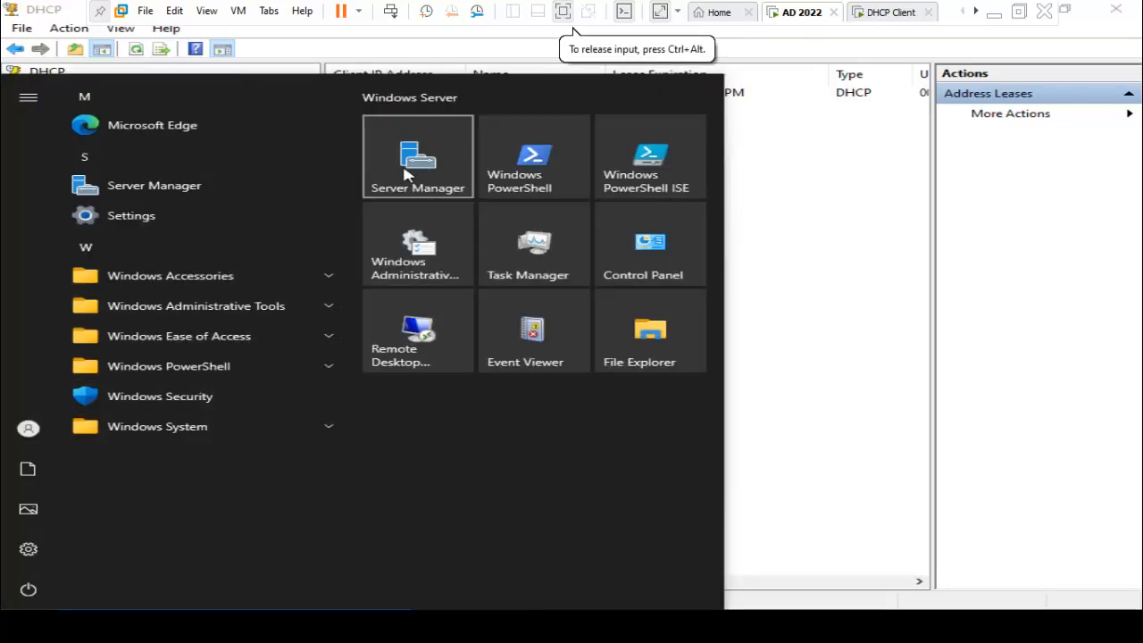
From Server Manager, browse touch2technology.local's containers in Active Directory Users and Computers, then close it.
click(417, 156)
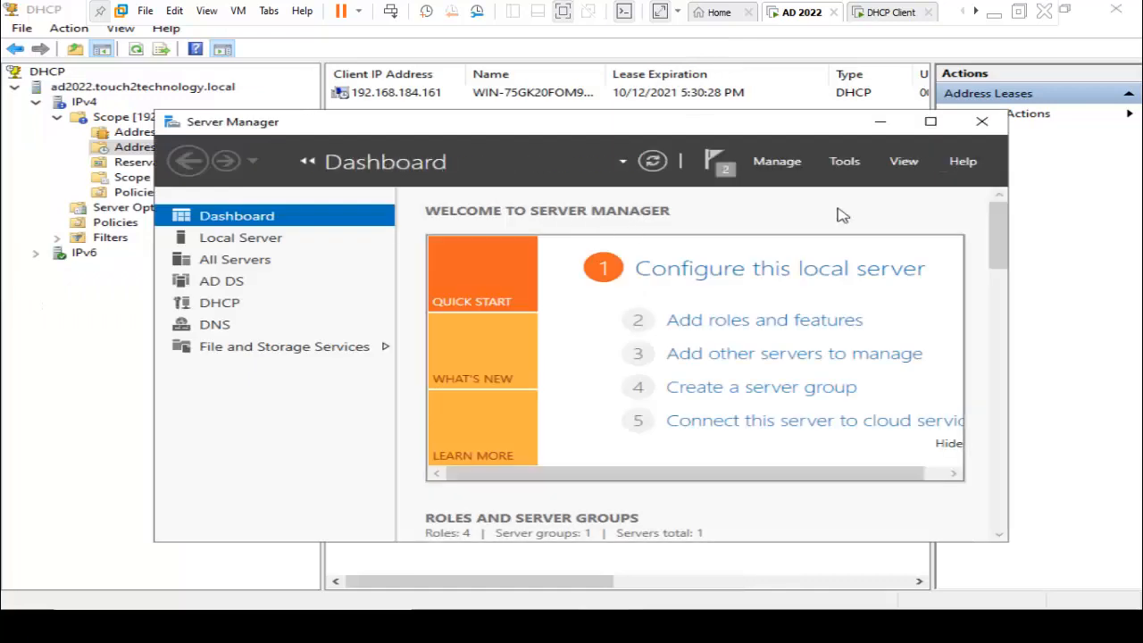
click(845, 161)
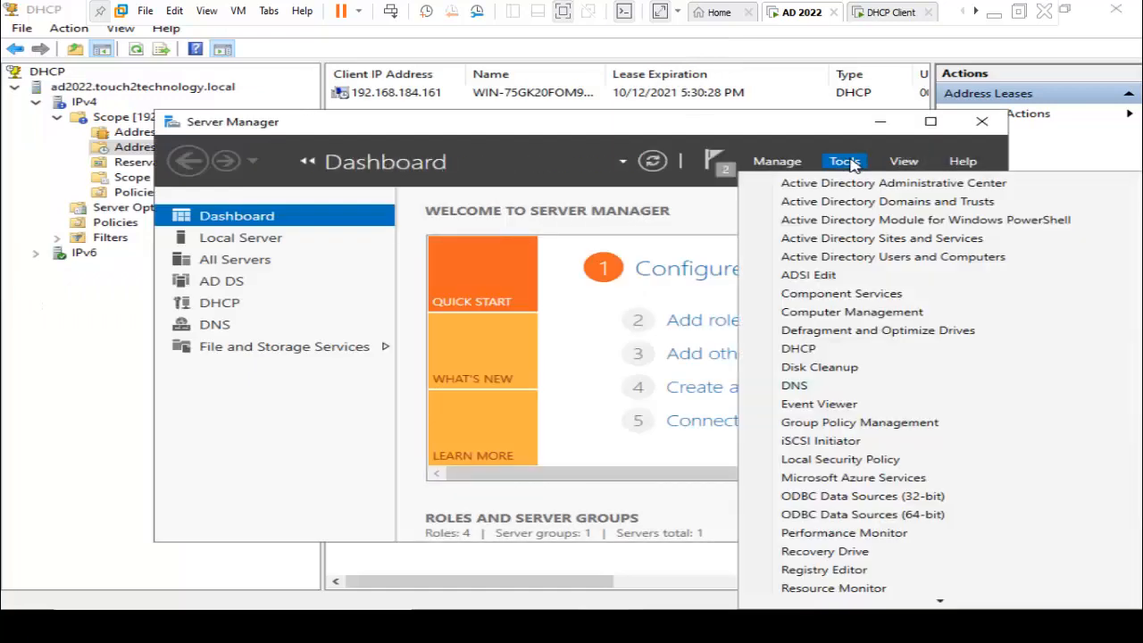
mouse_move(892, 257)
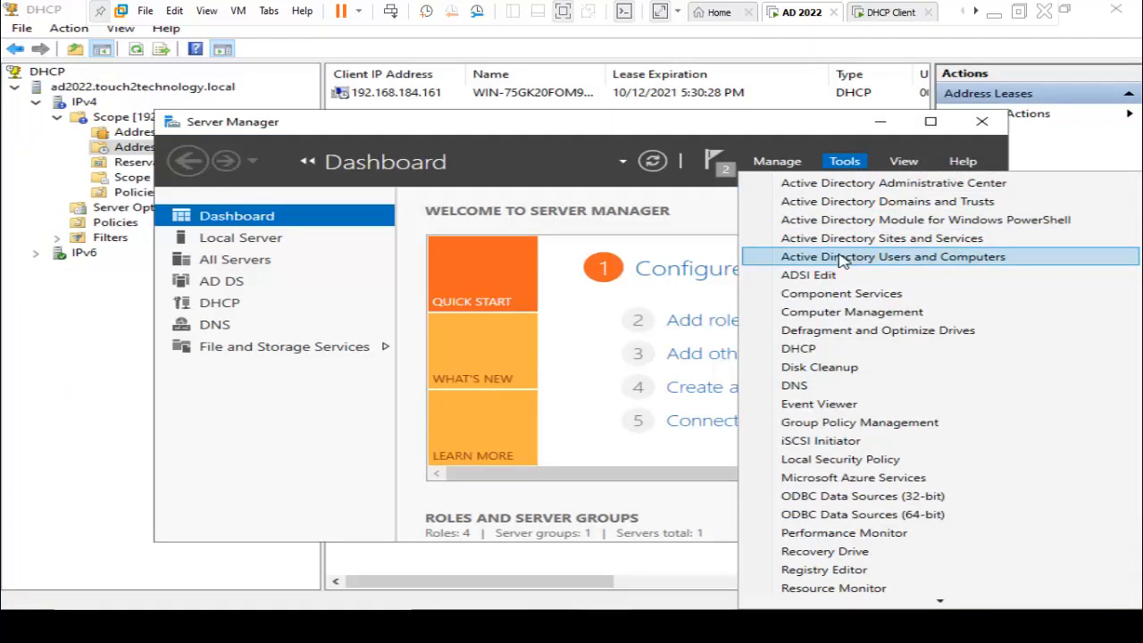
click(894, 256)
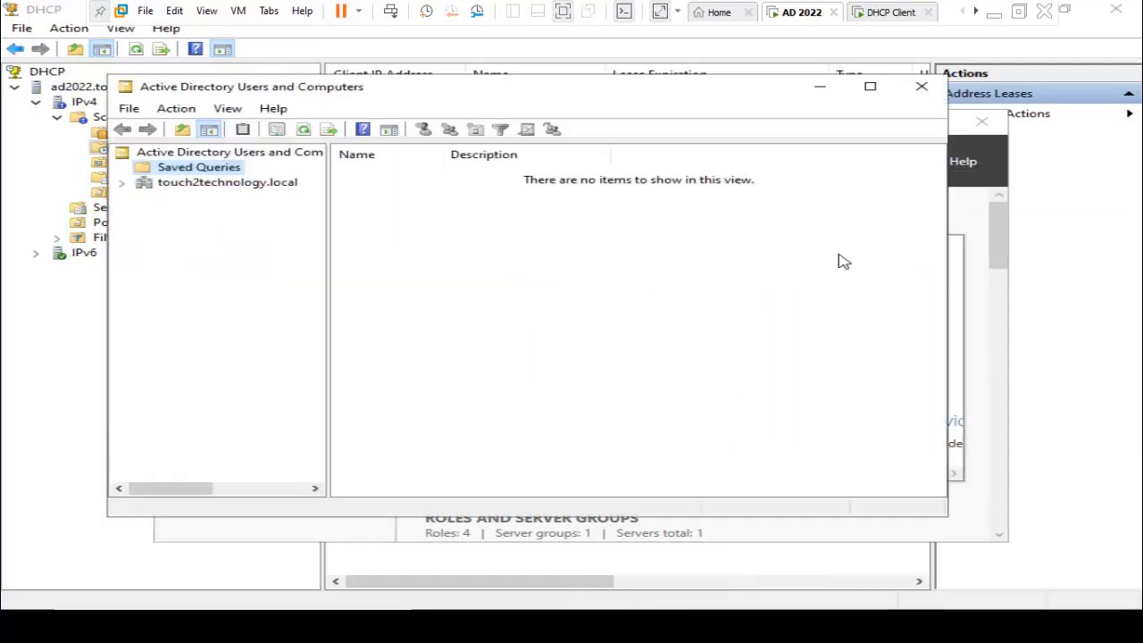
click(227, 182)
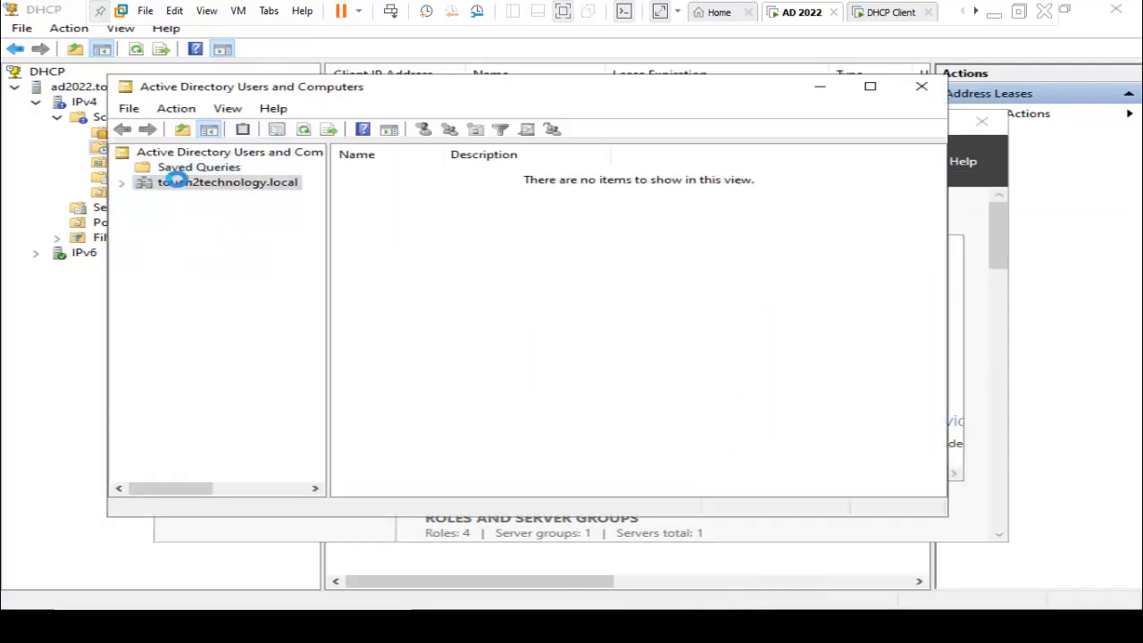
click(228, 182)
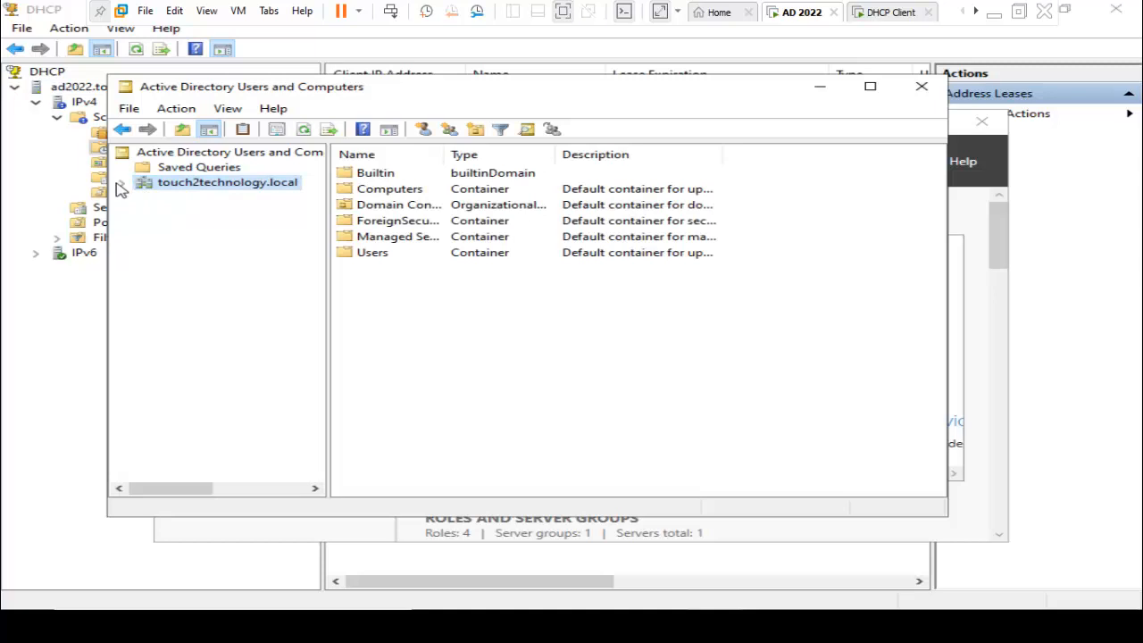
click(121, 182)
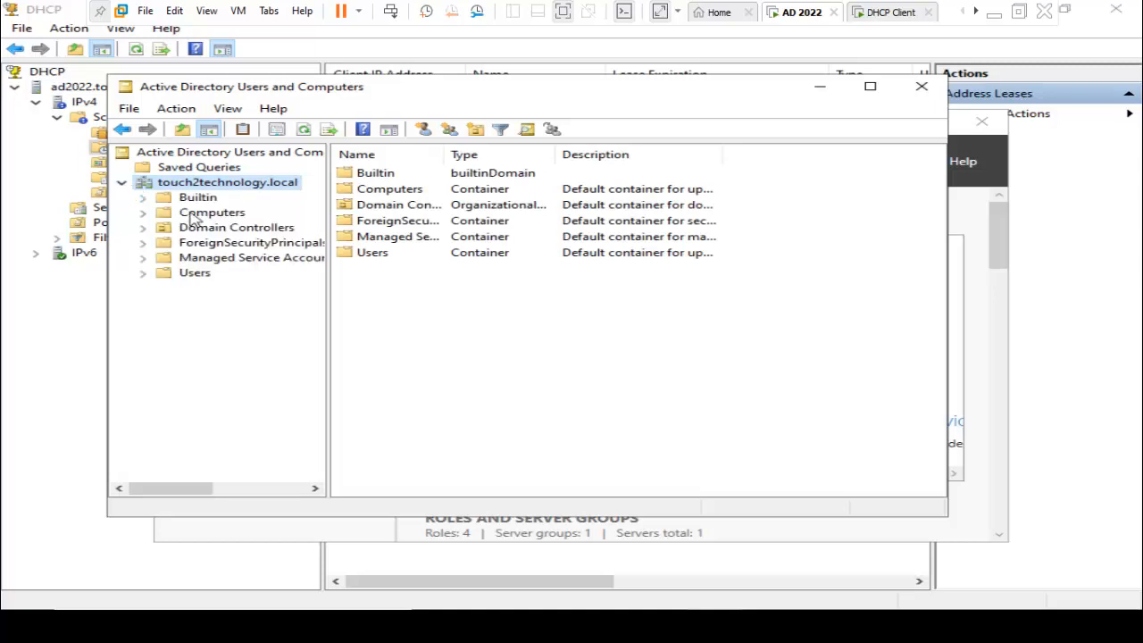
click(212, 211)
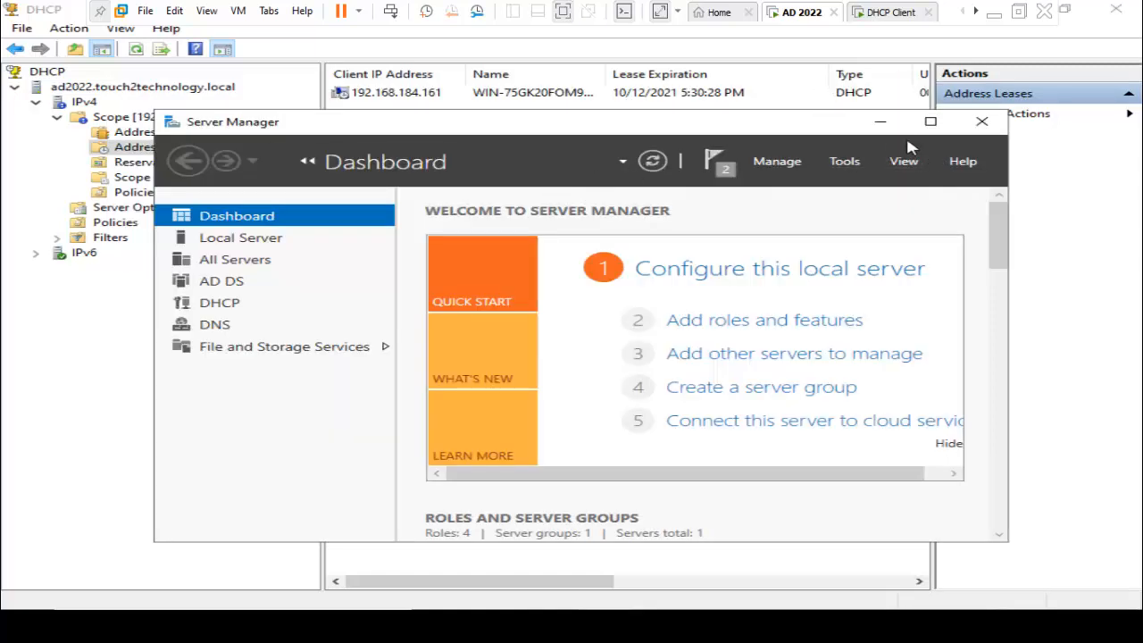
Close Server Manager and confirm the 192.168.184.161 lease now shows DHCP-Client2022.
click(981, 120)
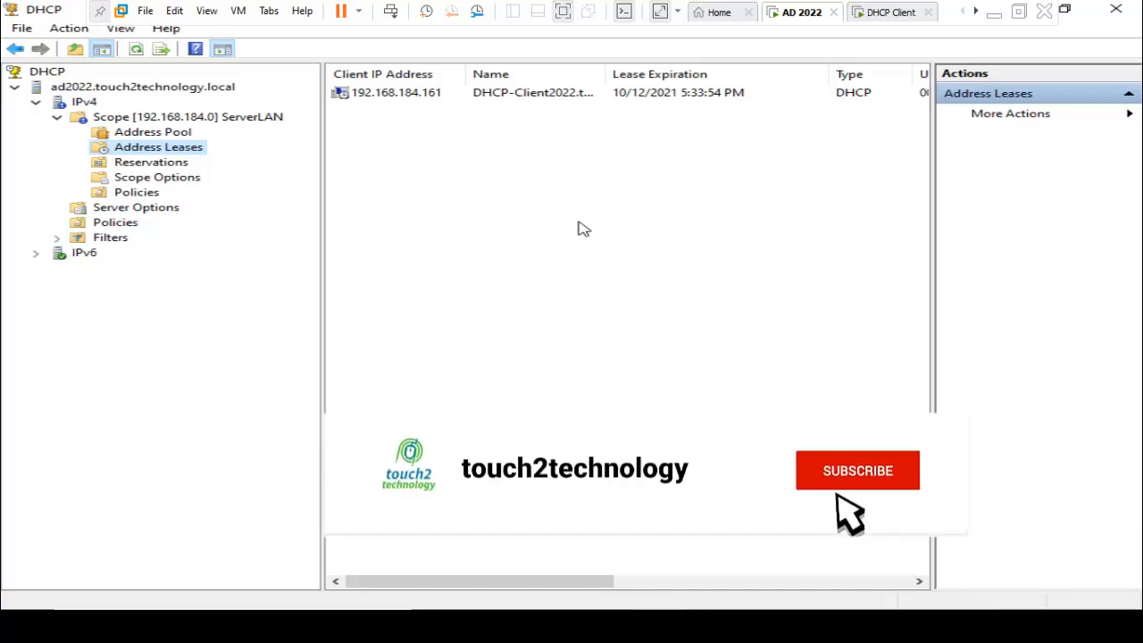
click(857, 471)
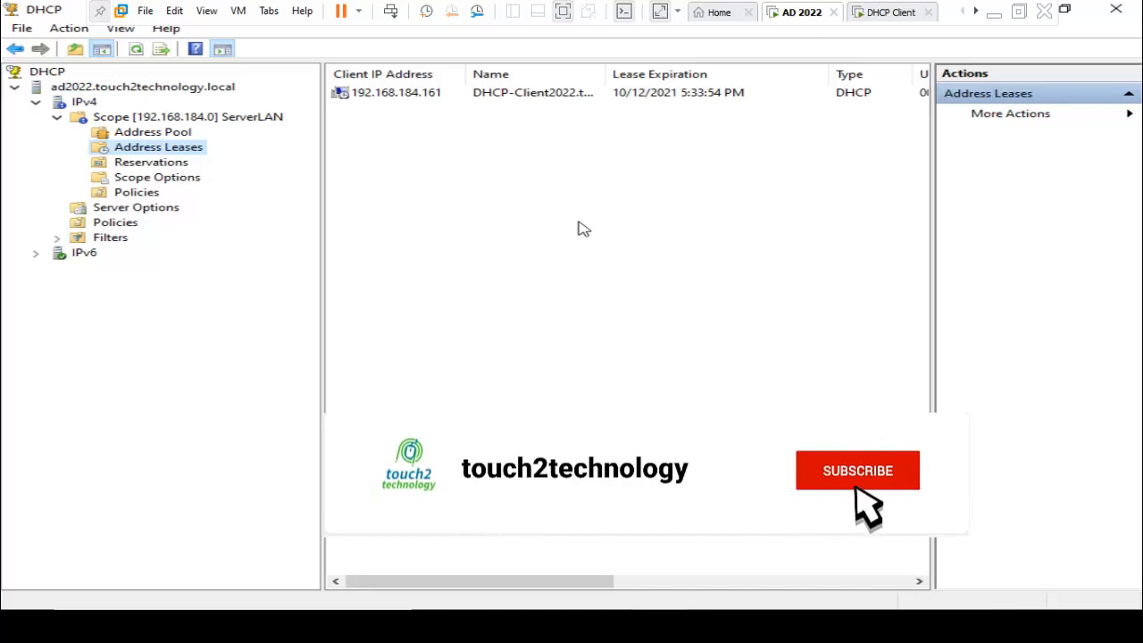
click(858, 471)
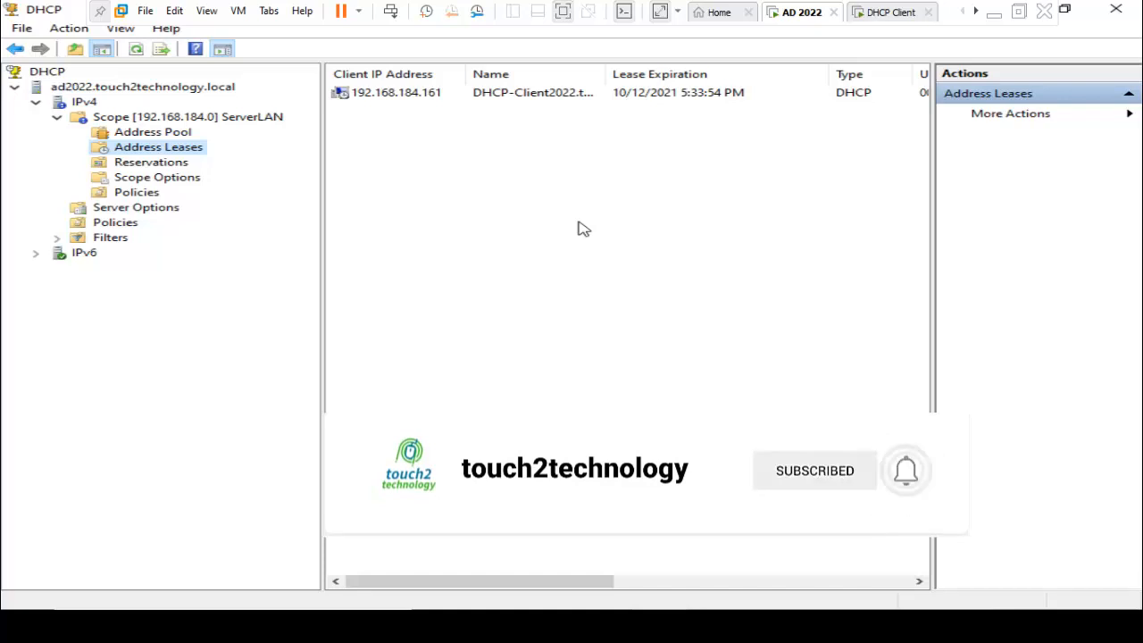